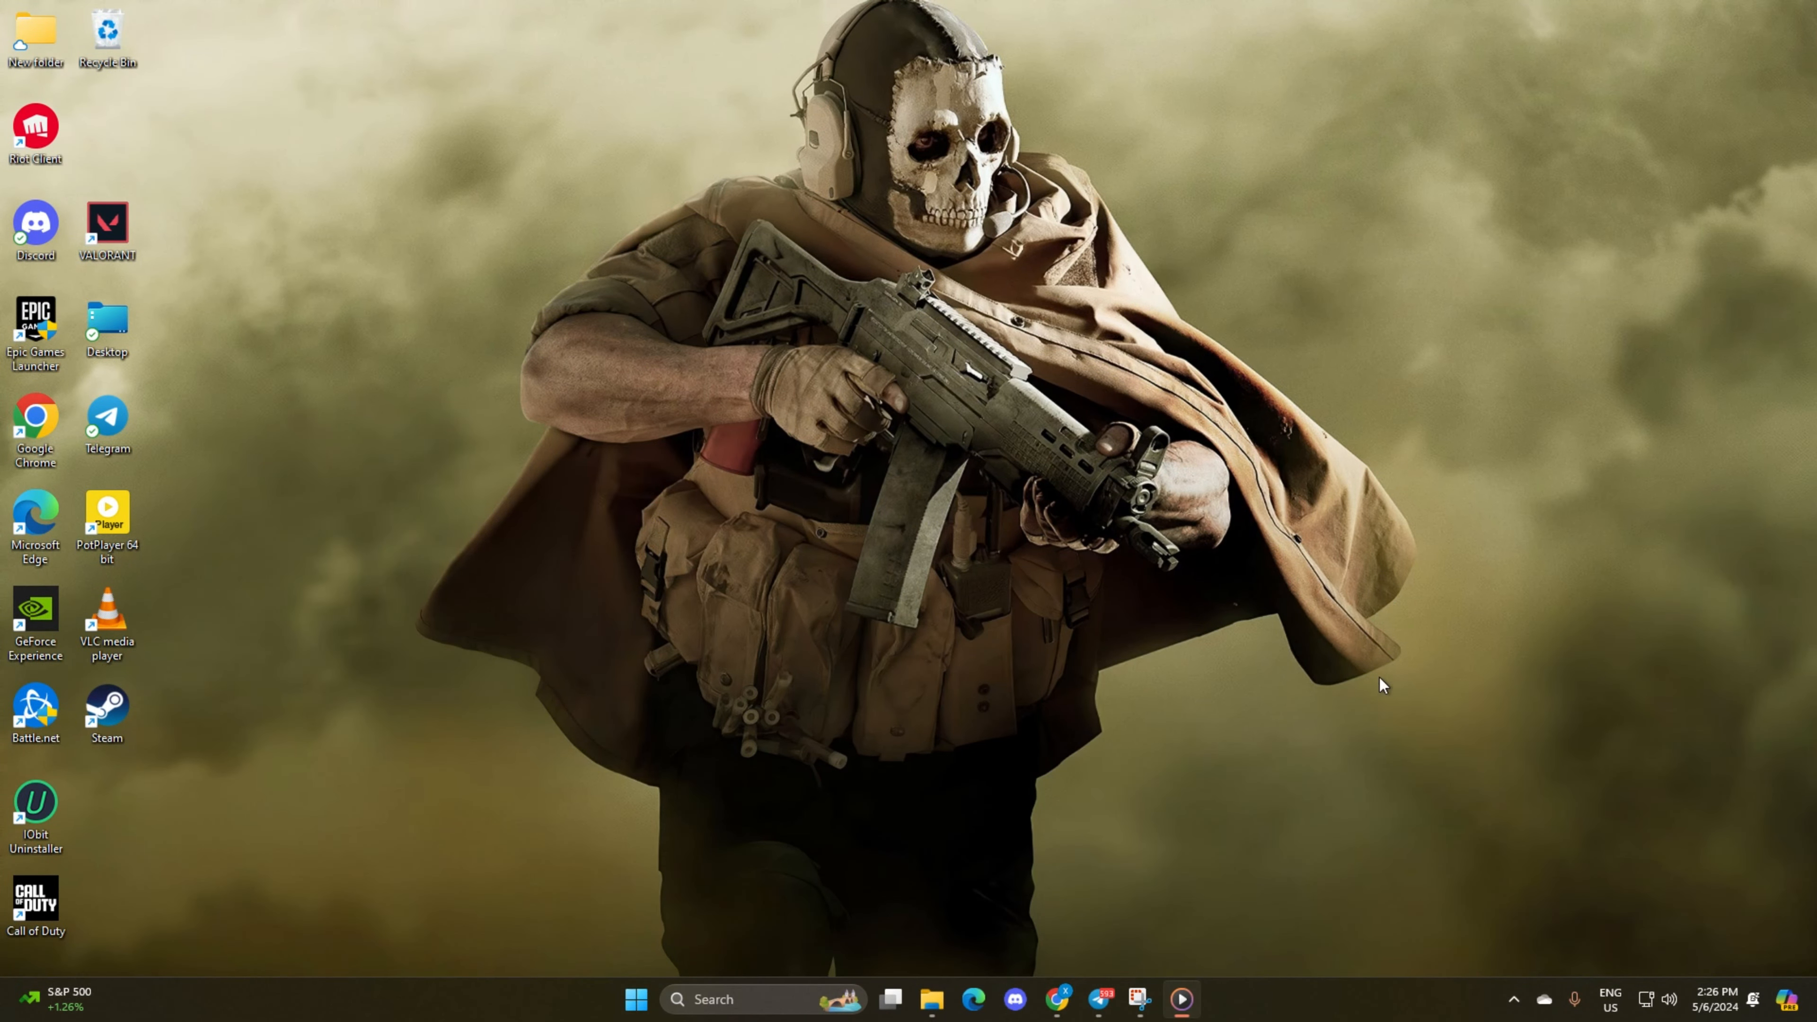
mouse_move(1329, 686)
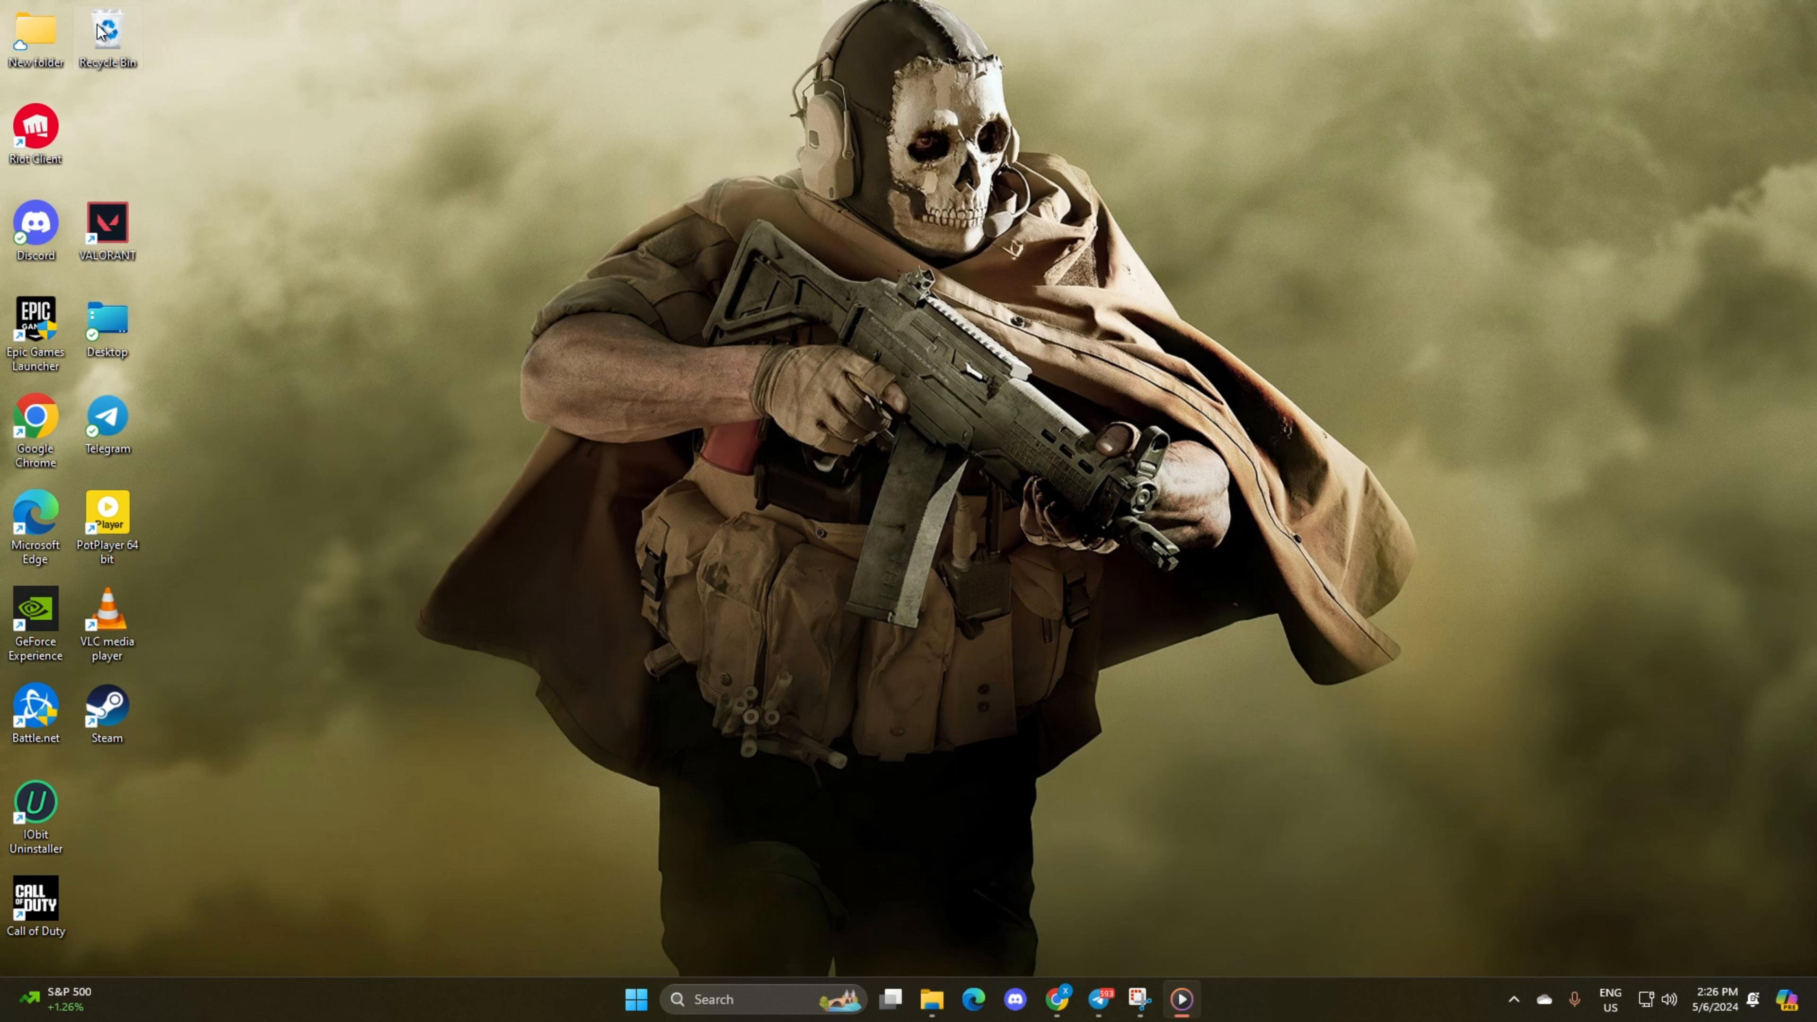
mouse_move(396, 536)
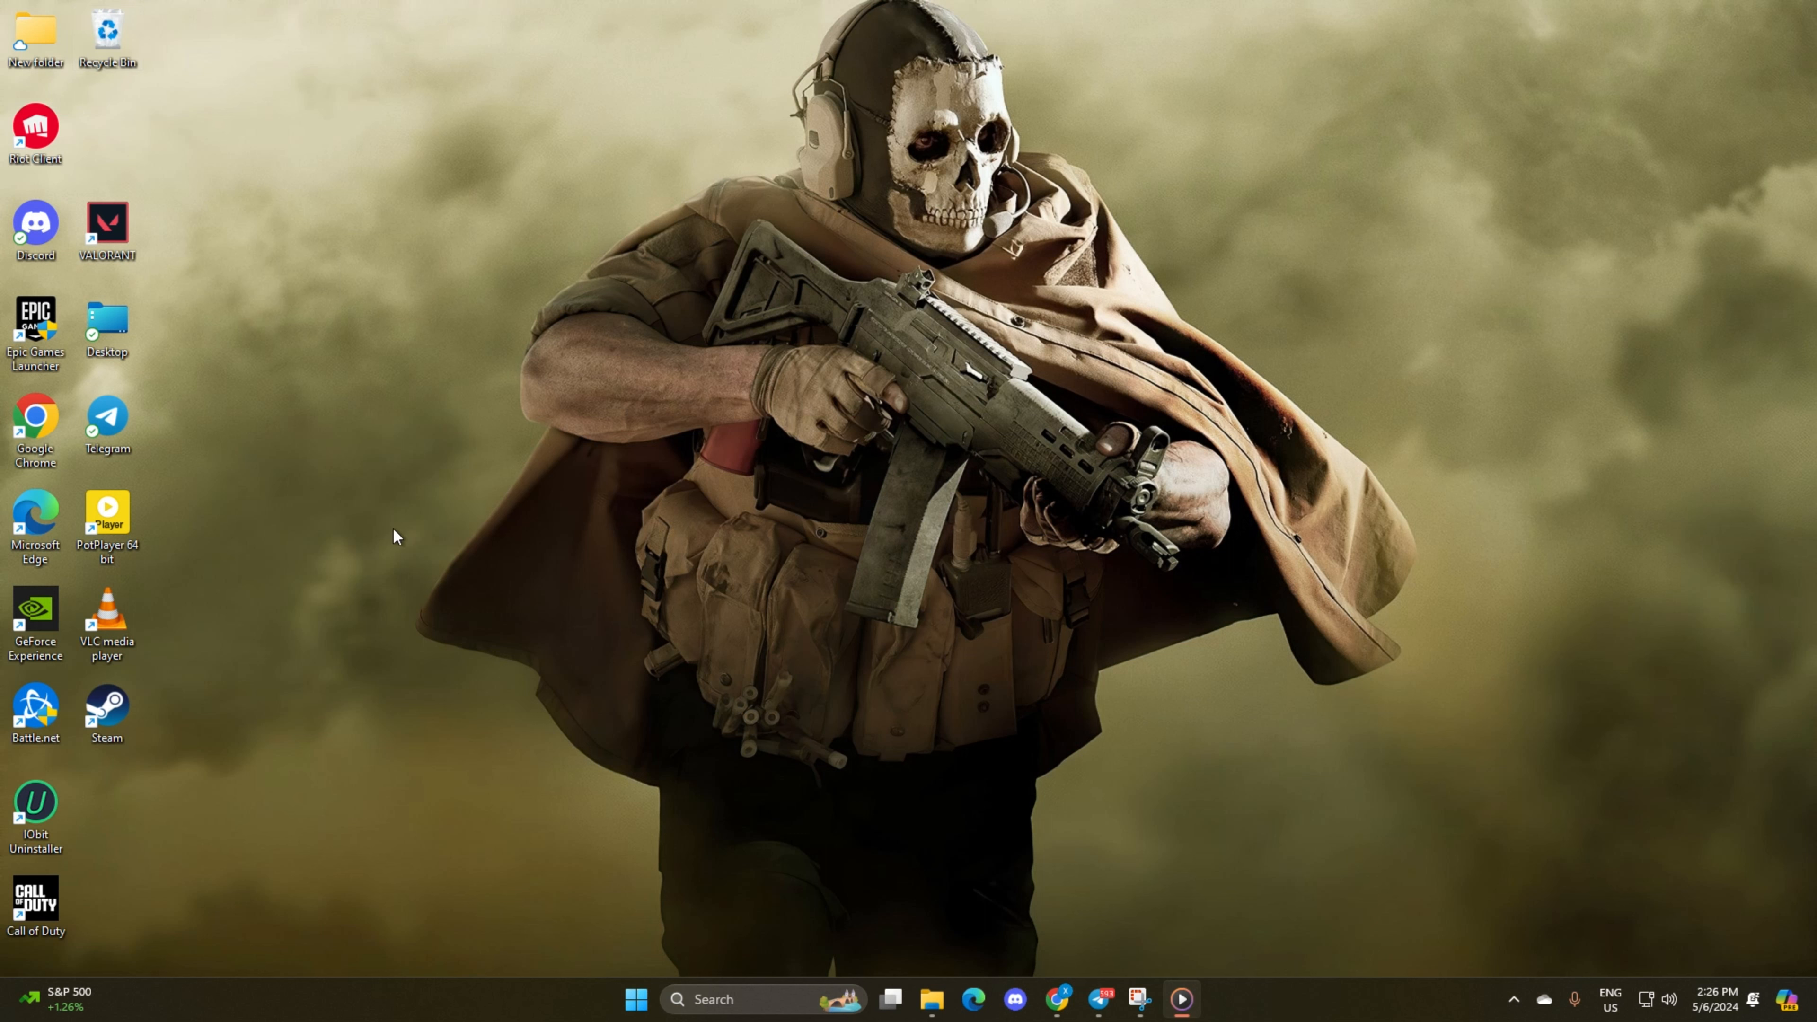
mouse_move(716, 268)
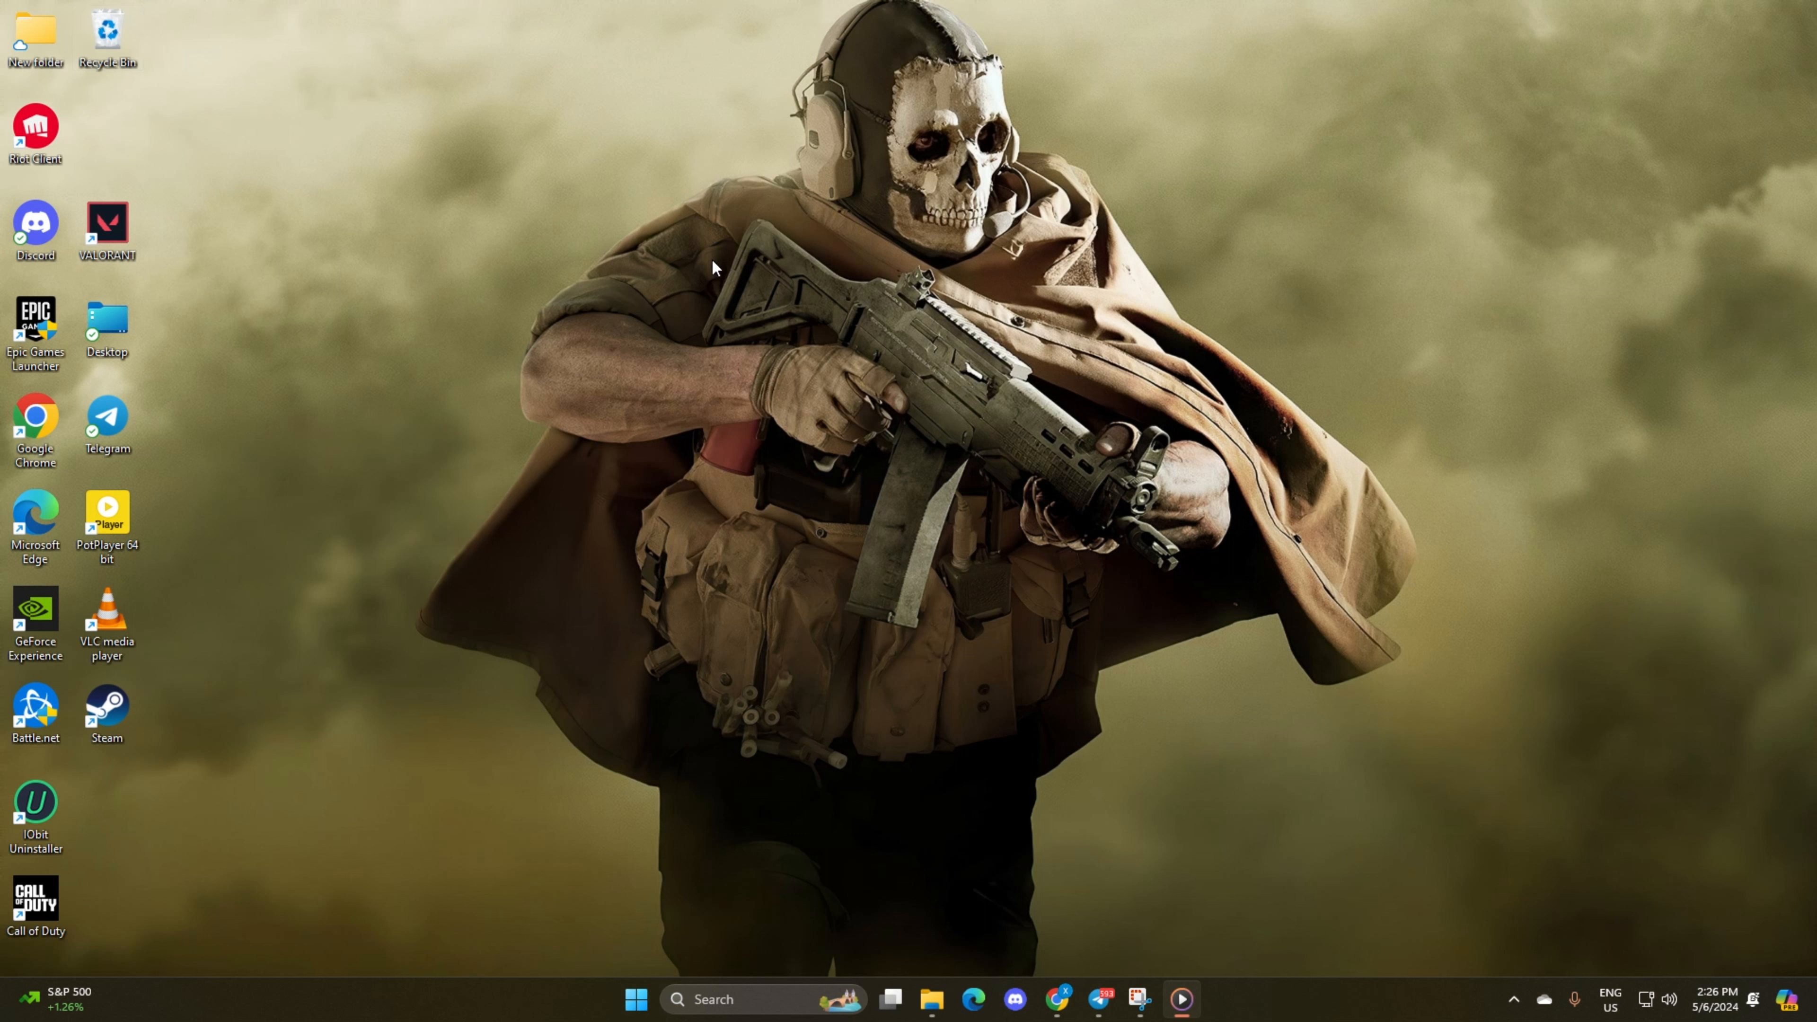
mouse_move(227, 976)
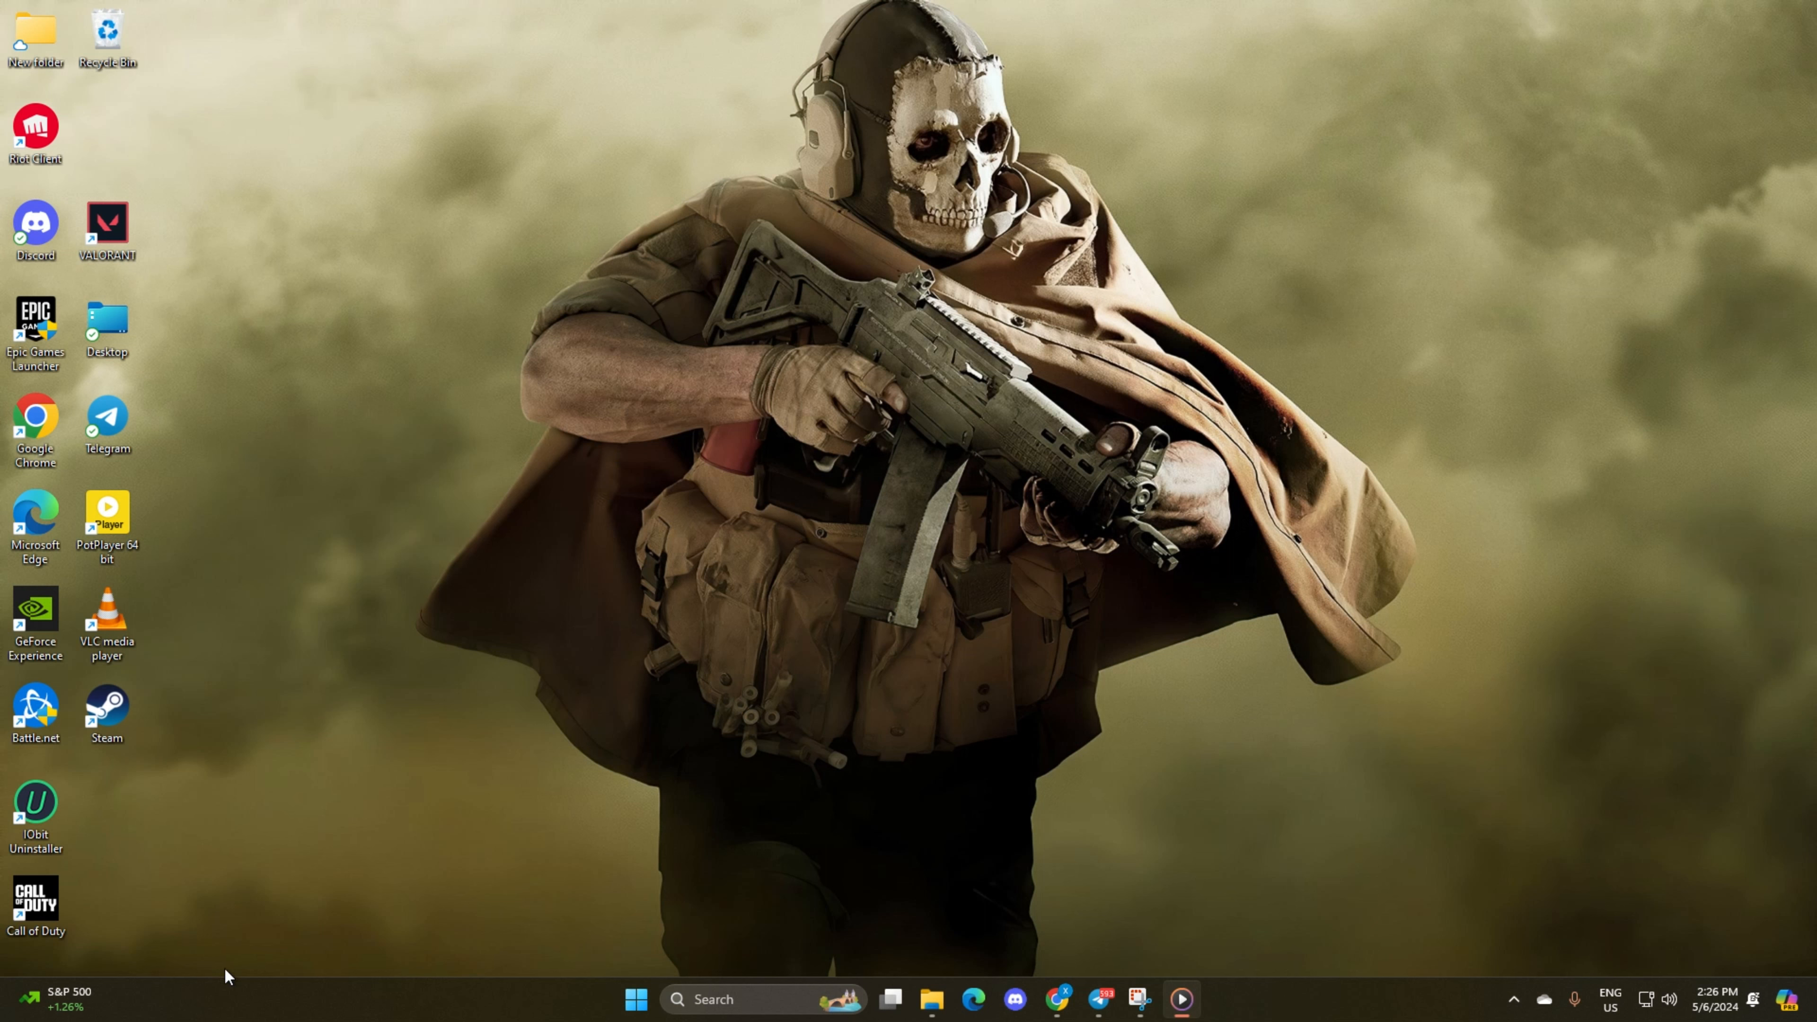
Step: Launch the Battle.net client and bring up the Call of Duty game page
click(35, 709)
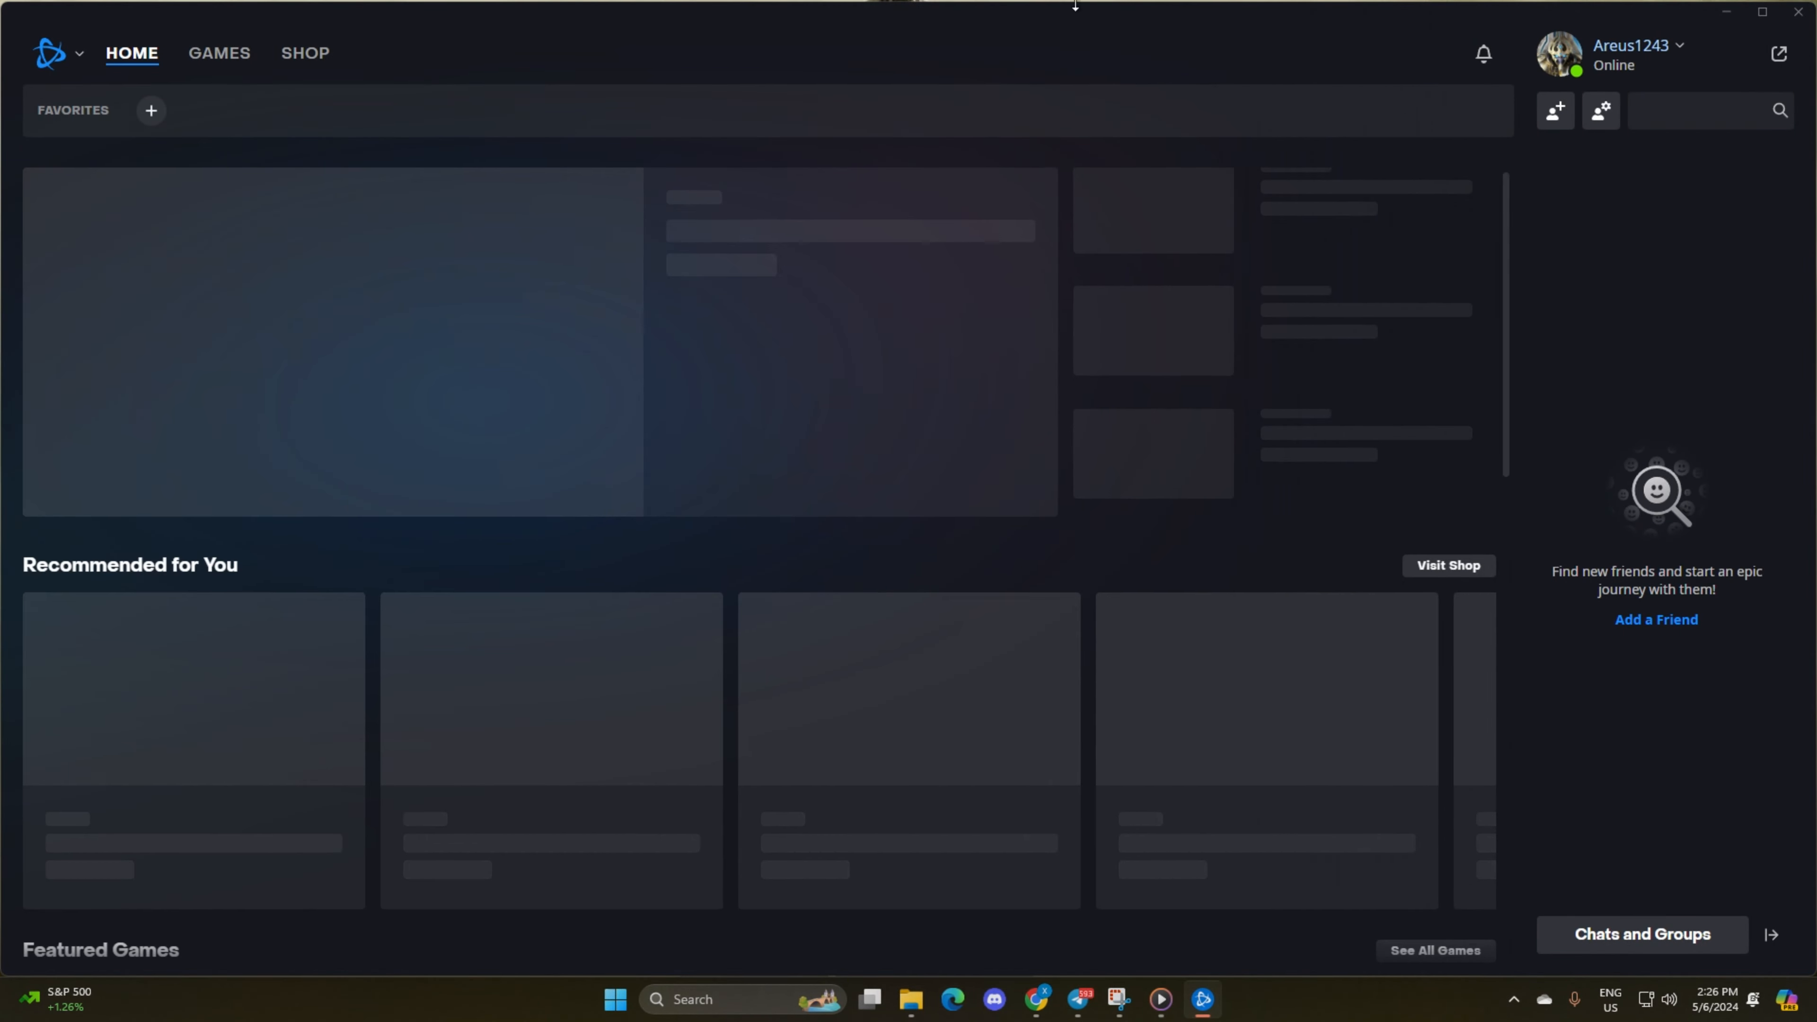
click(218, 52)
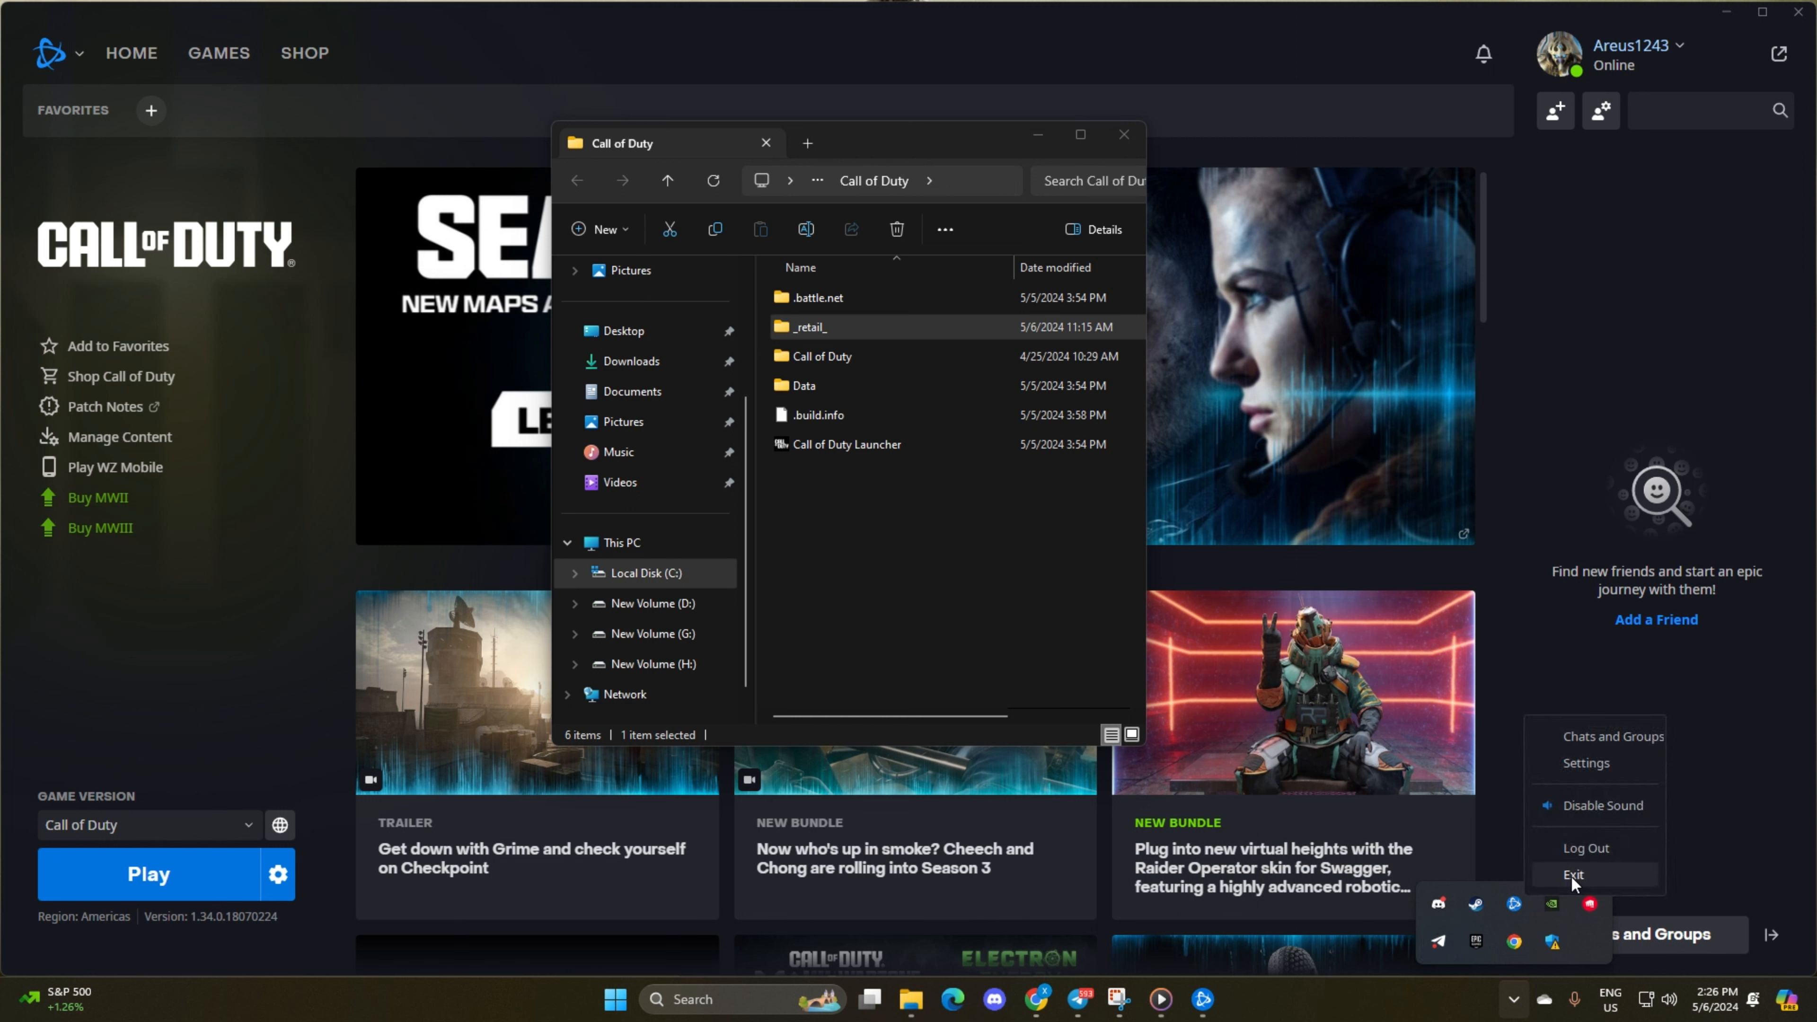
Step: Quit Battle.net from the tray menu and bring up actions on the game folder contents
click(1575, 874)
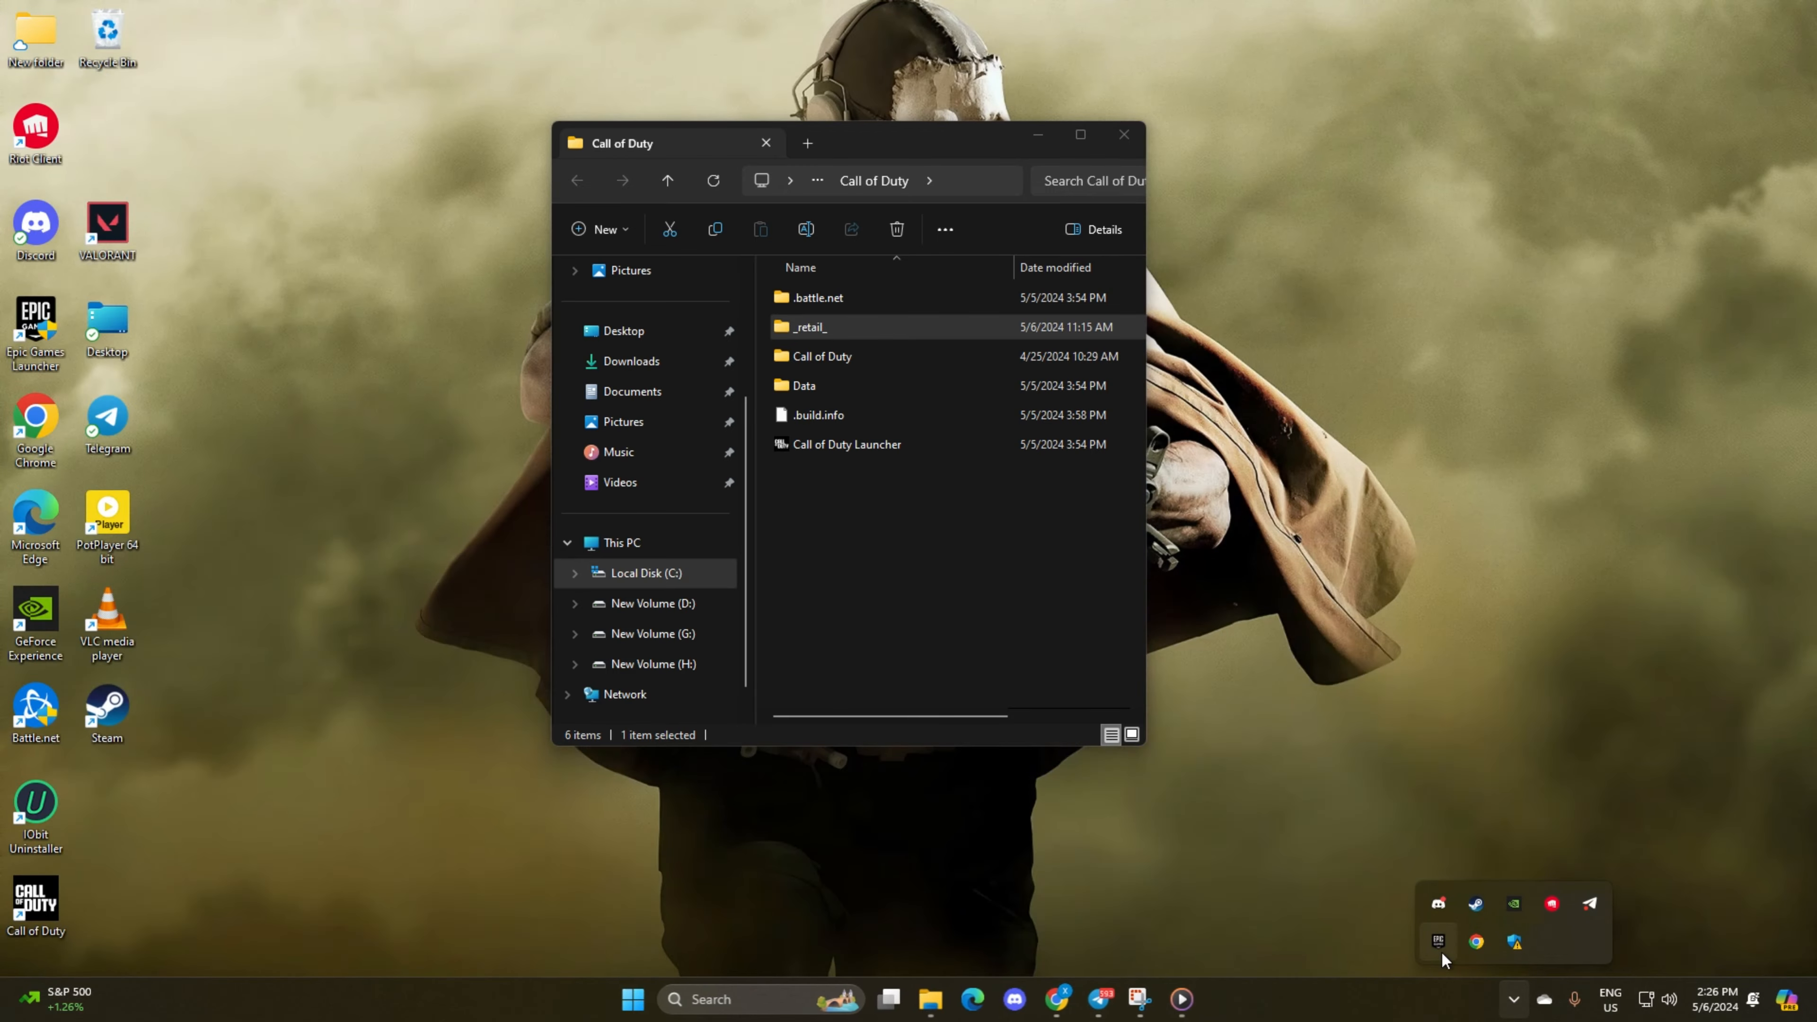
right_click(808, 325)
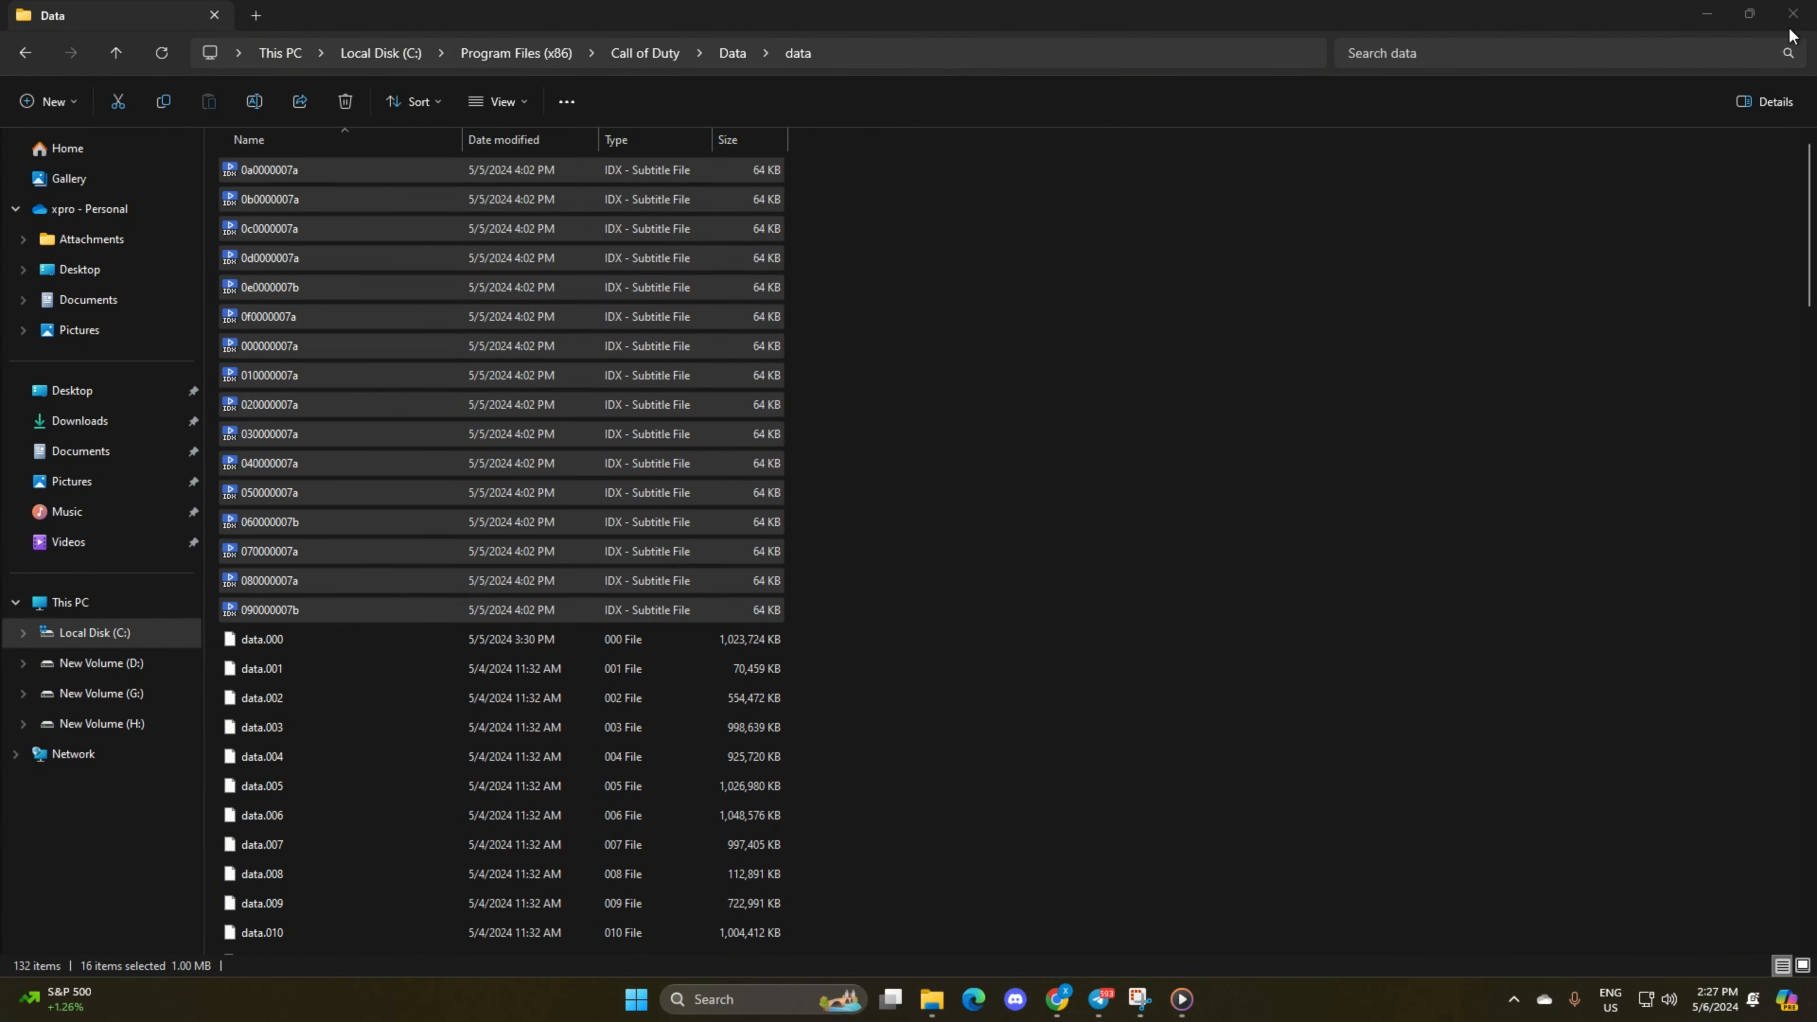
Step: Reach %localappdata% via Run and bring up actions for its Battle.net folder
click(634, 1000)
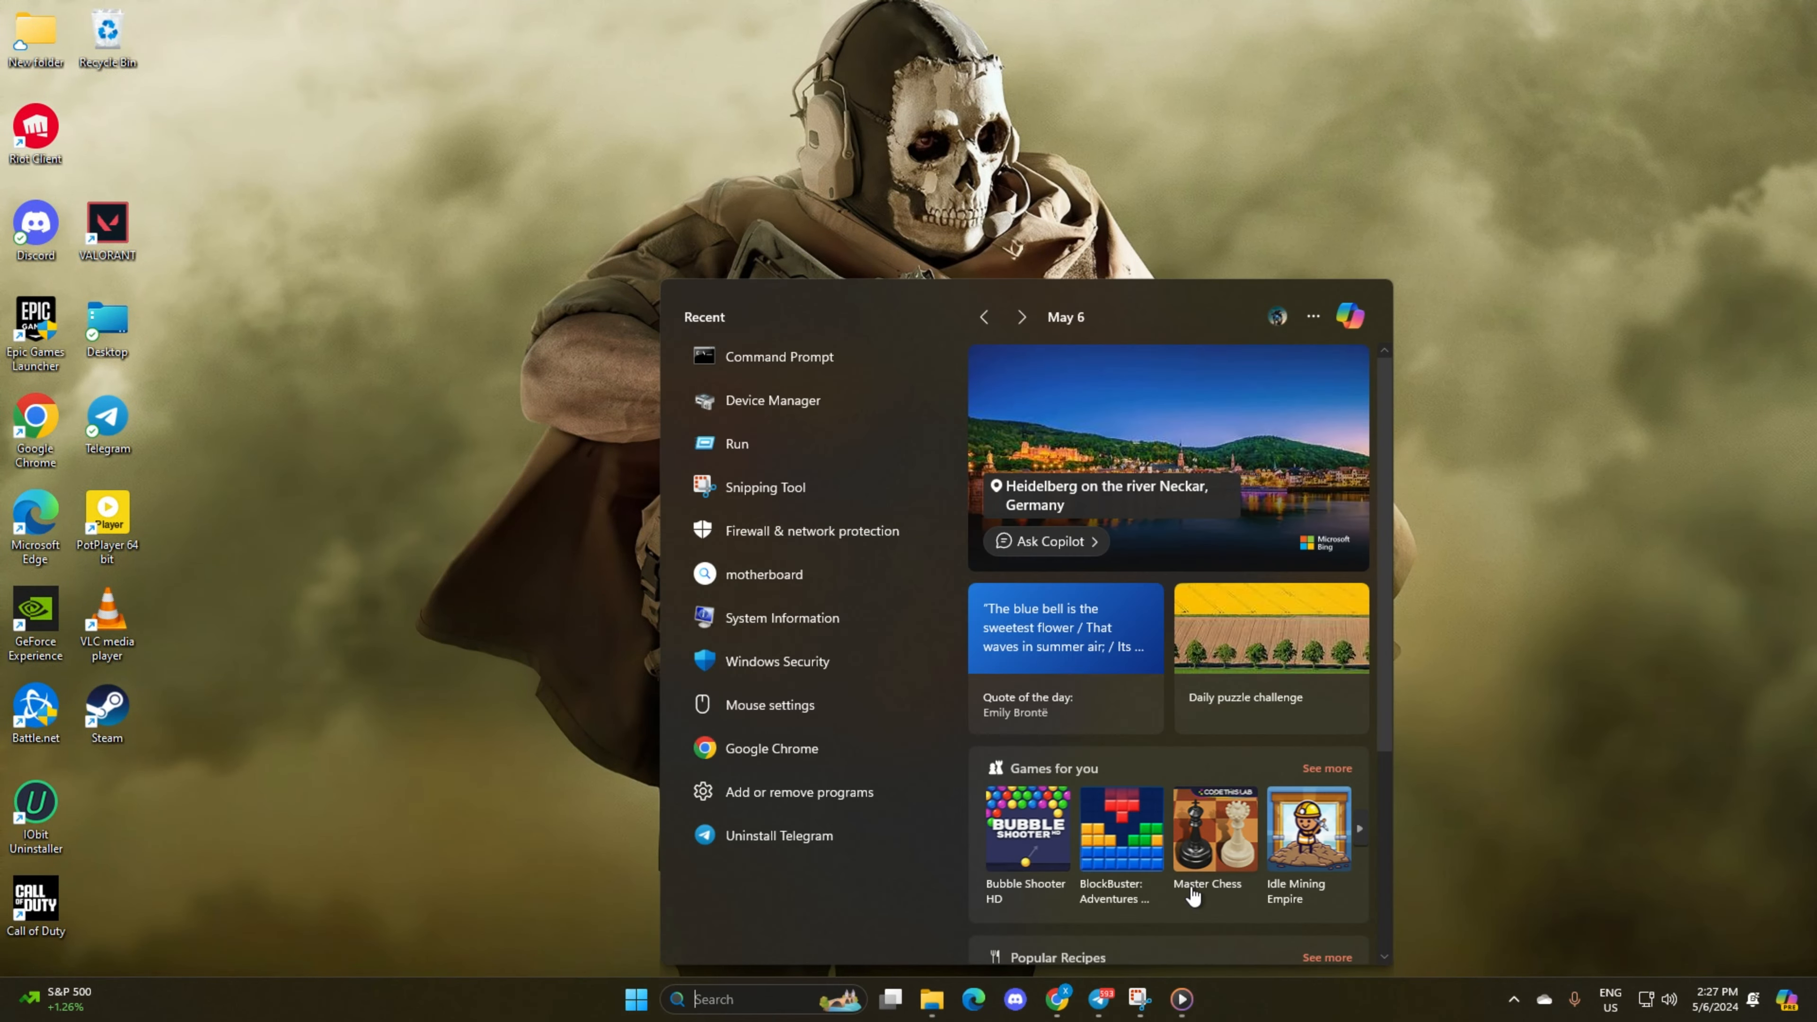
click(737, 443)
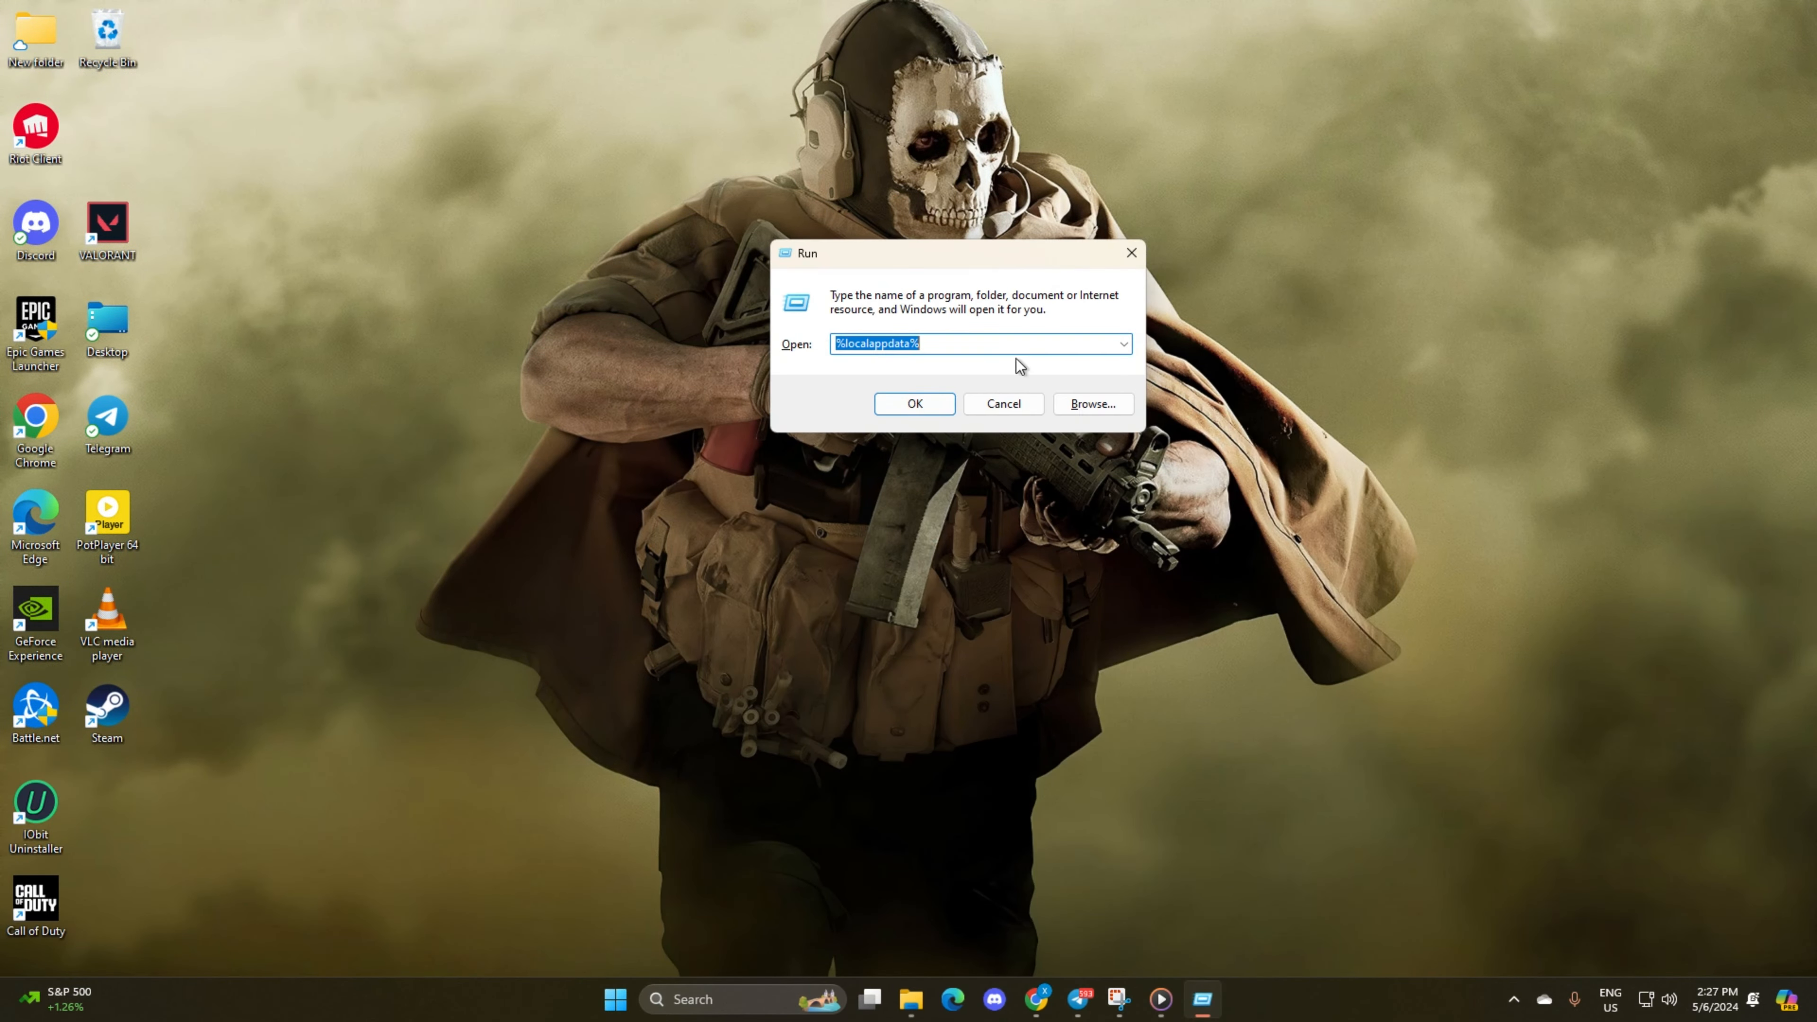
click(913, 403)
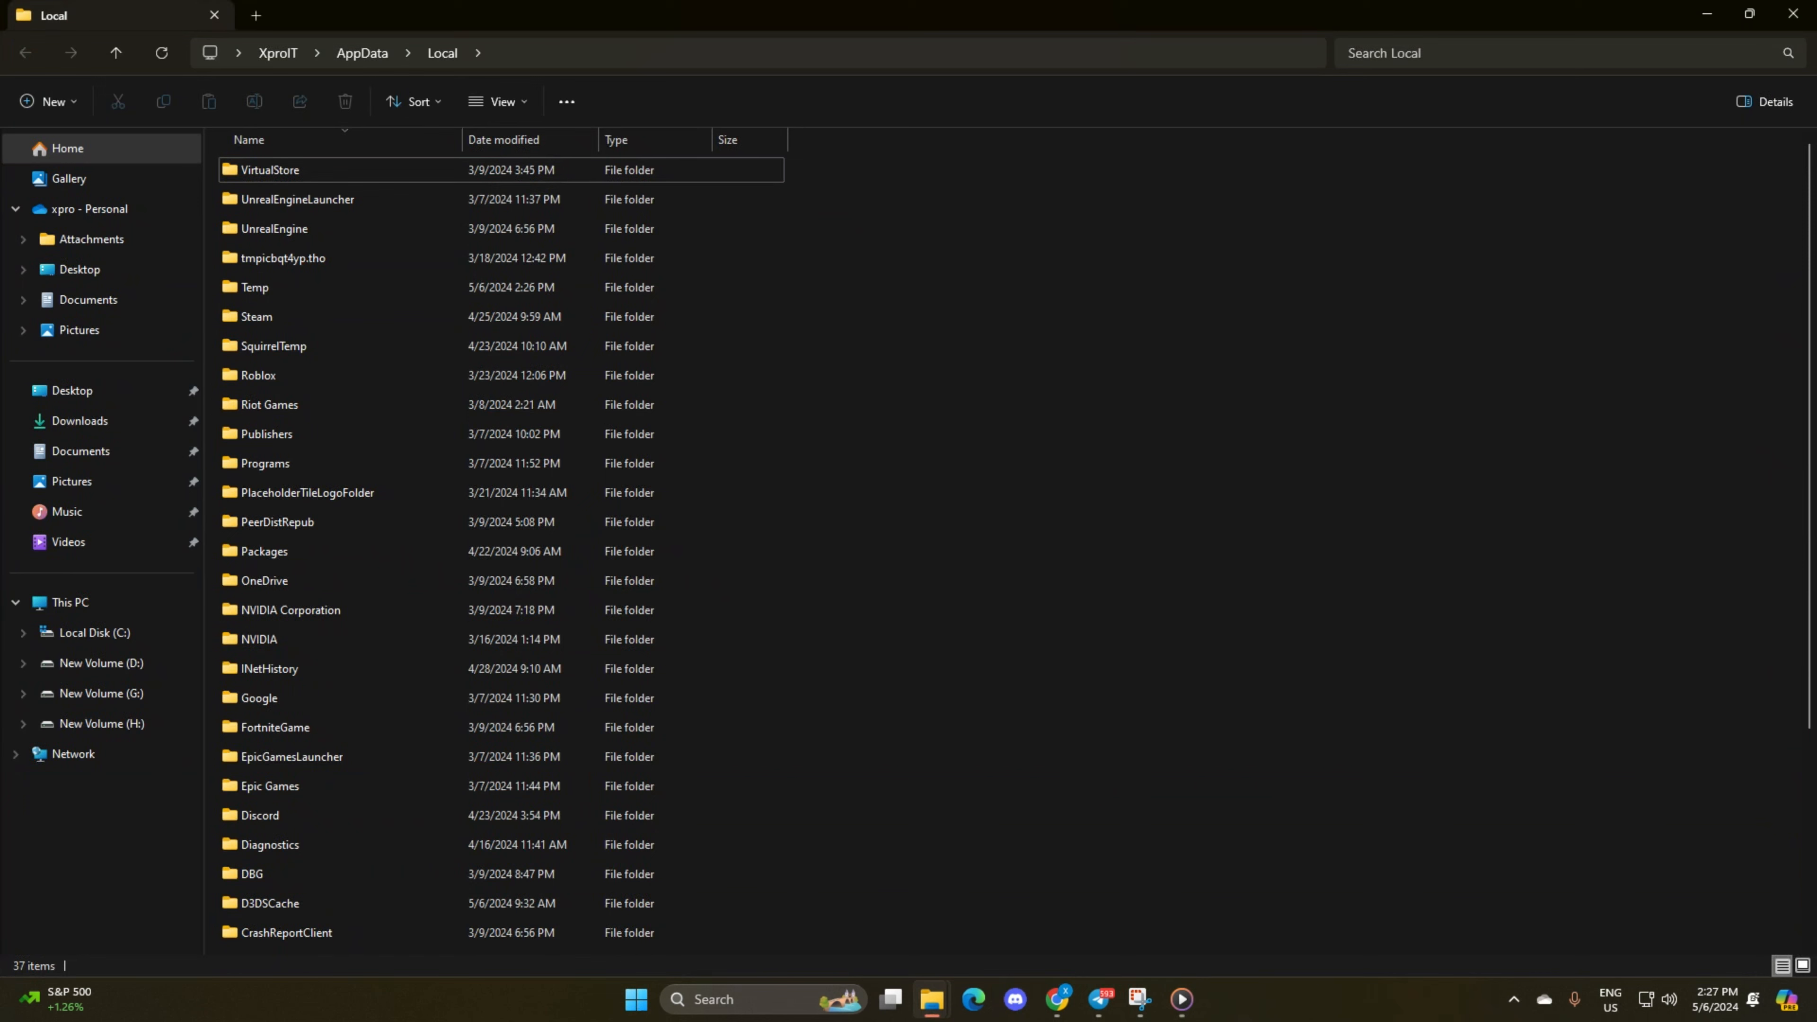
click(258, 375)
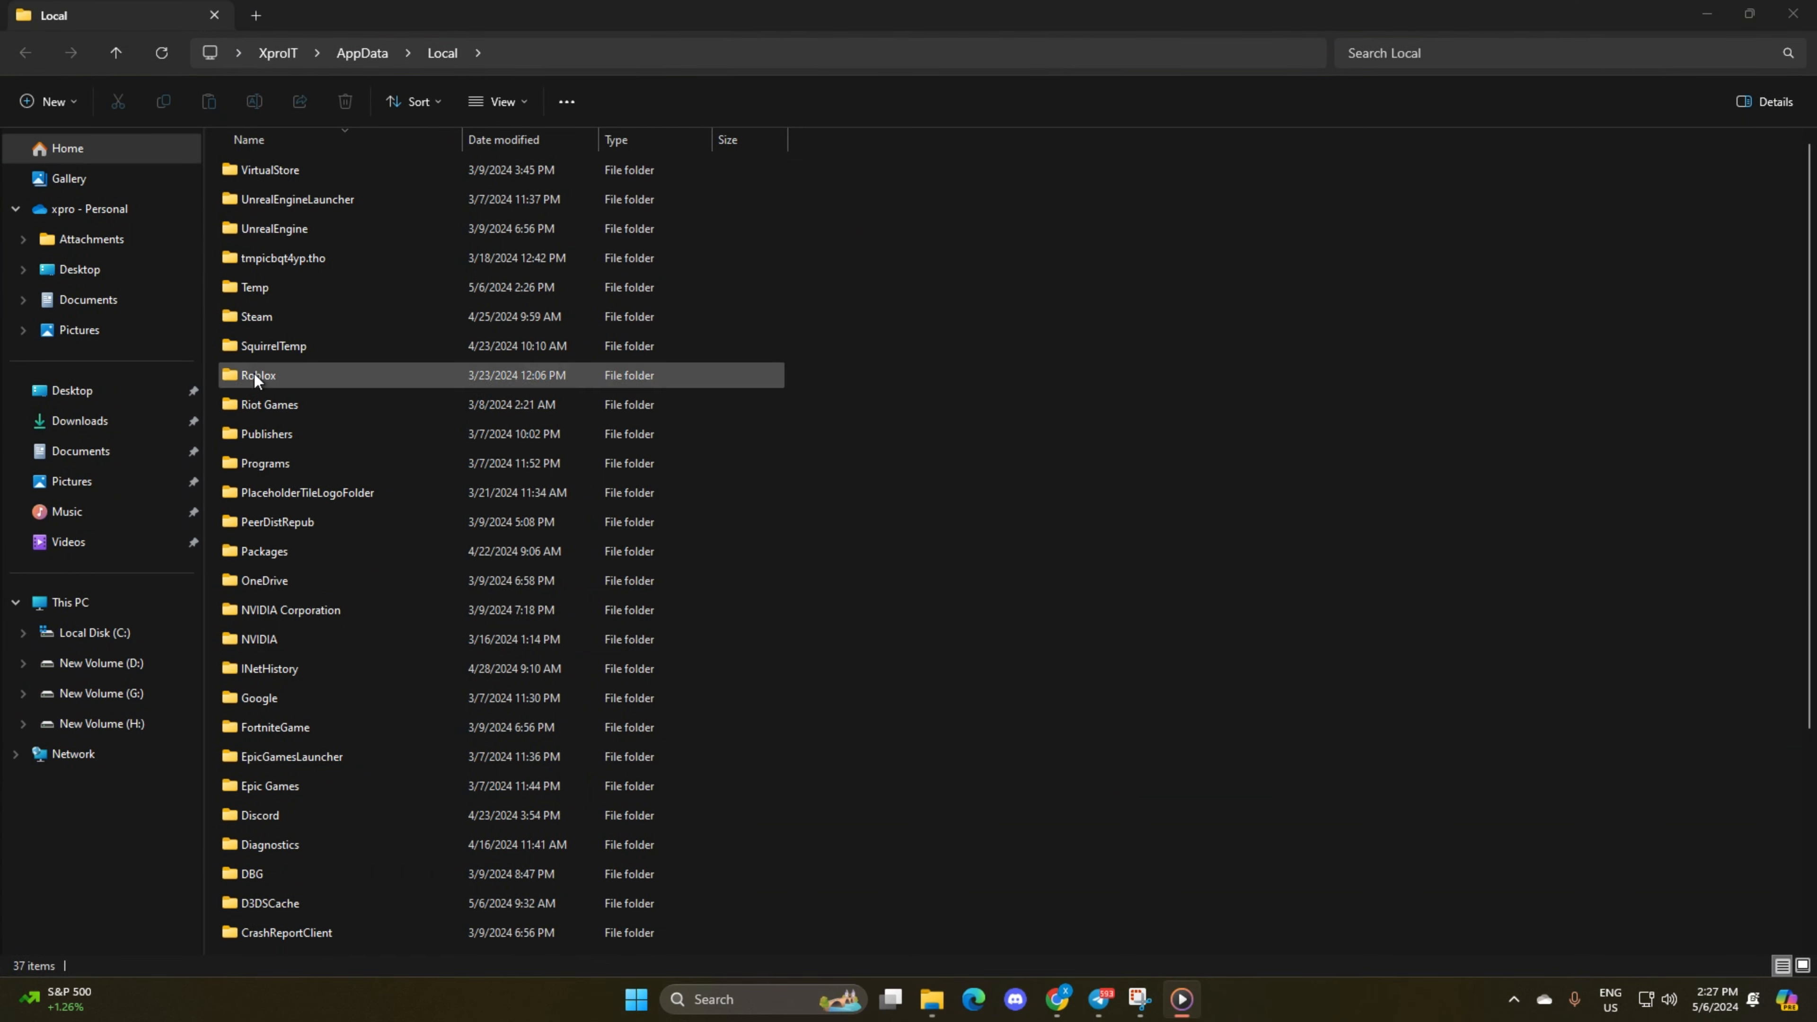
scroll(down, 3)
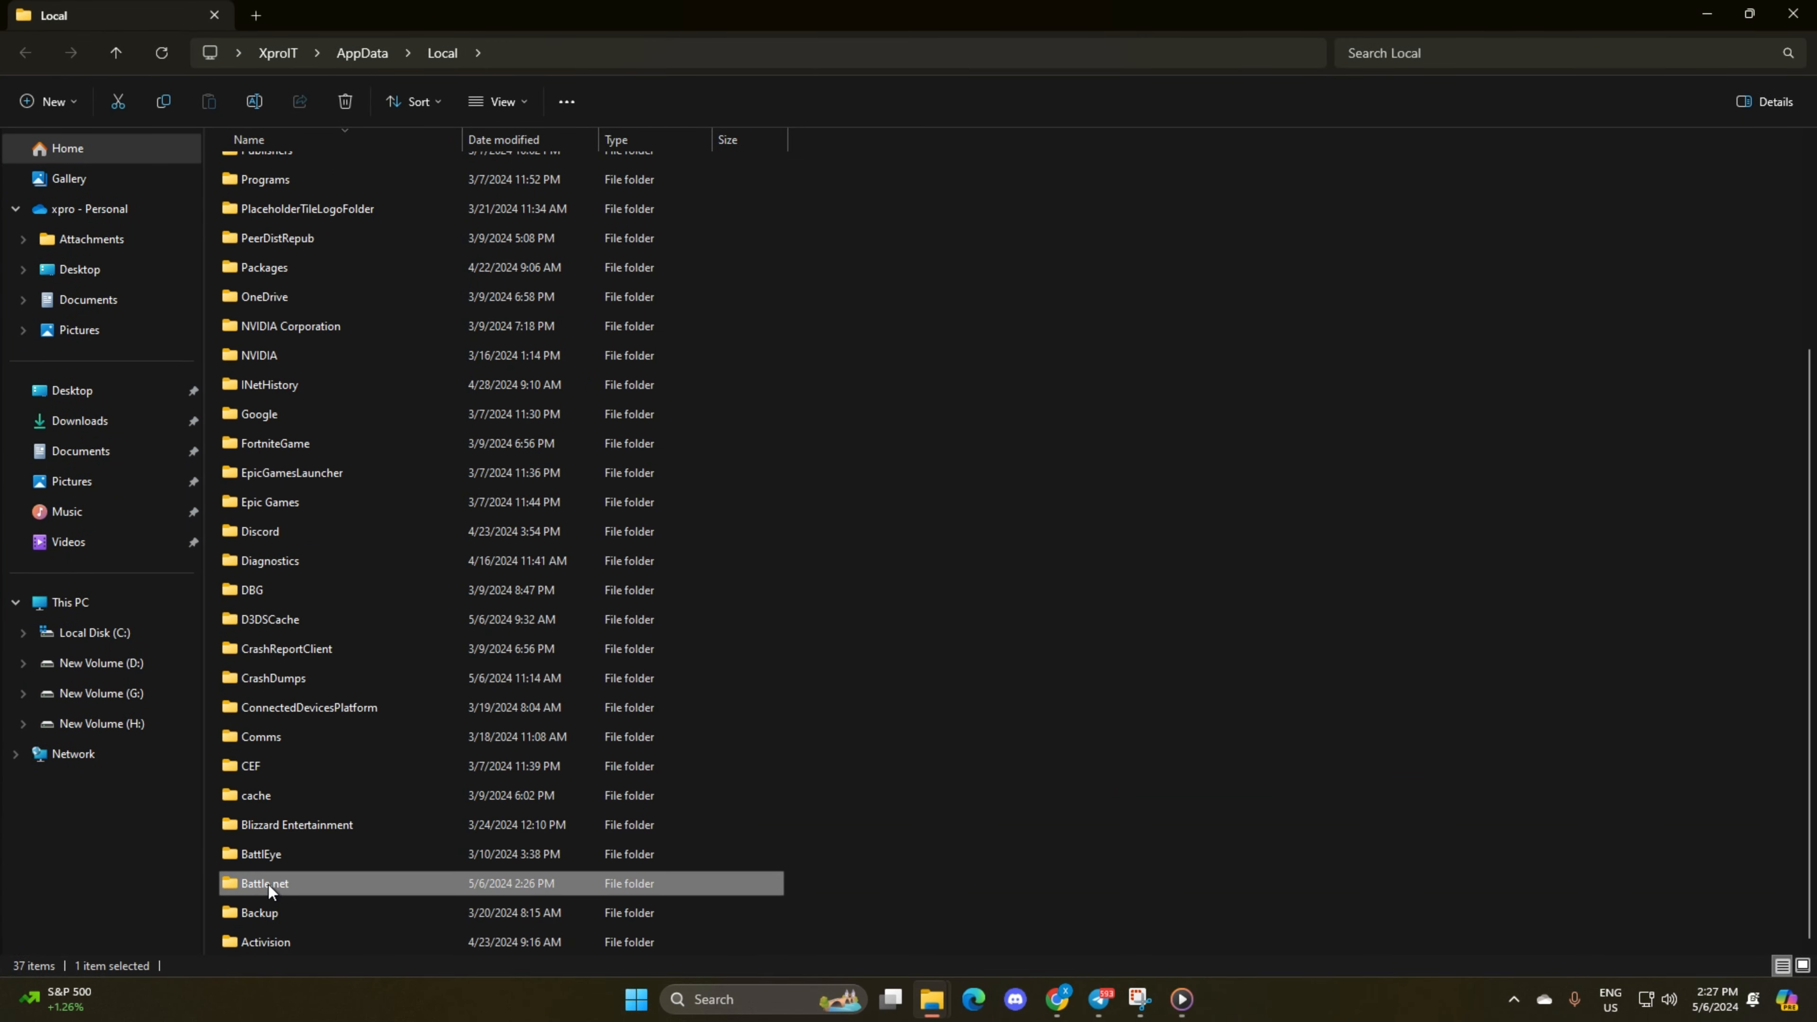
right_click(267, 883)
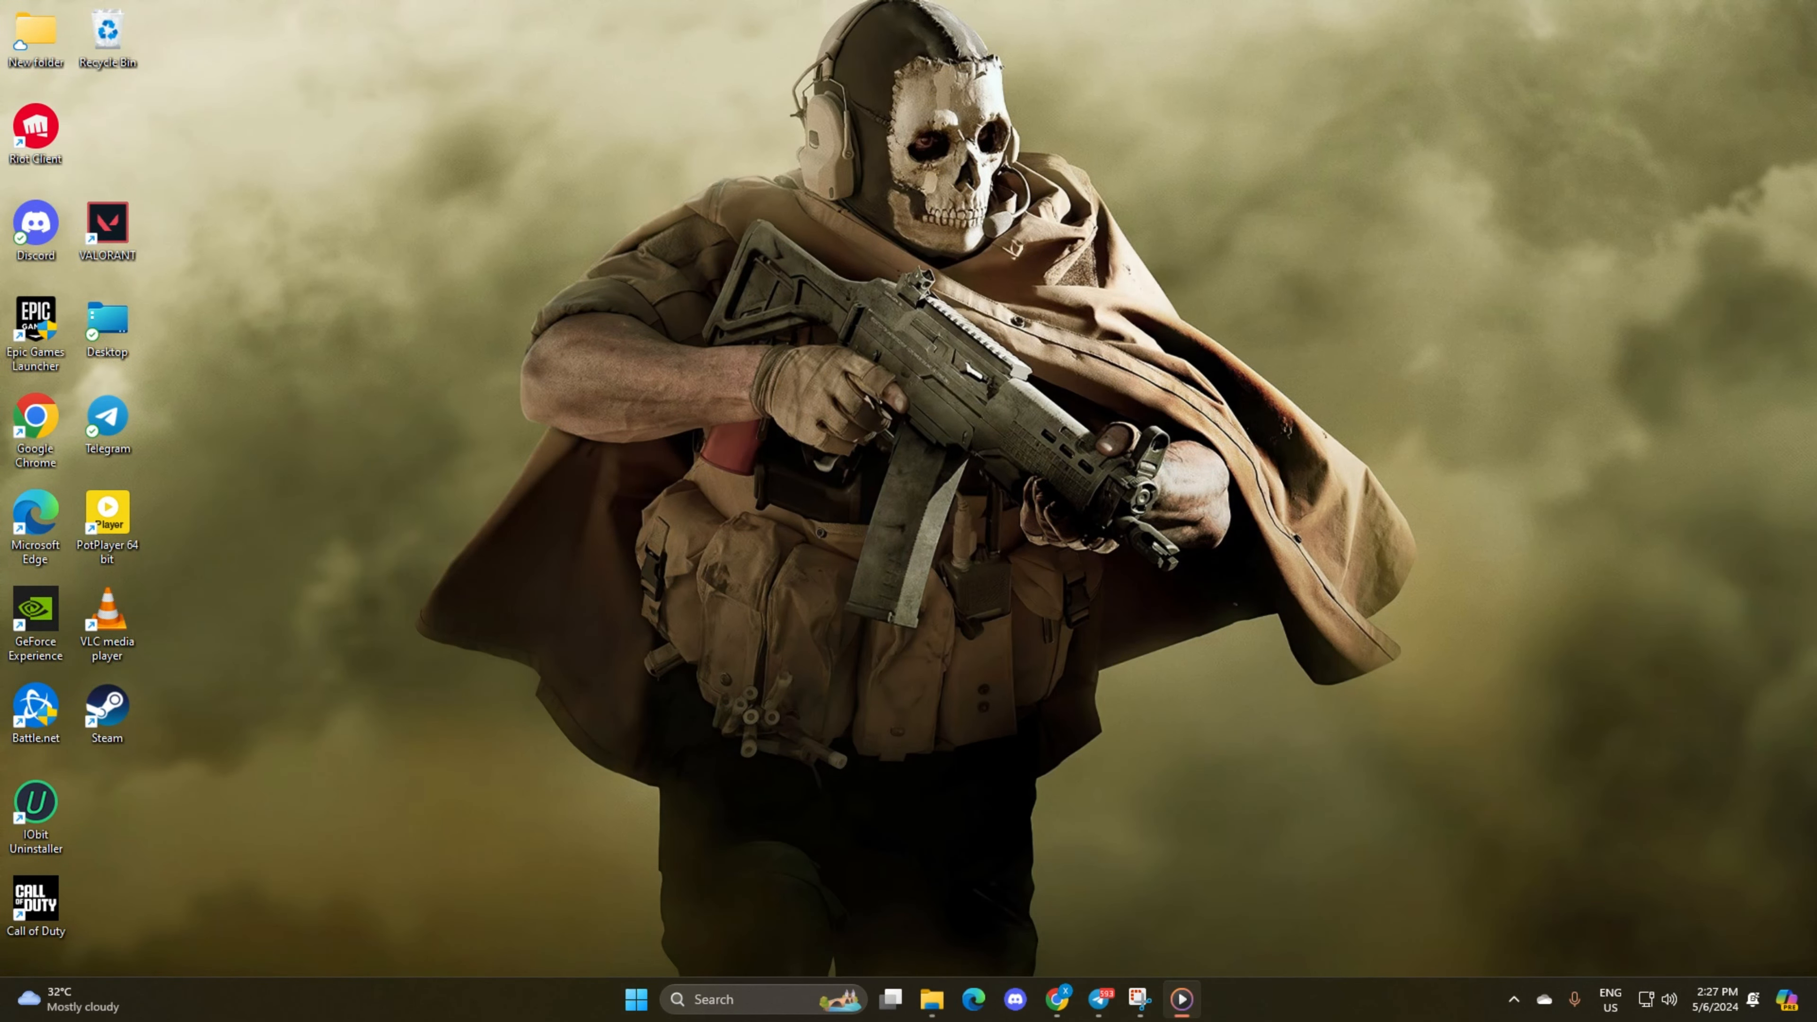
Step: Relaunch Battle.net so Call of Duty begins scanning its game files
double_click(35, 898)
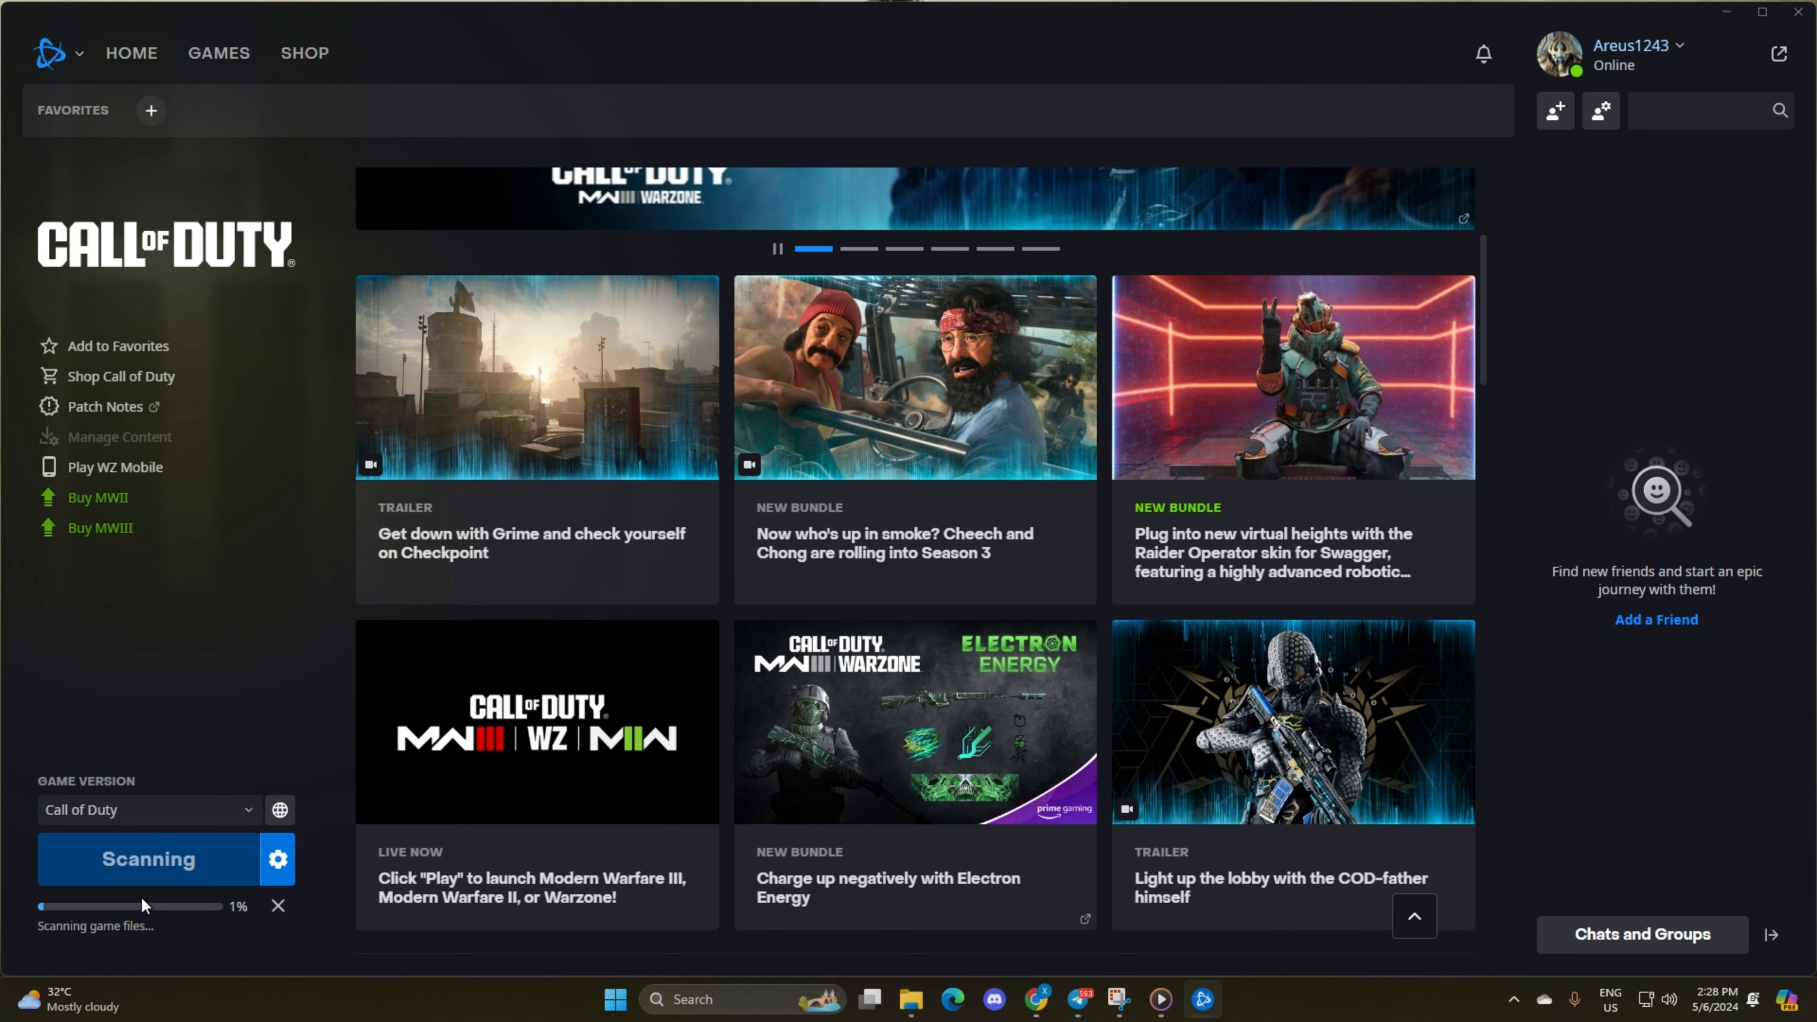
mouse_move(114, 760)
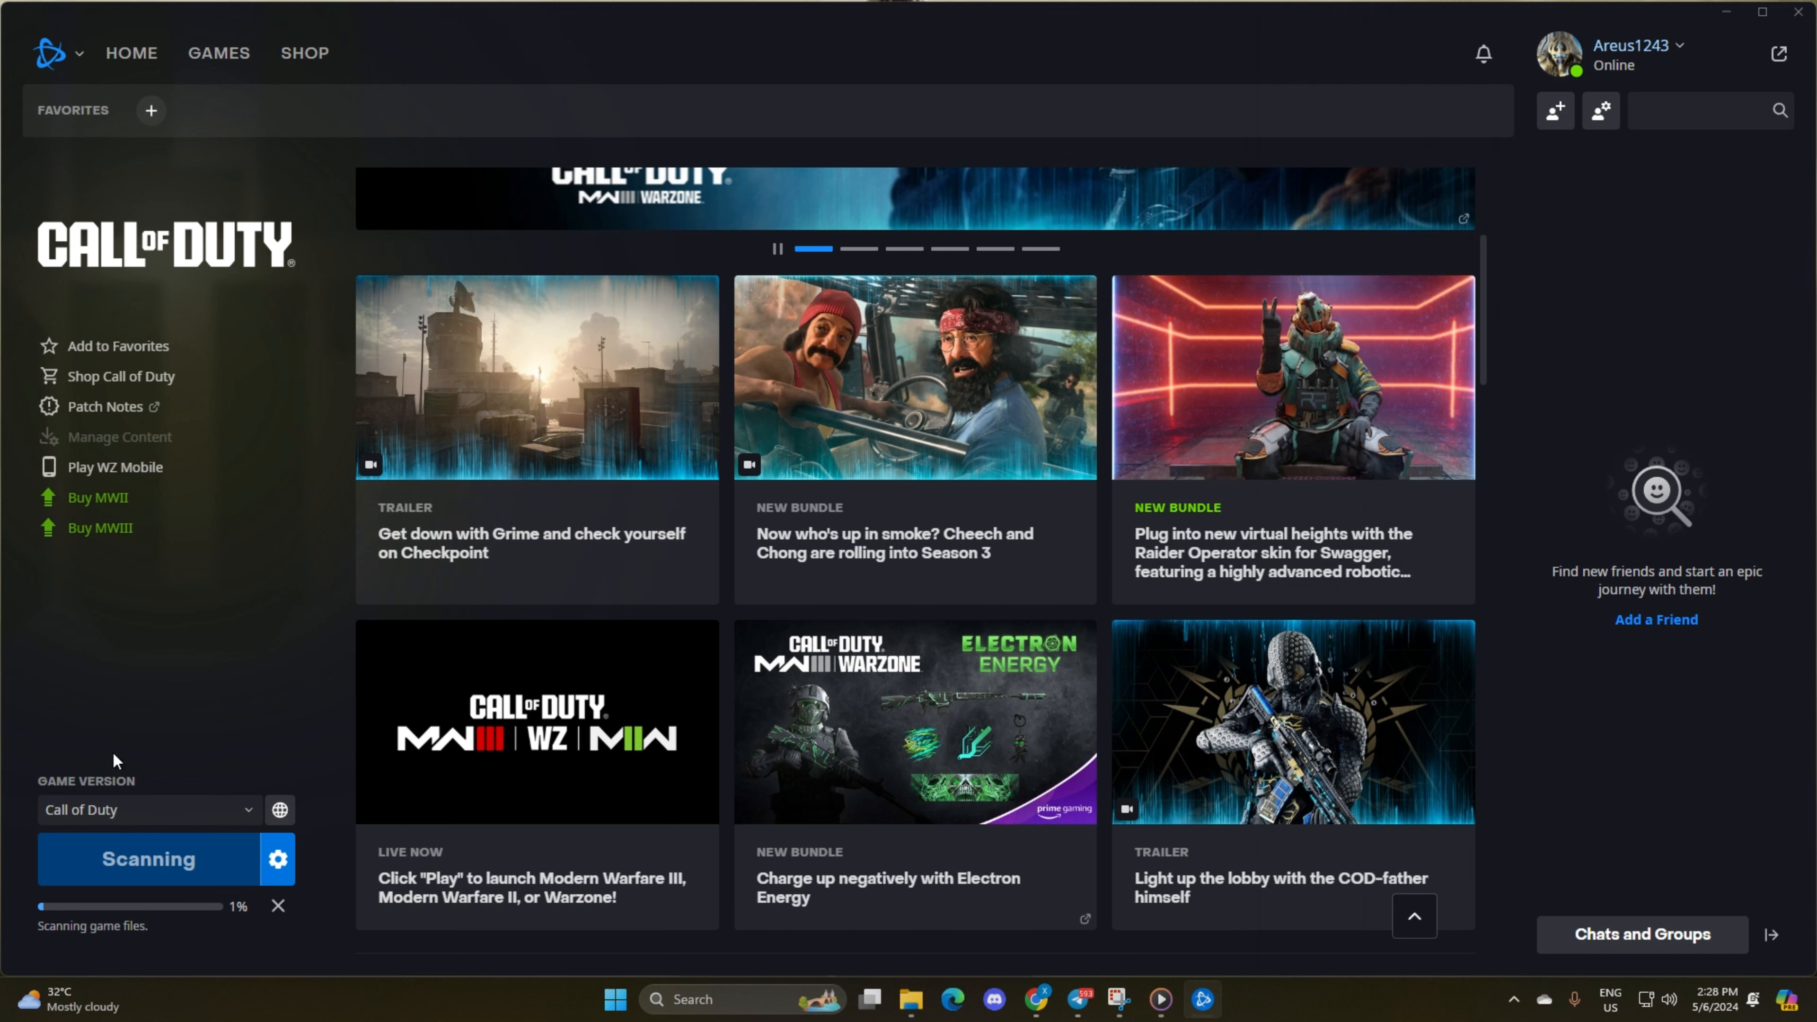
mouse_move(778, 34)
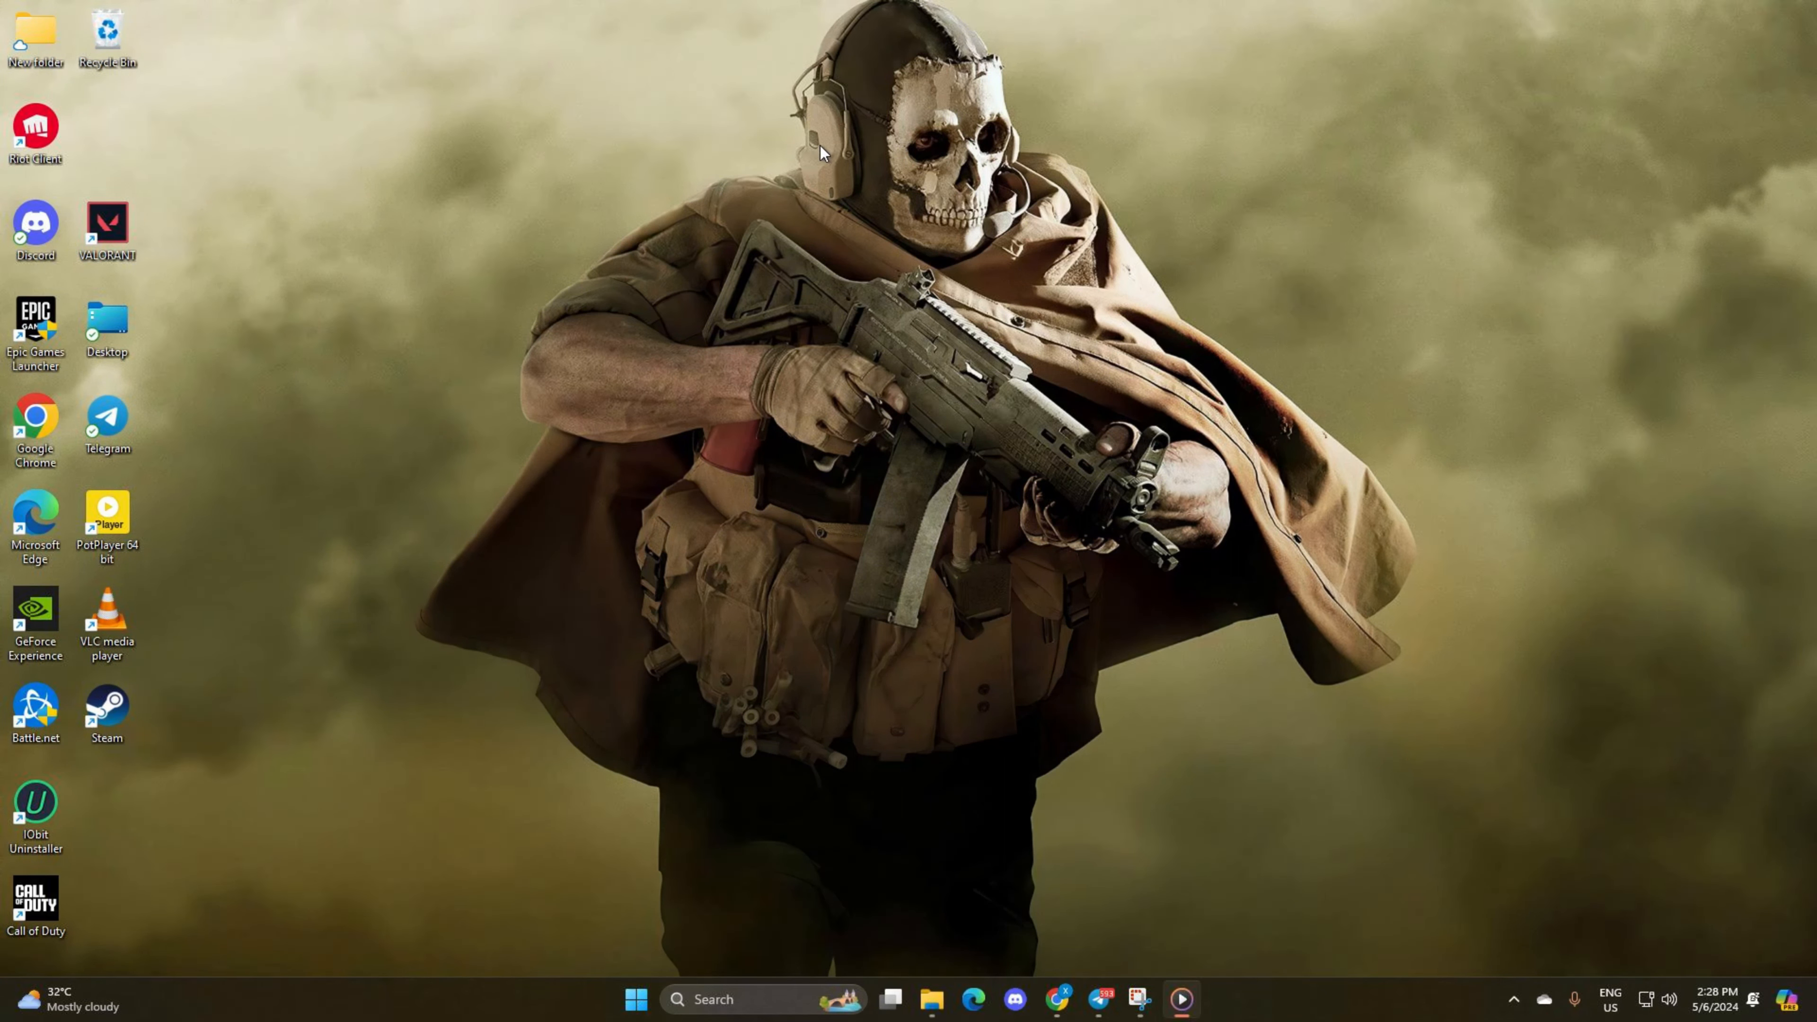
mouse_move(750, 55)
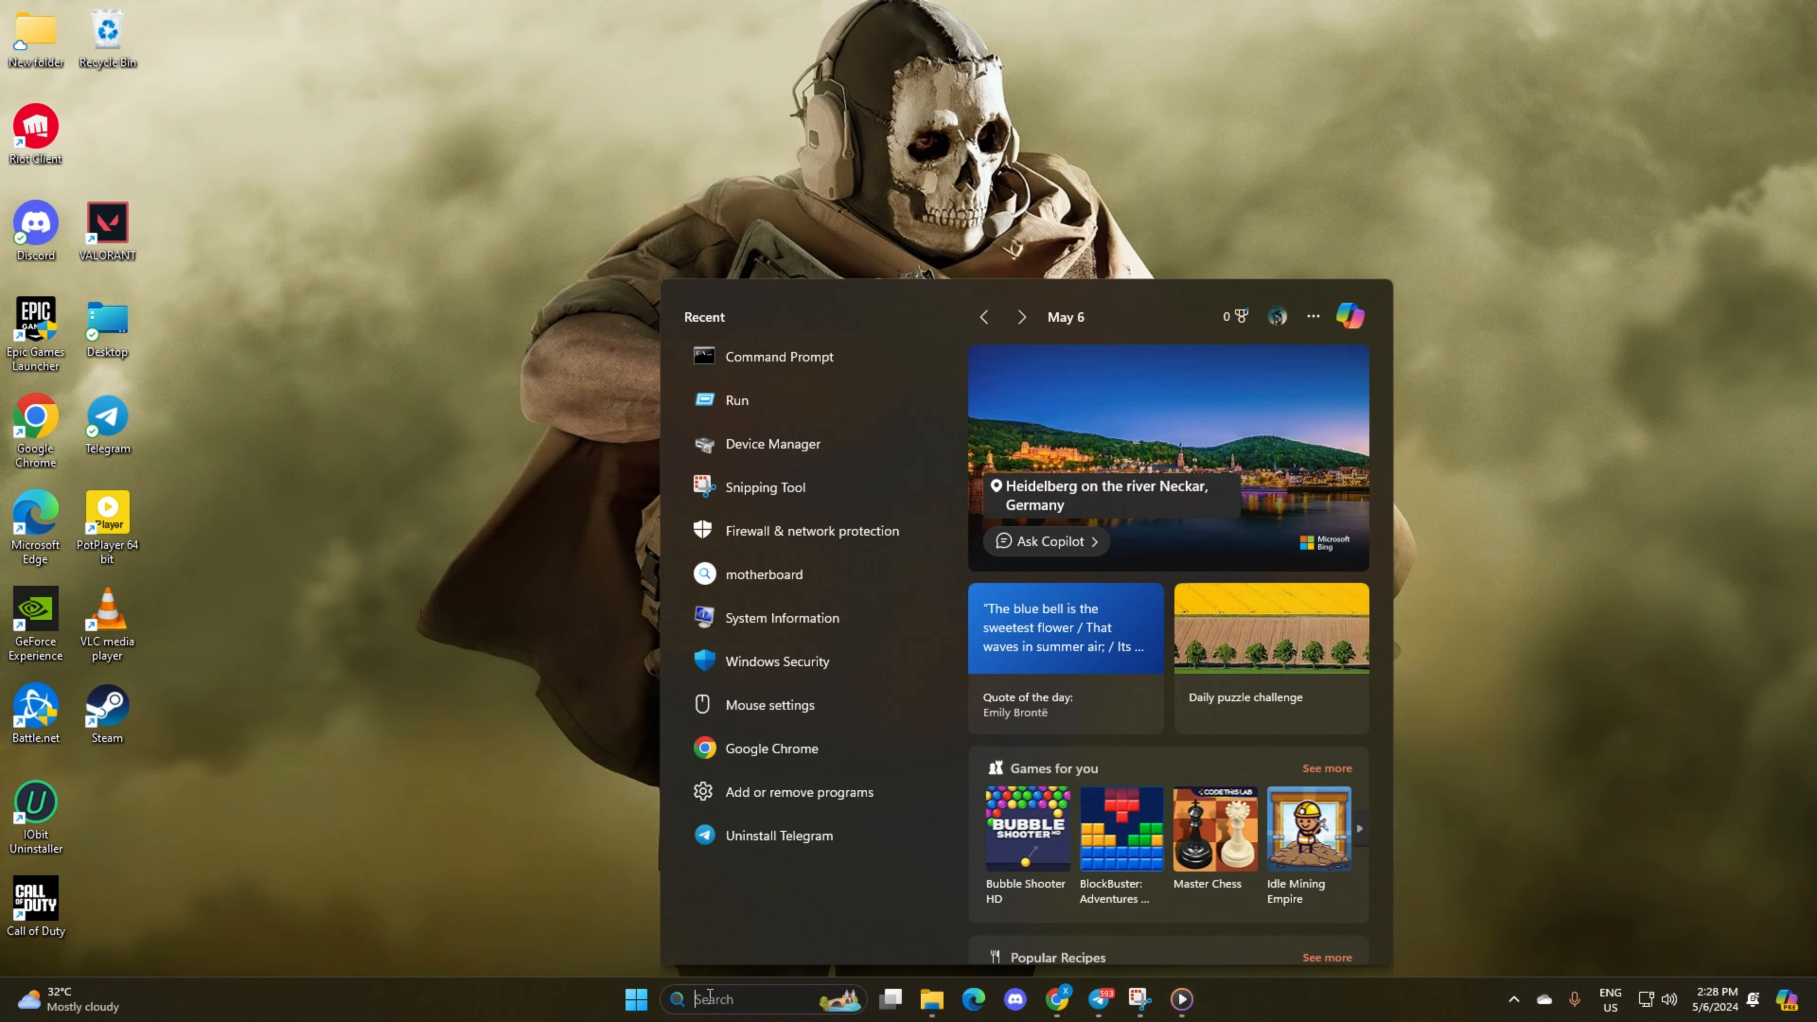
Step: Search the taskbar for cmd to start an administrator Command Prompt
text(cmf)
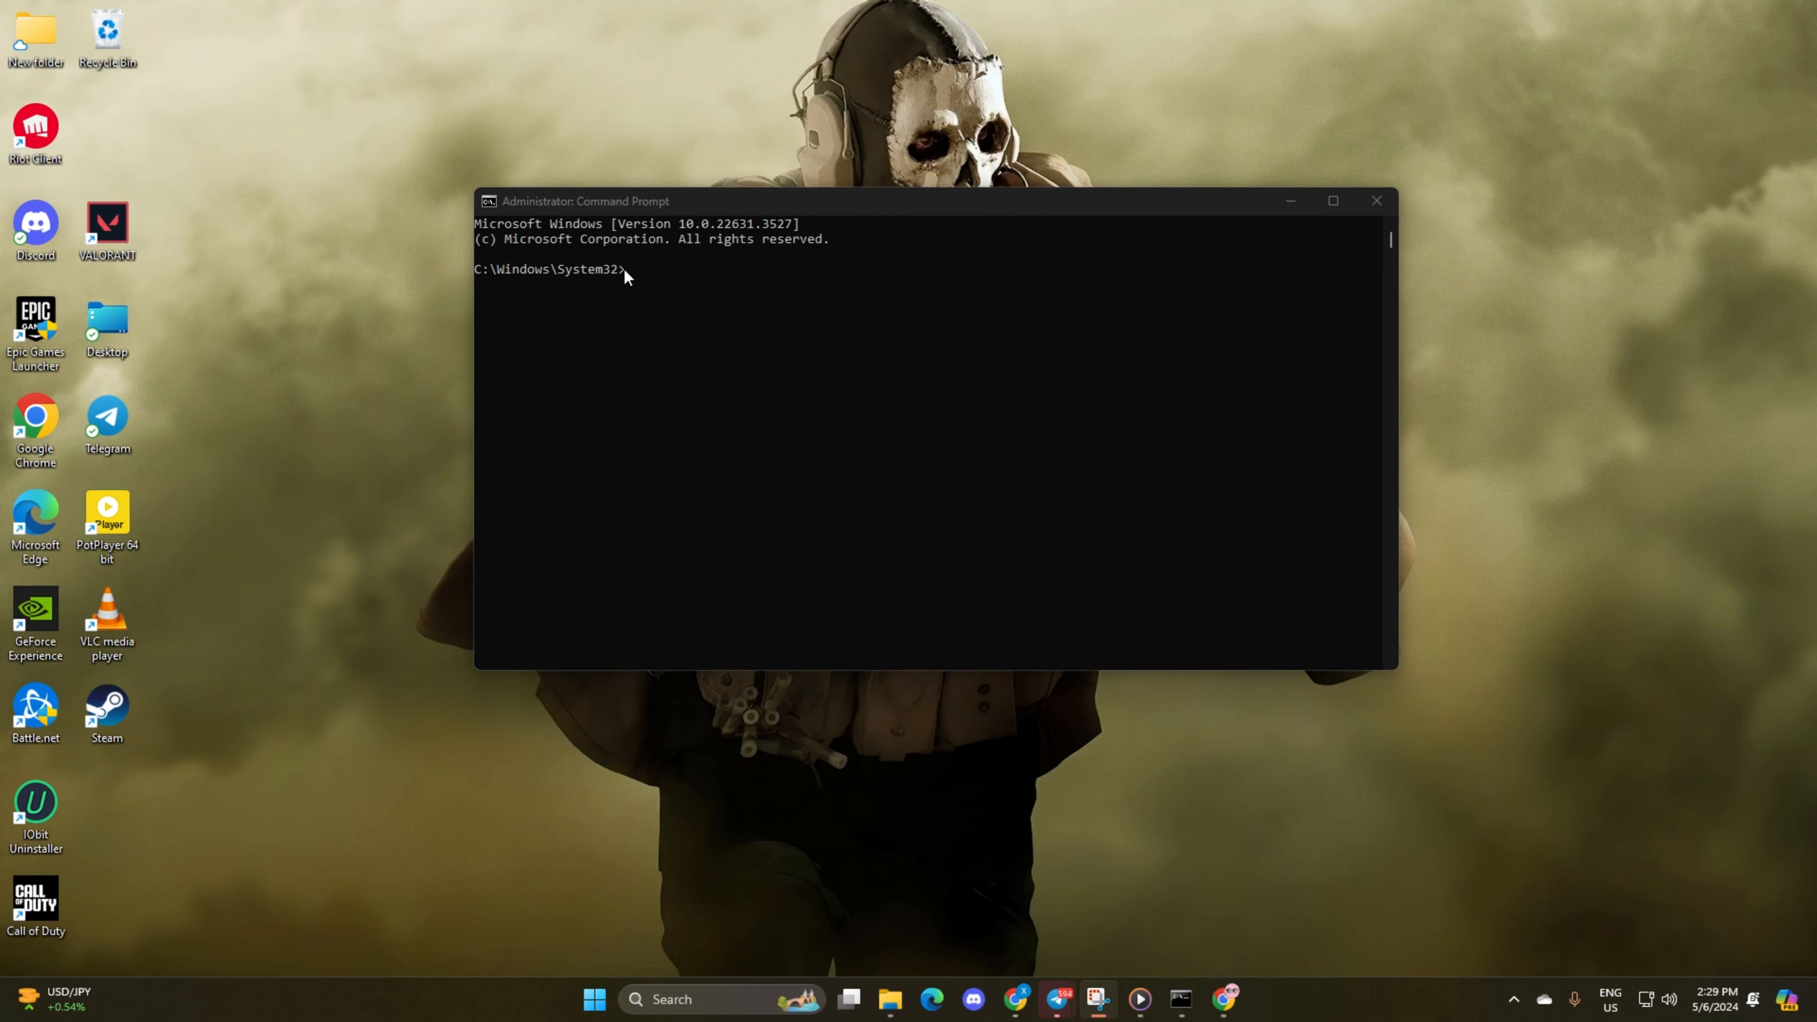
Step: Run netsh winsock reset, ipconfig /flushdns and ipconfig /release
text(netsh winsock reset)
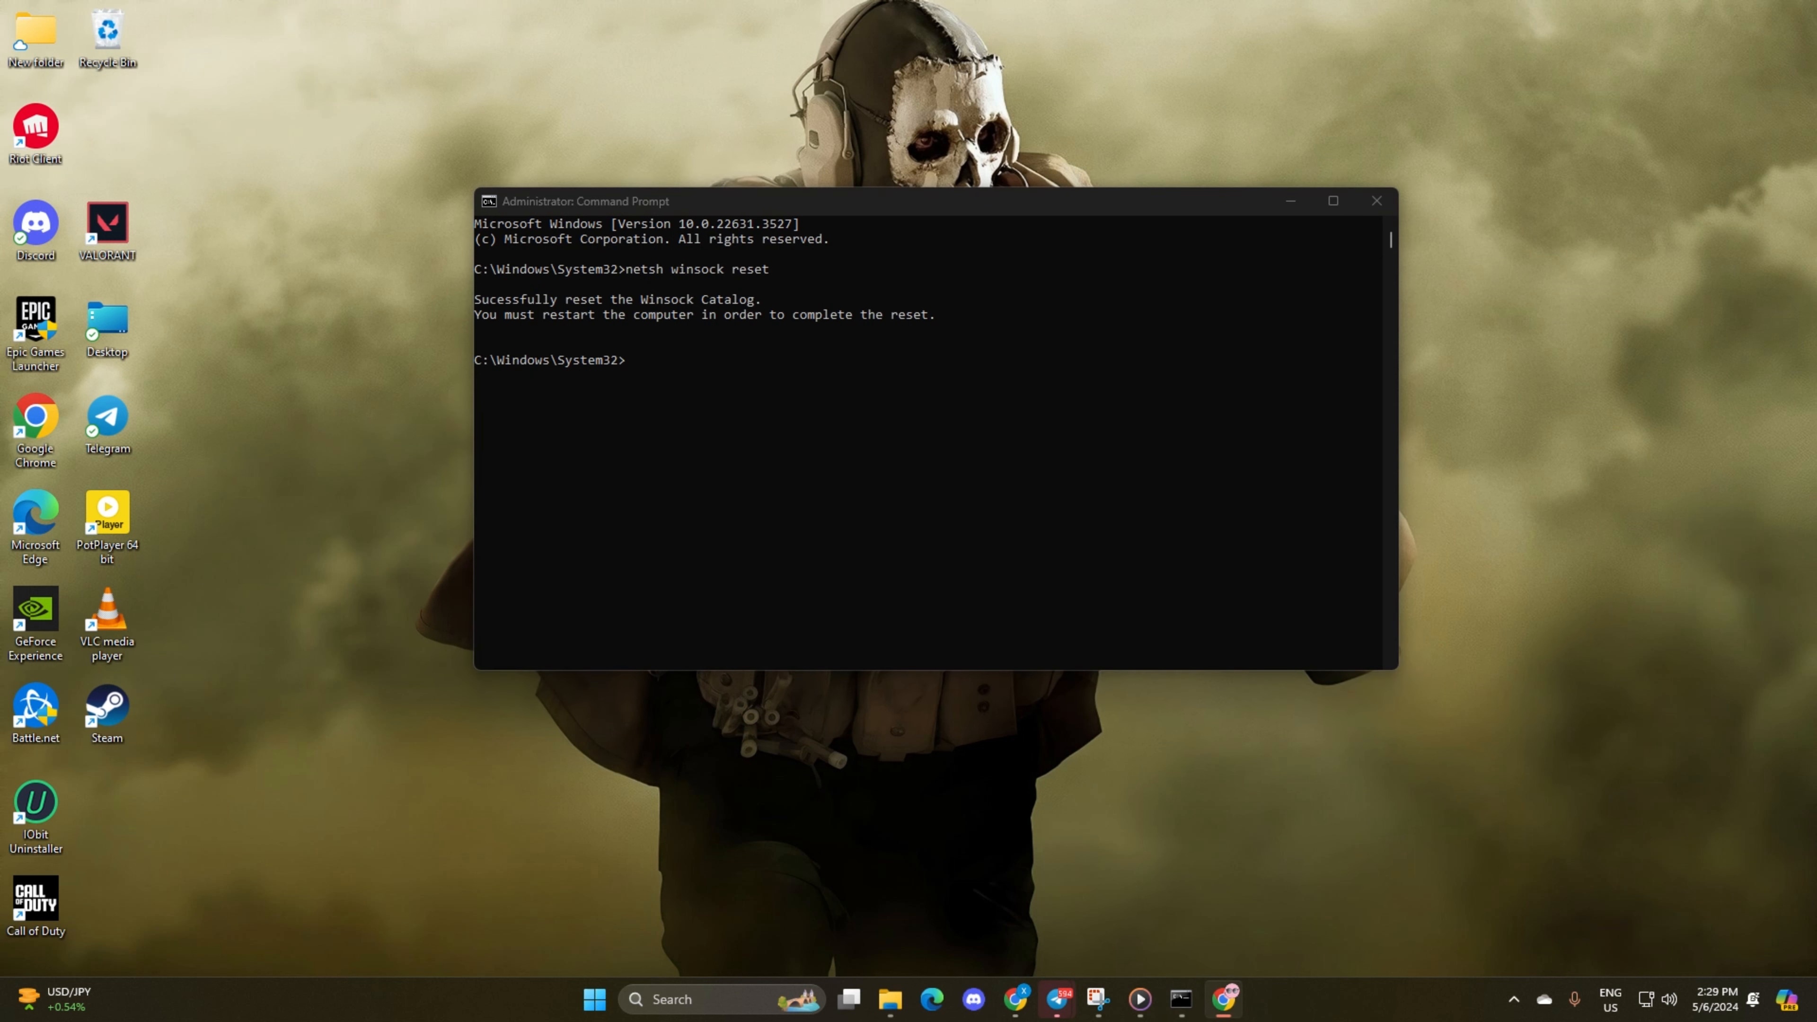
text(ipconfig /flushdns)
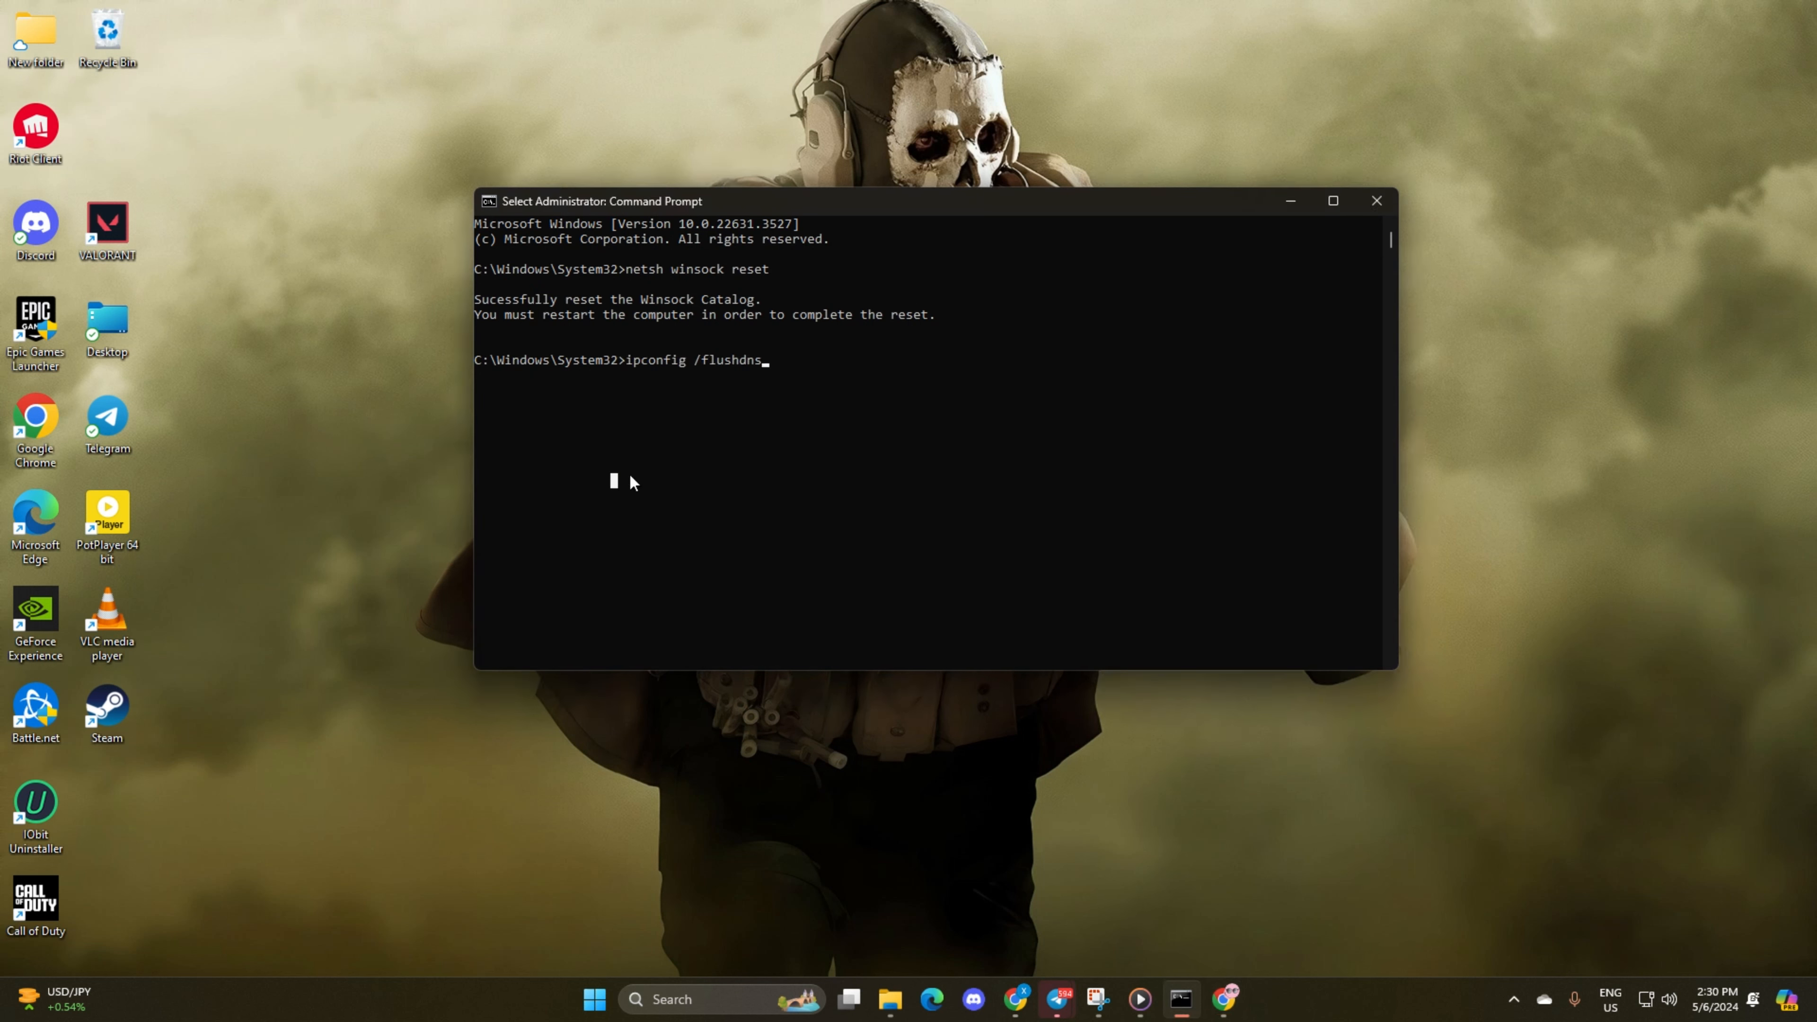
key(enter)
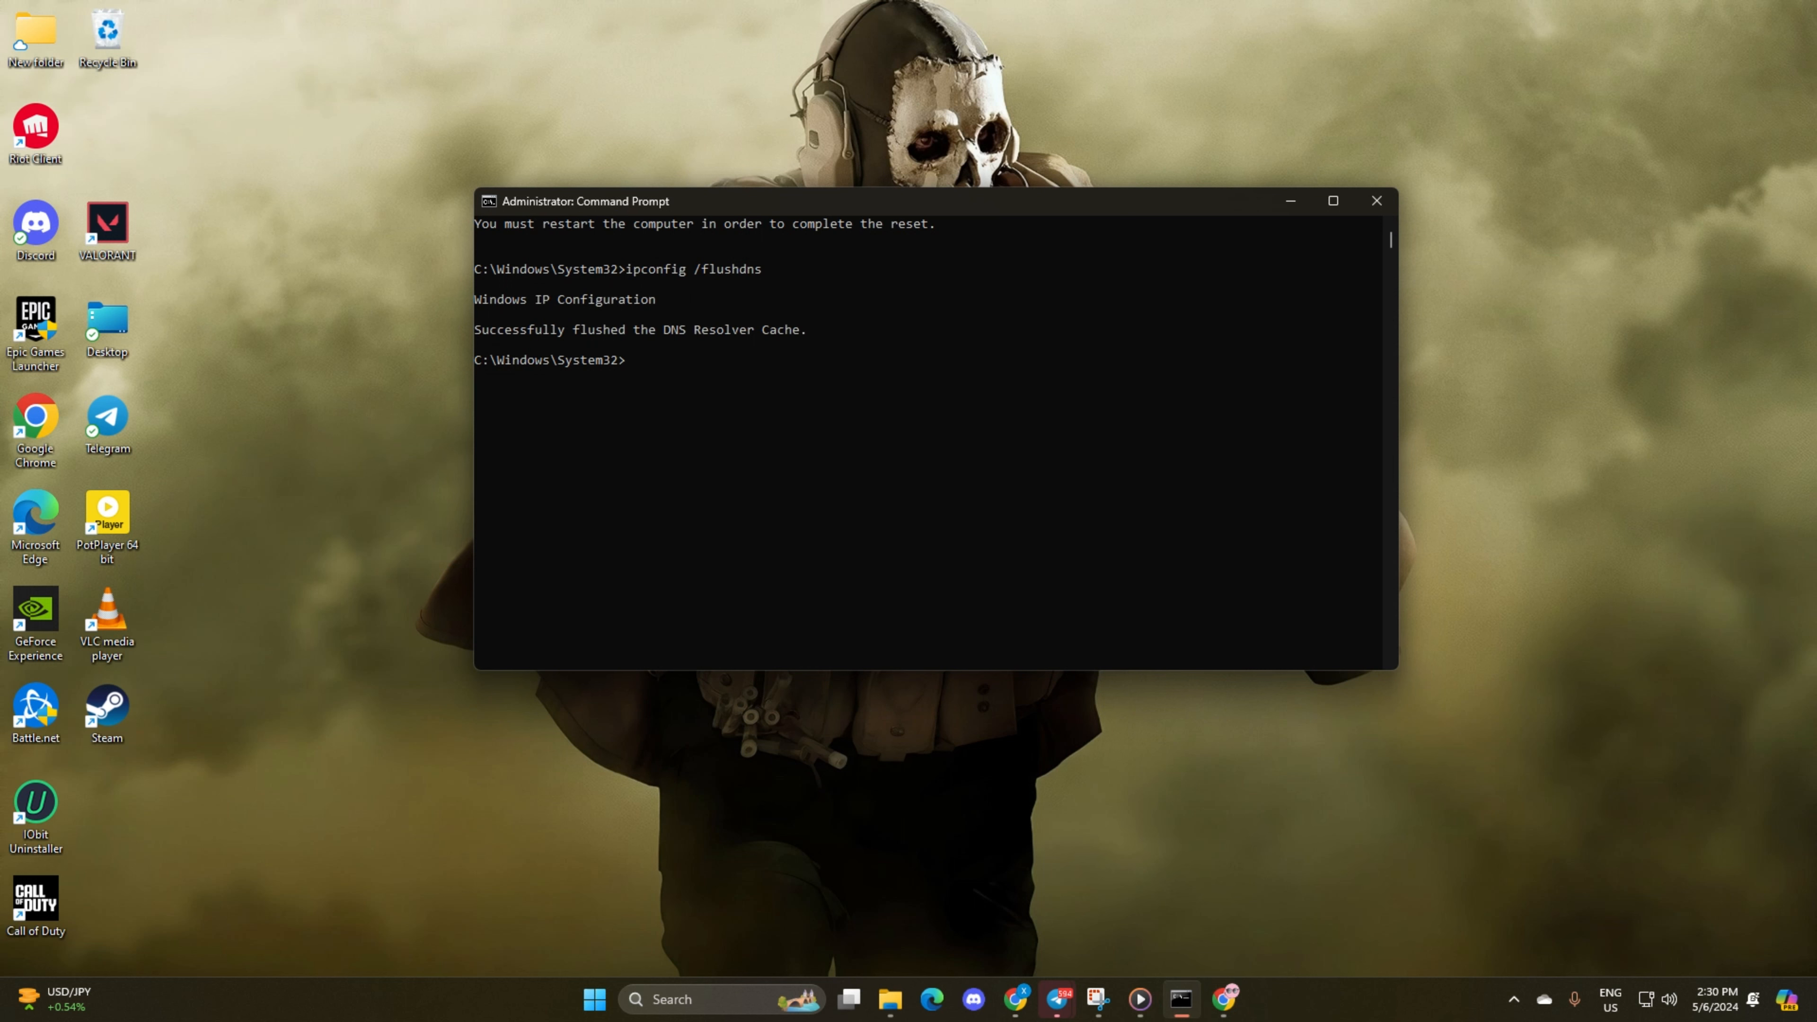
mouse_move(635, 373)
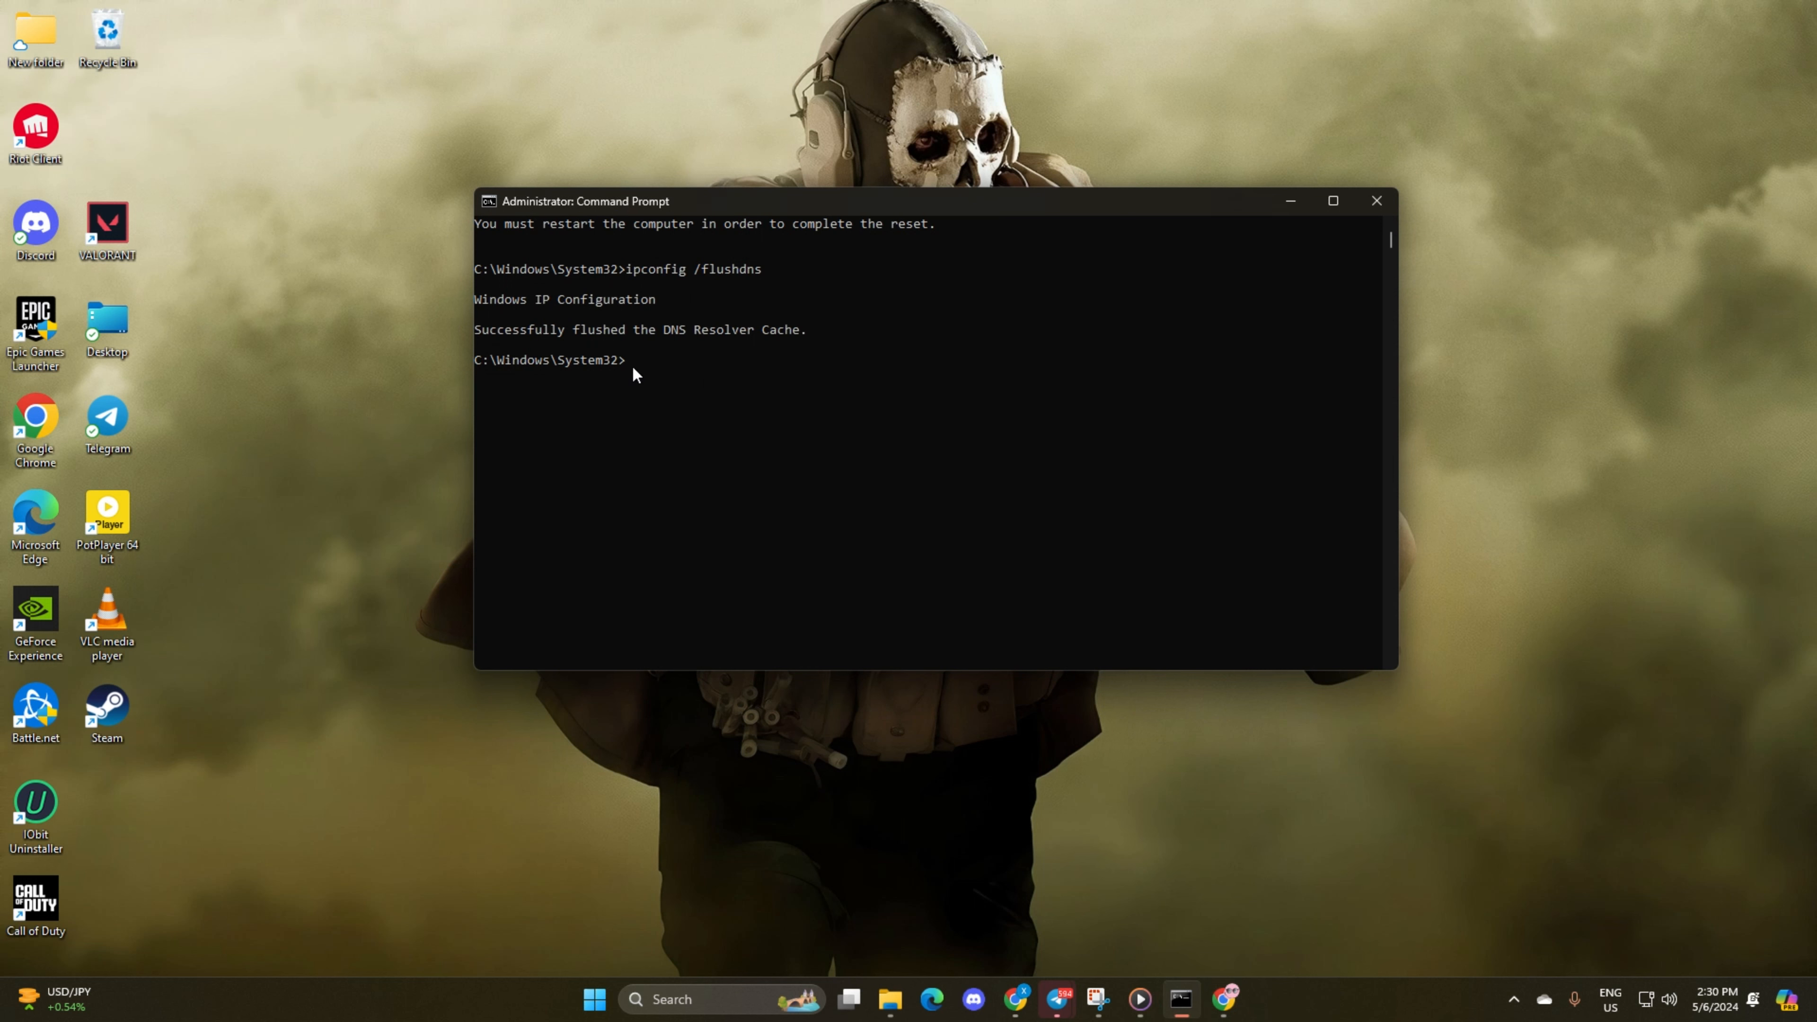
text(ipconfig /release)
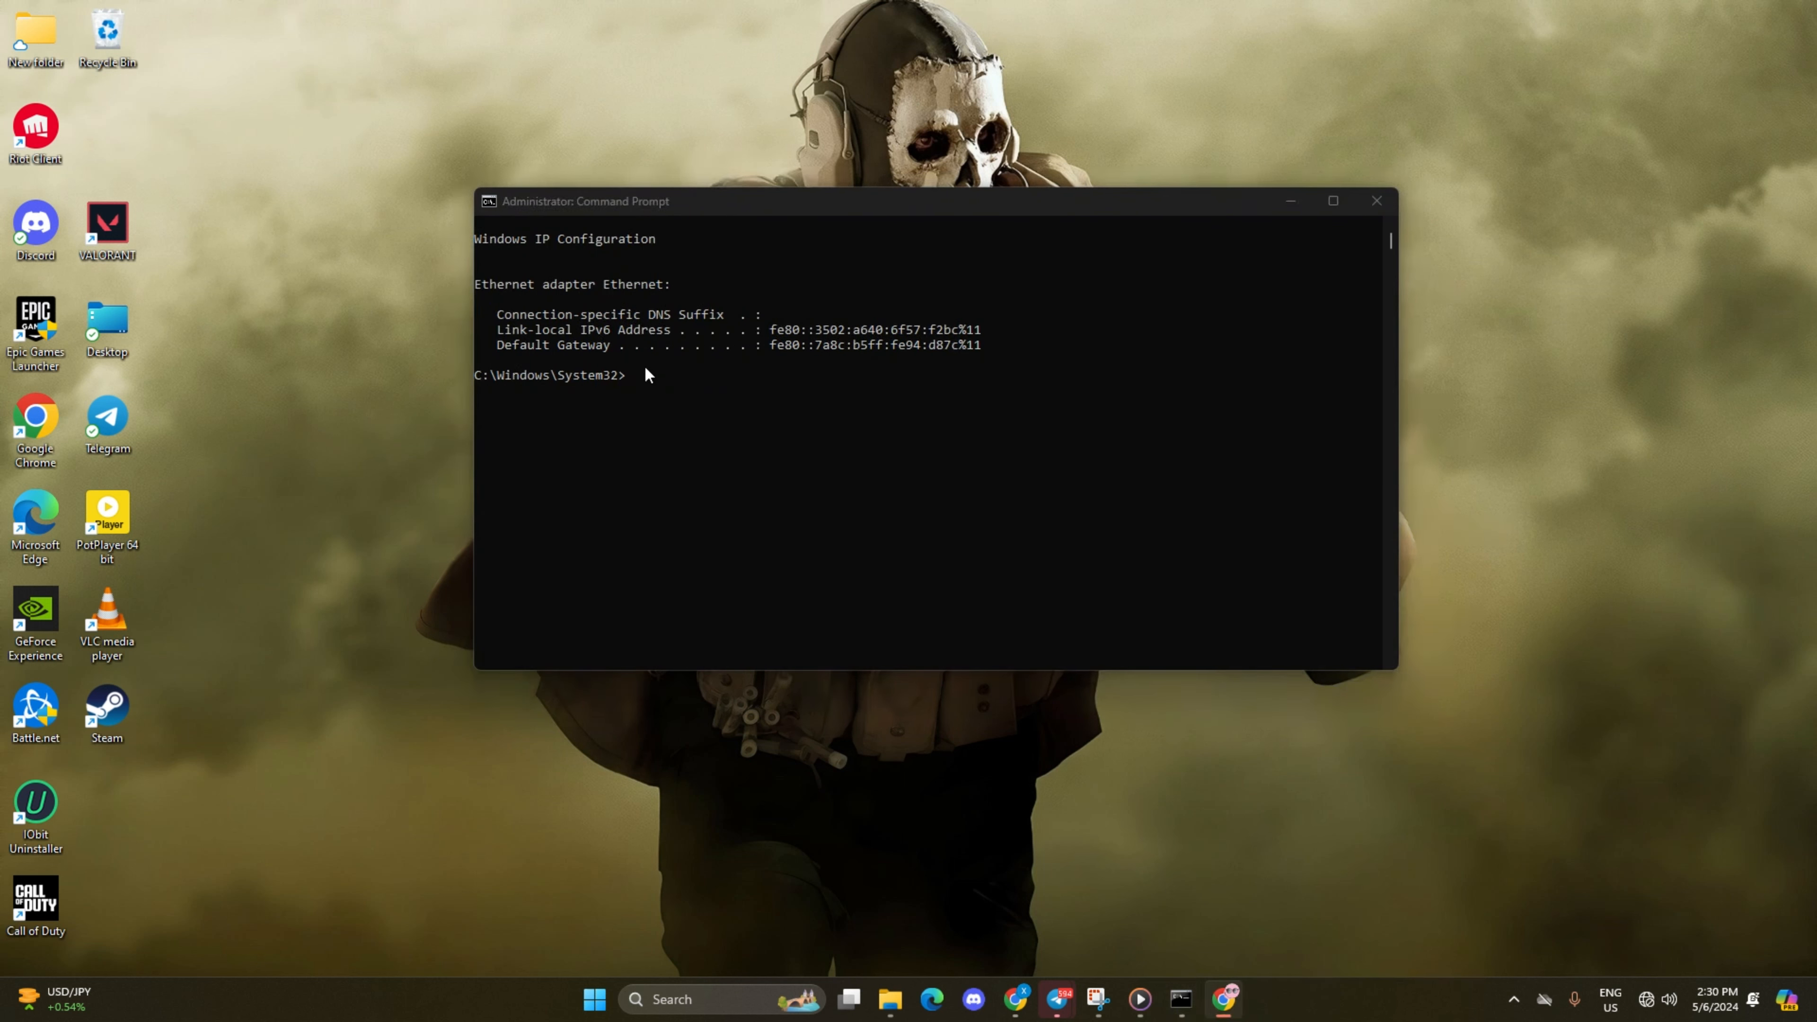
Step: Run ipconfig /renew and netsh int ip reset, then close the Command Prompt
text(ipconfig /renew)
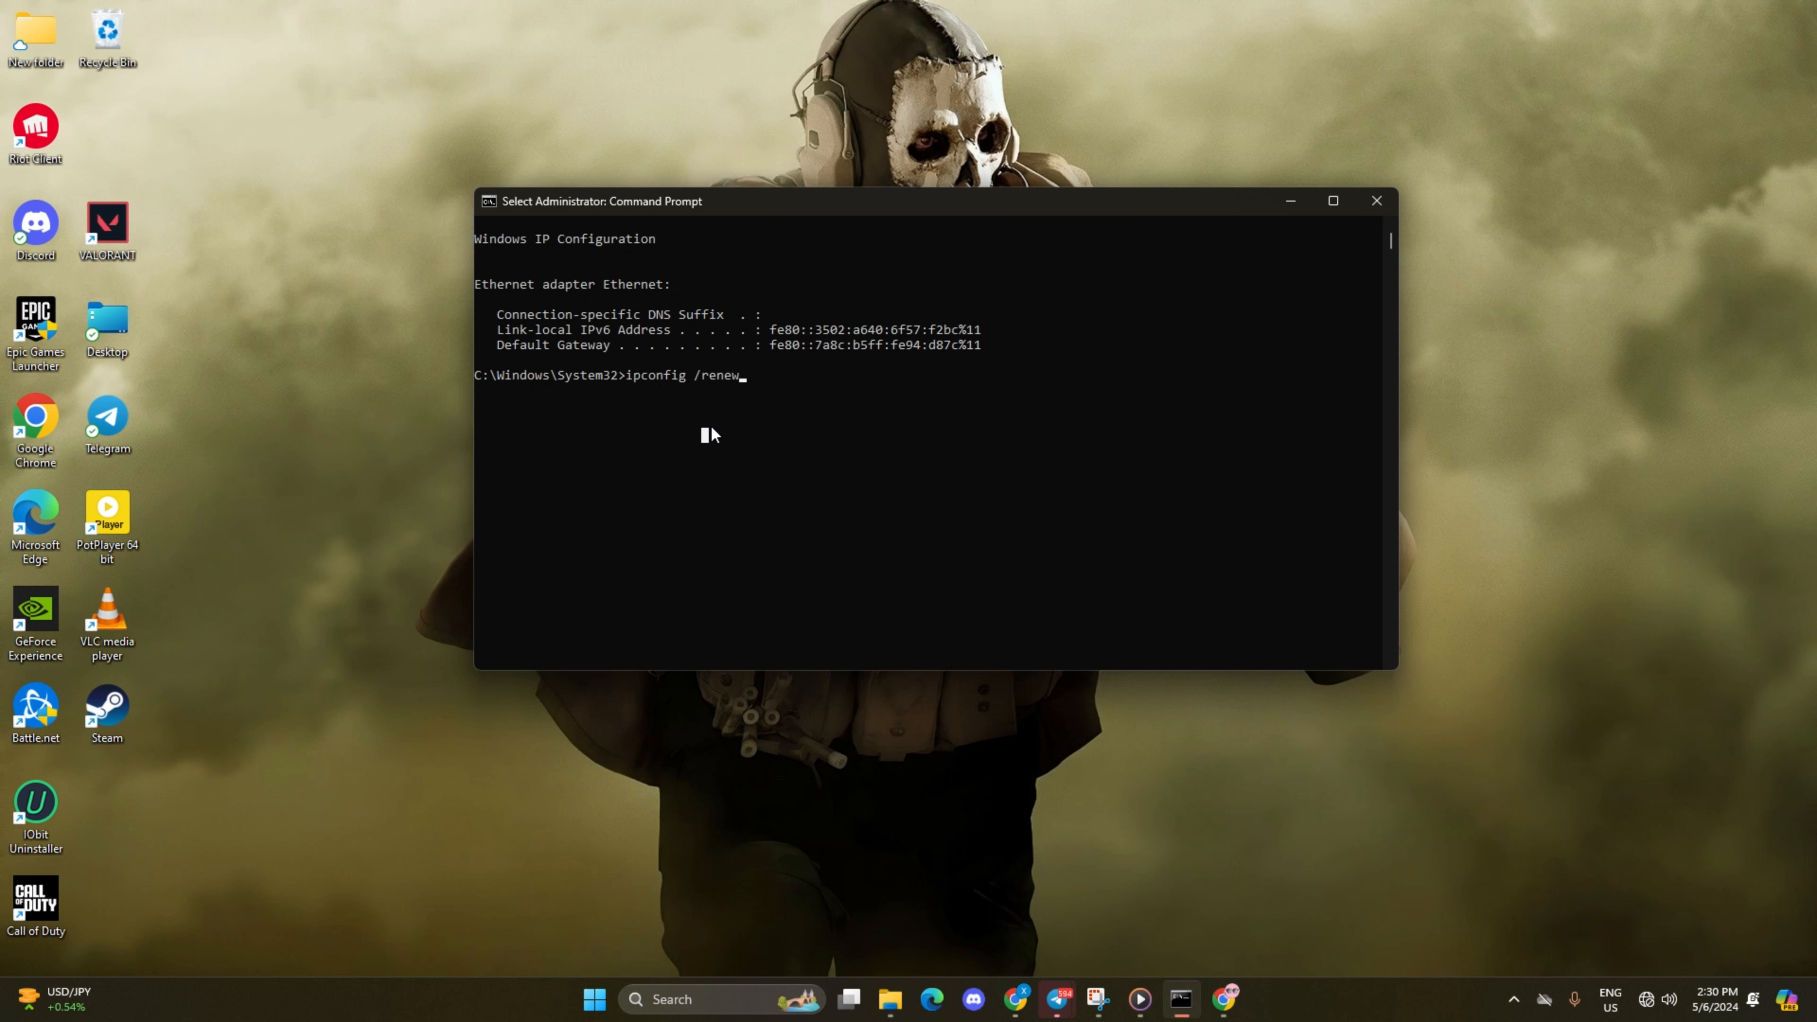
key(enter)
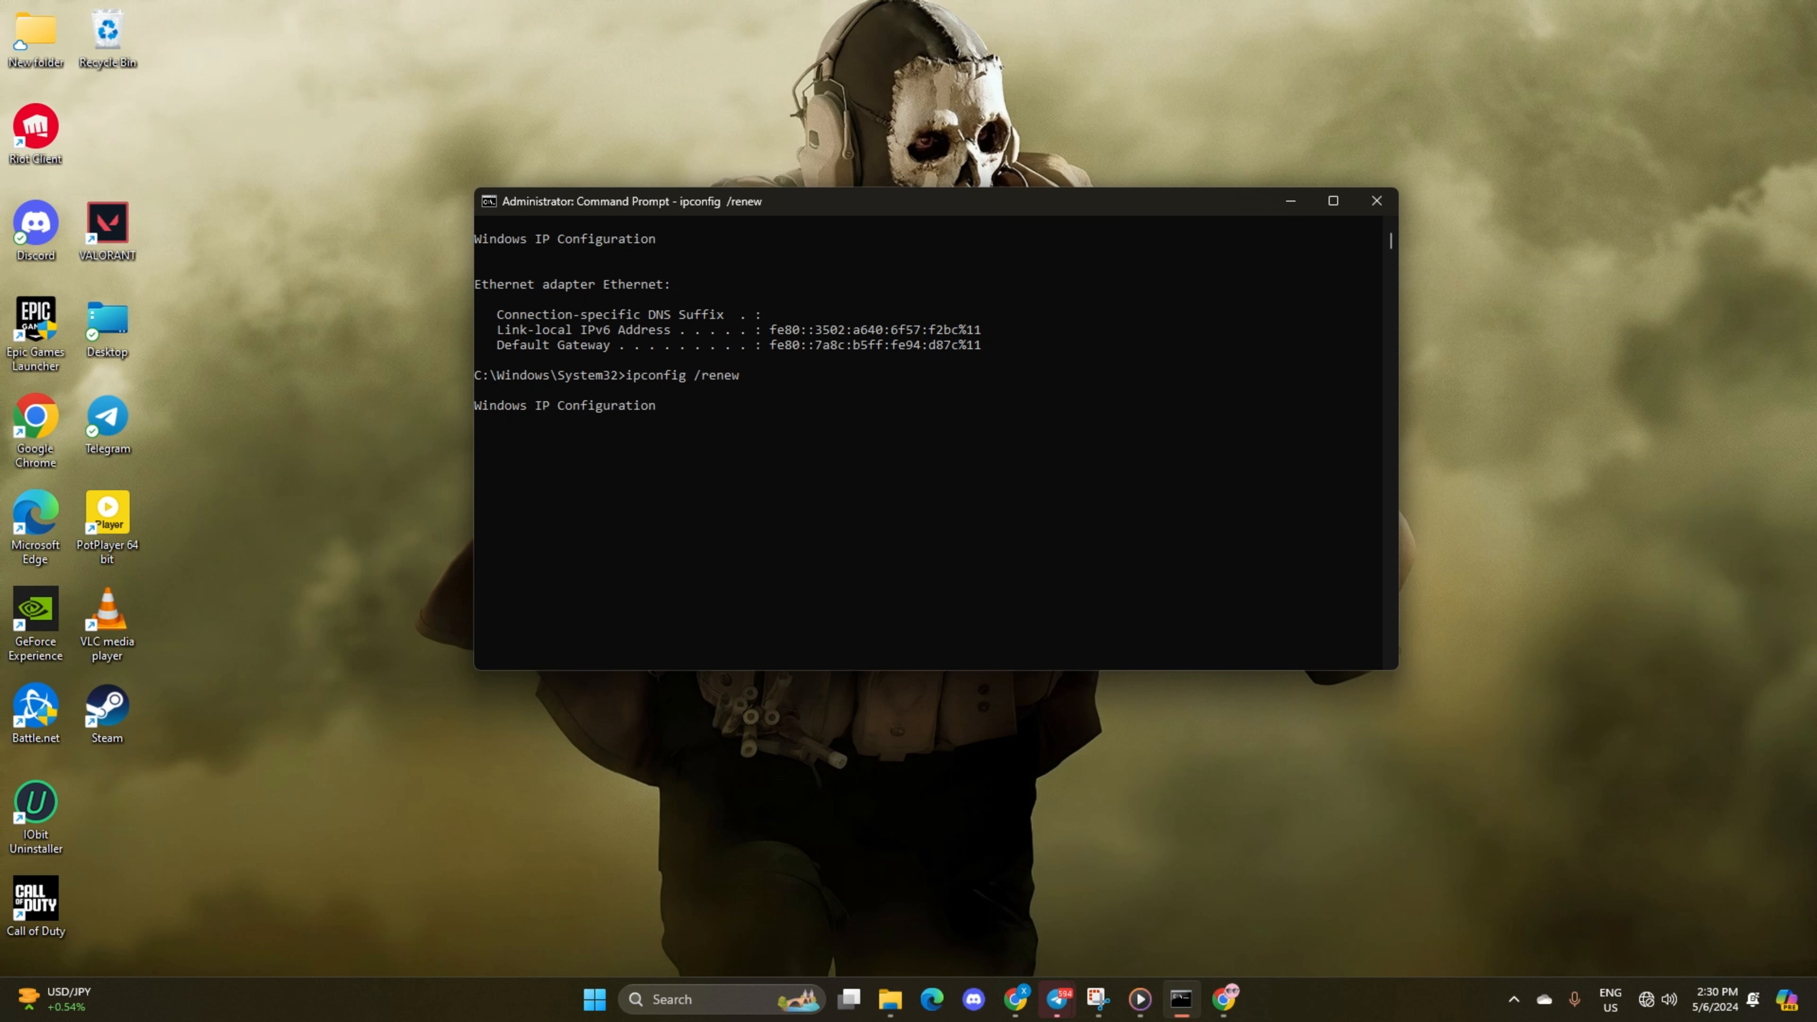
text(netsh int ip reset)
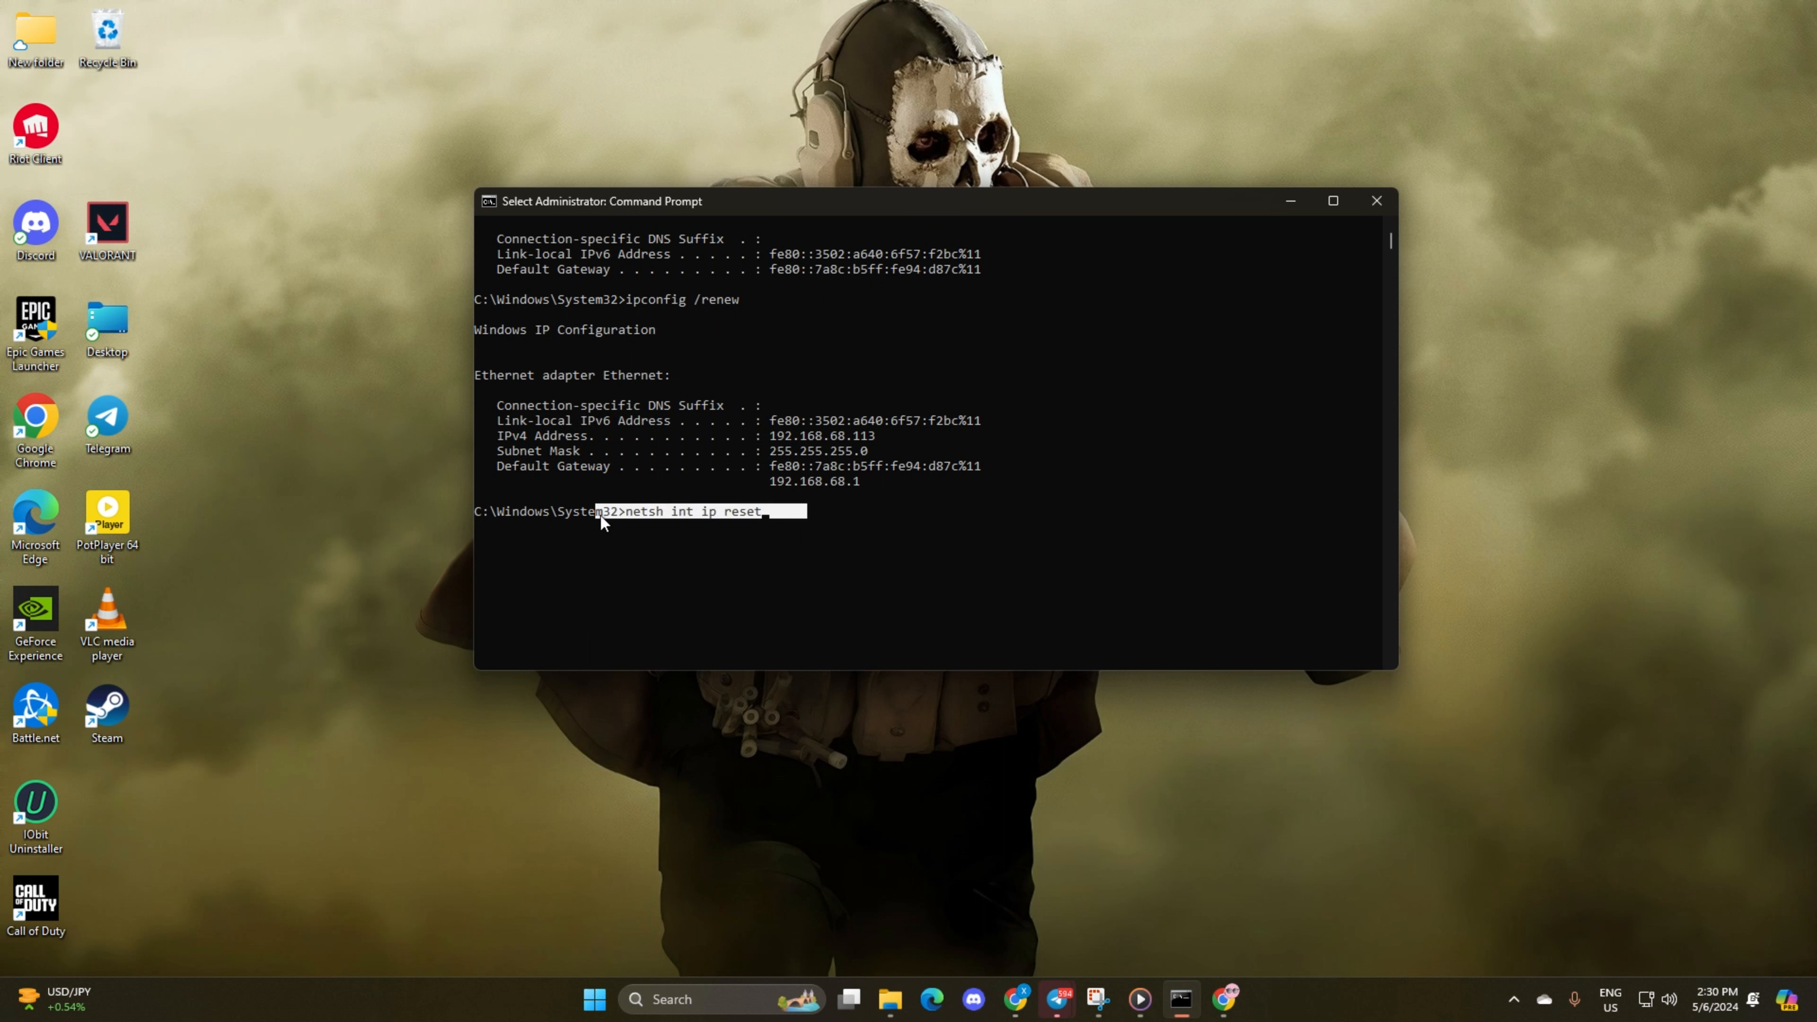
key(enter)
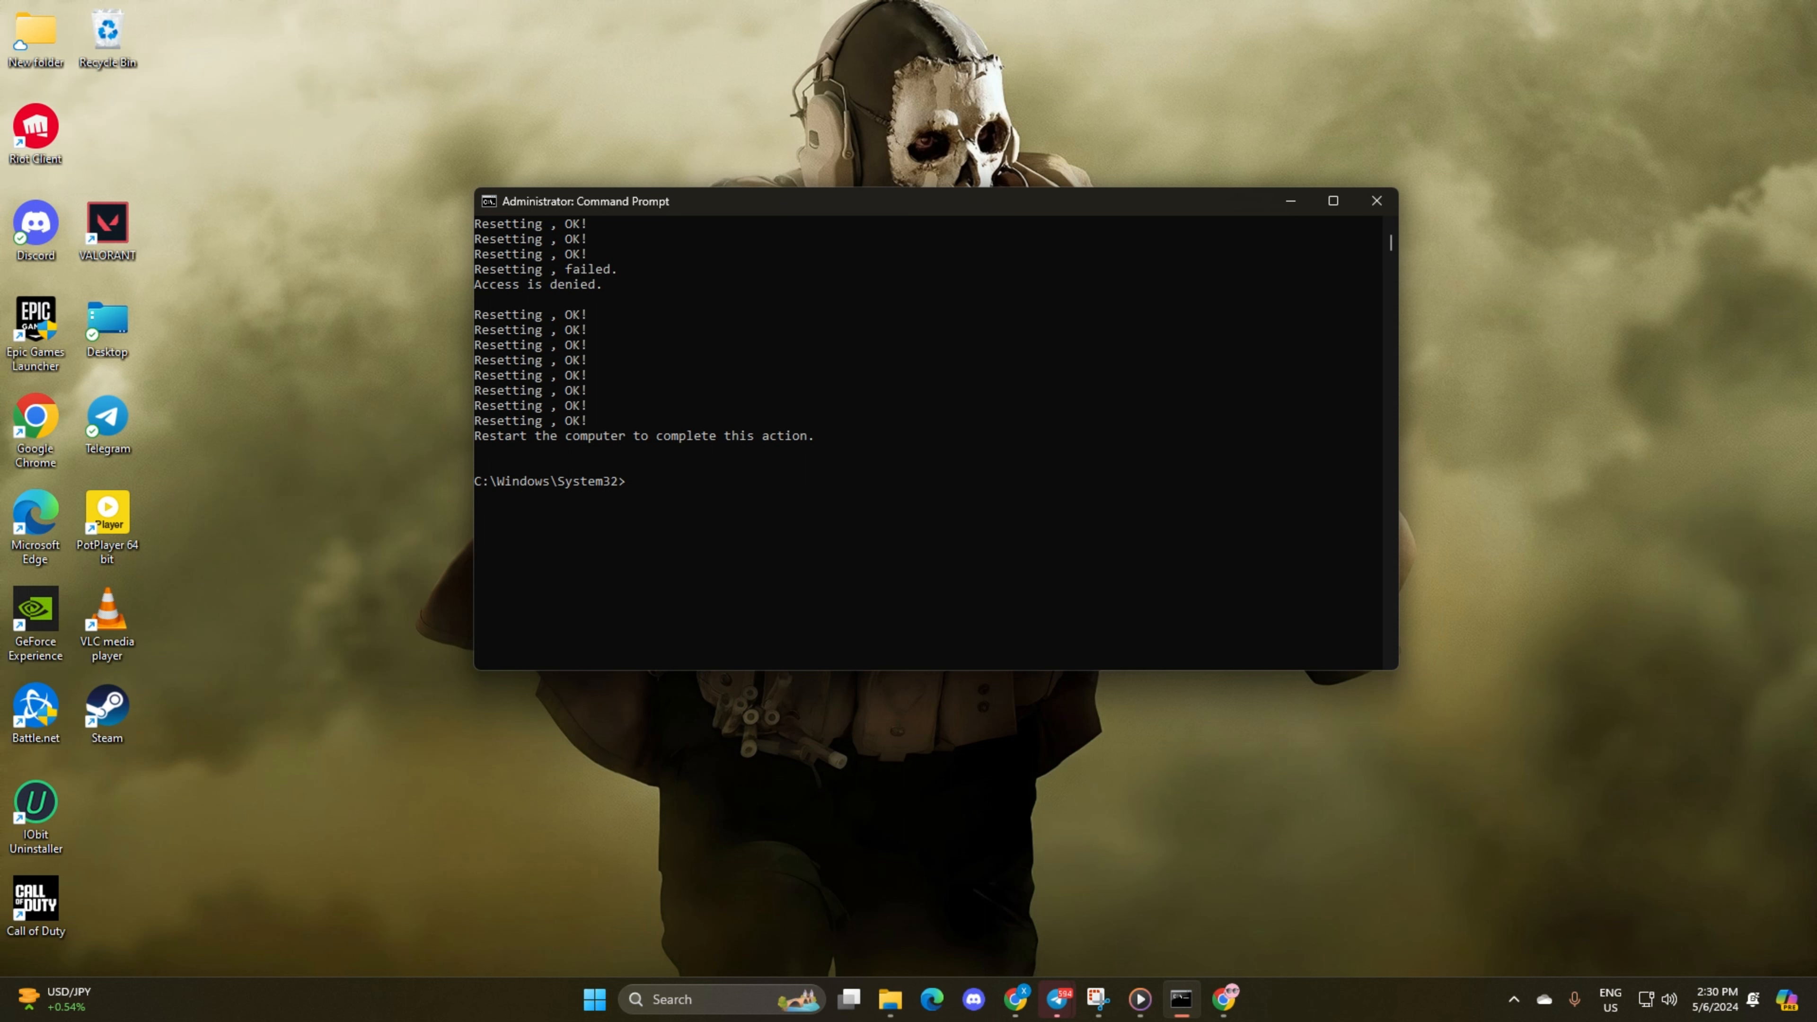
click(595, 999)
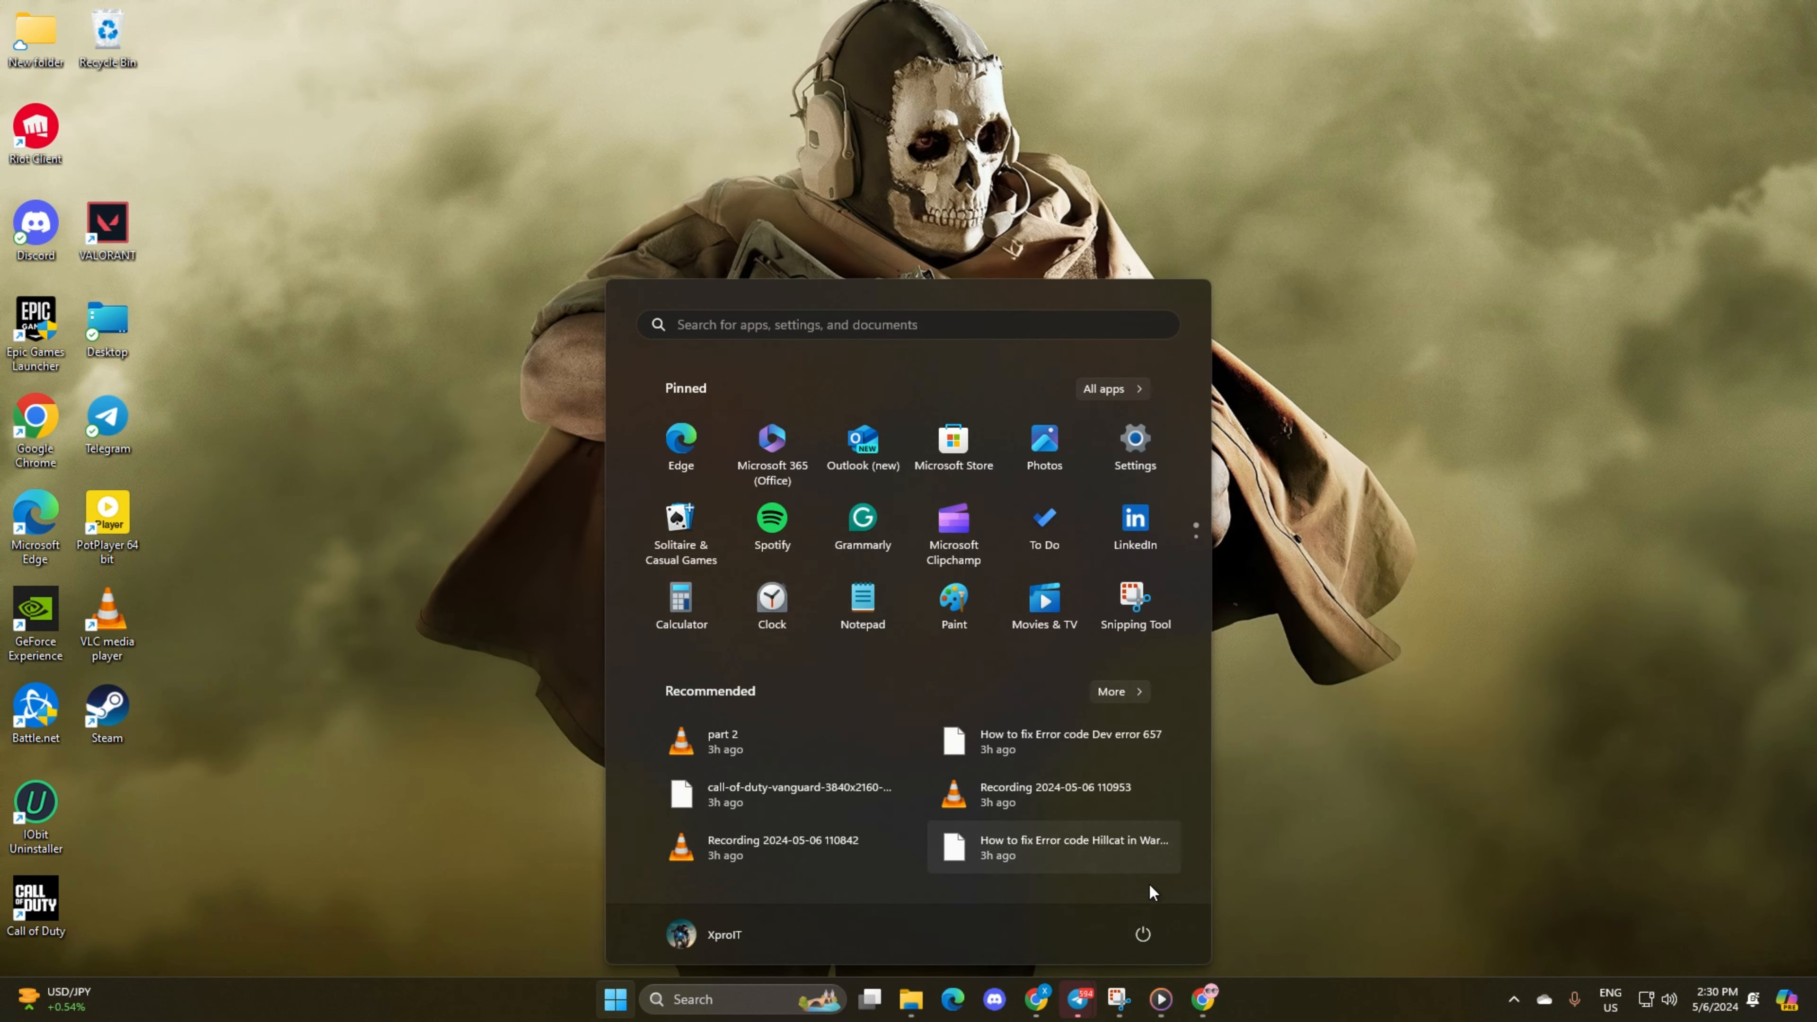
Step: Dismiss the Start menu and return to the desktop
click(1142, 934)
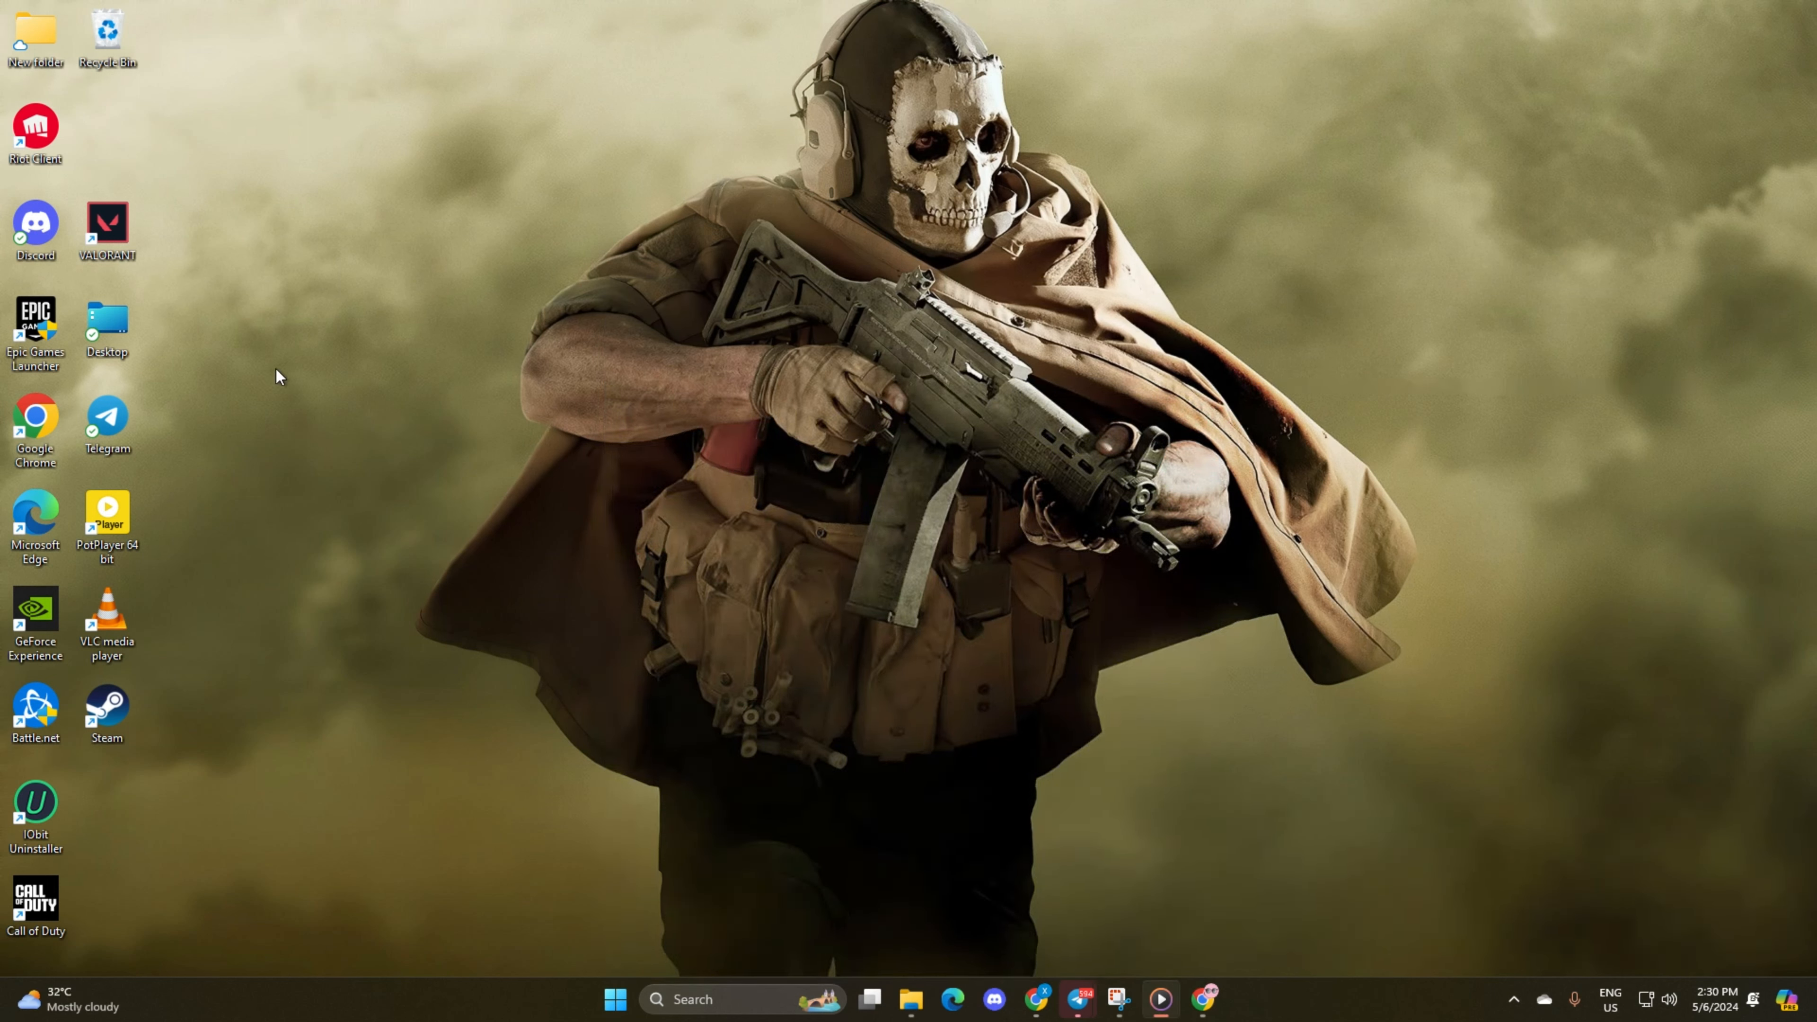
mouse_move(5, 962)
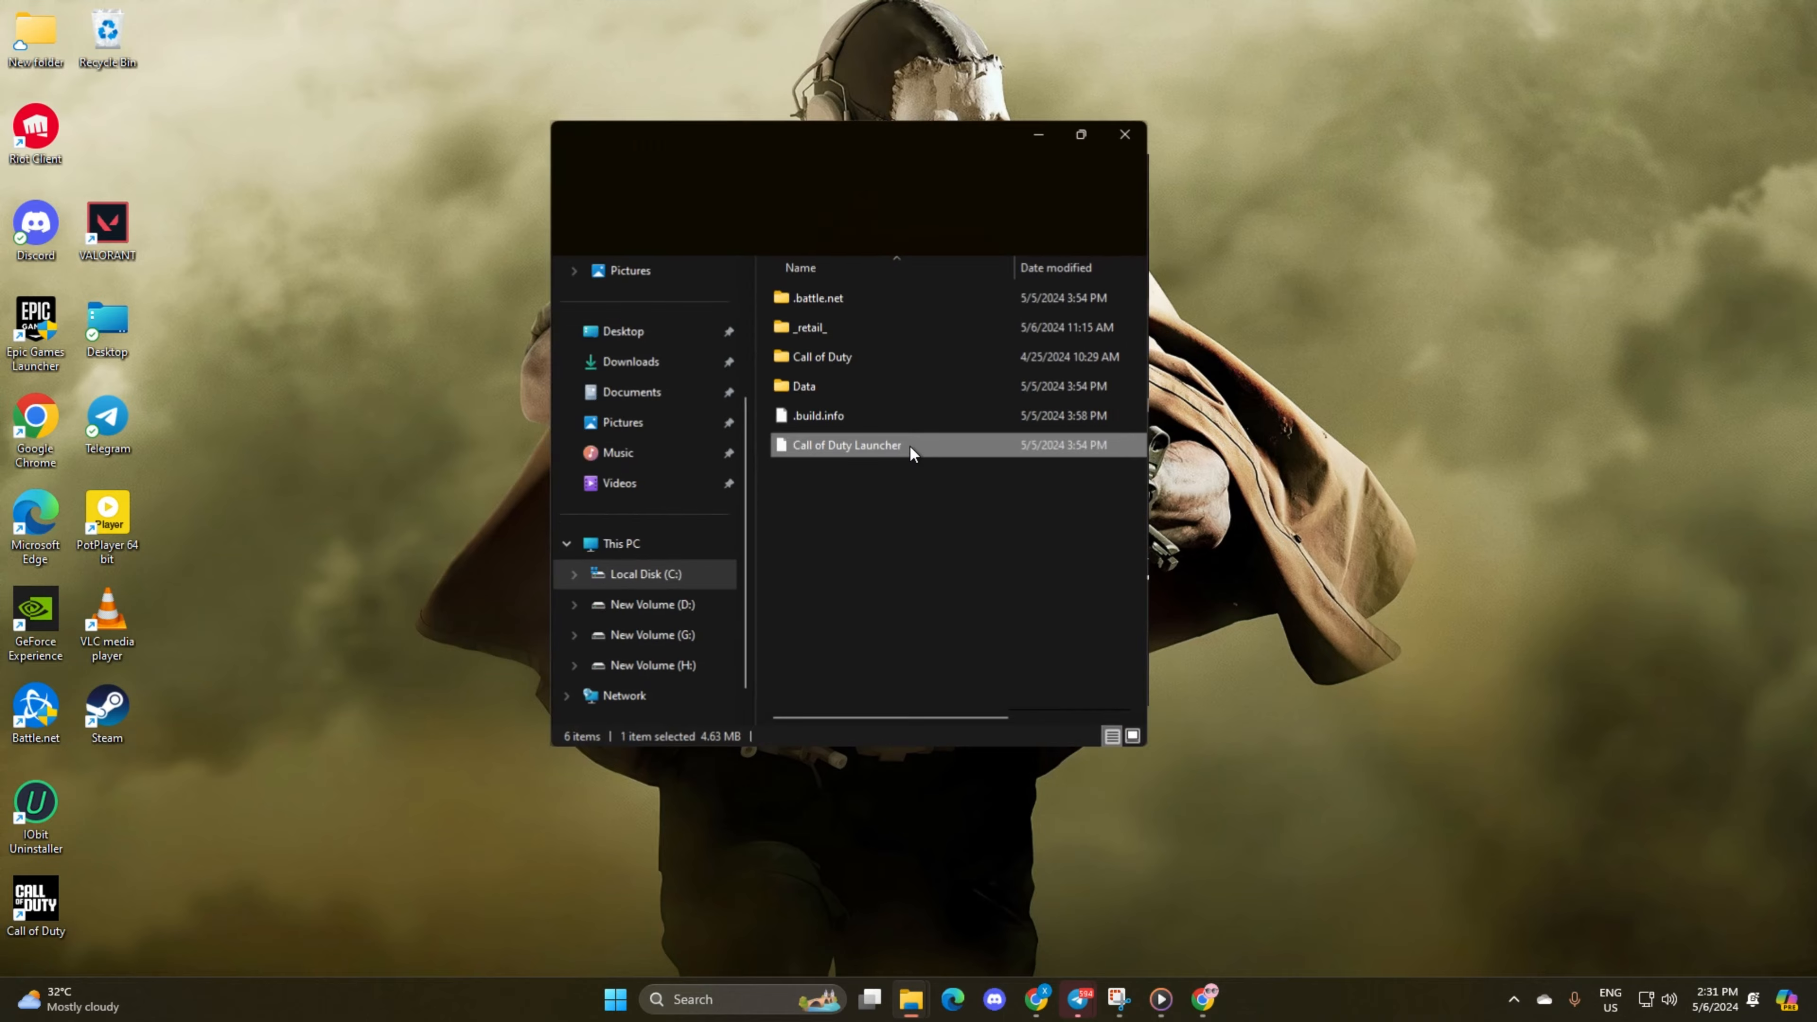
Step: Maximize Explorer, enter the _retail_ folder and bring up options for cod.exe
click(1080, 134)
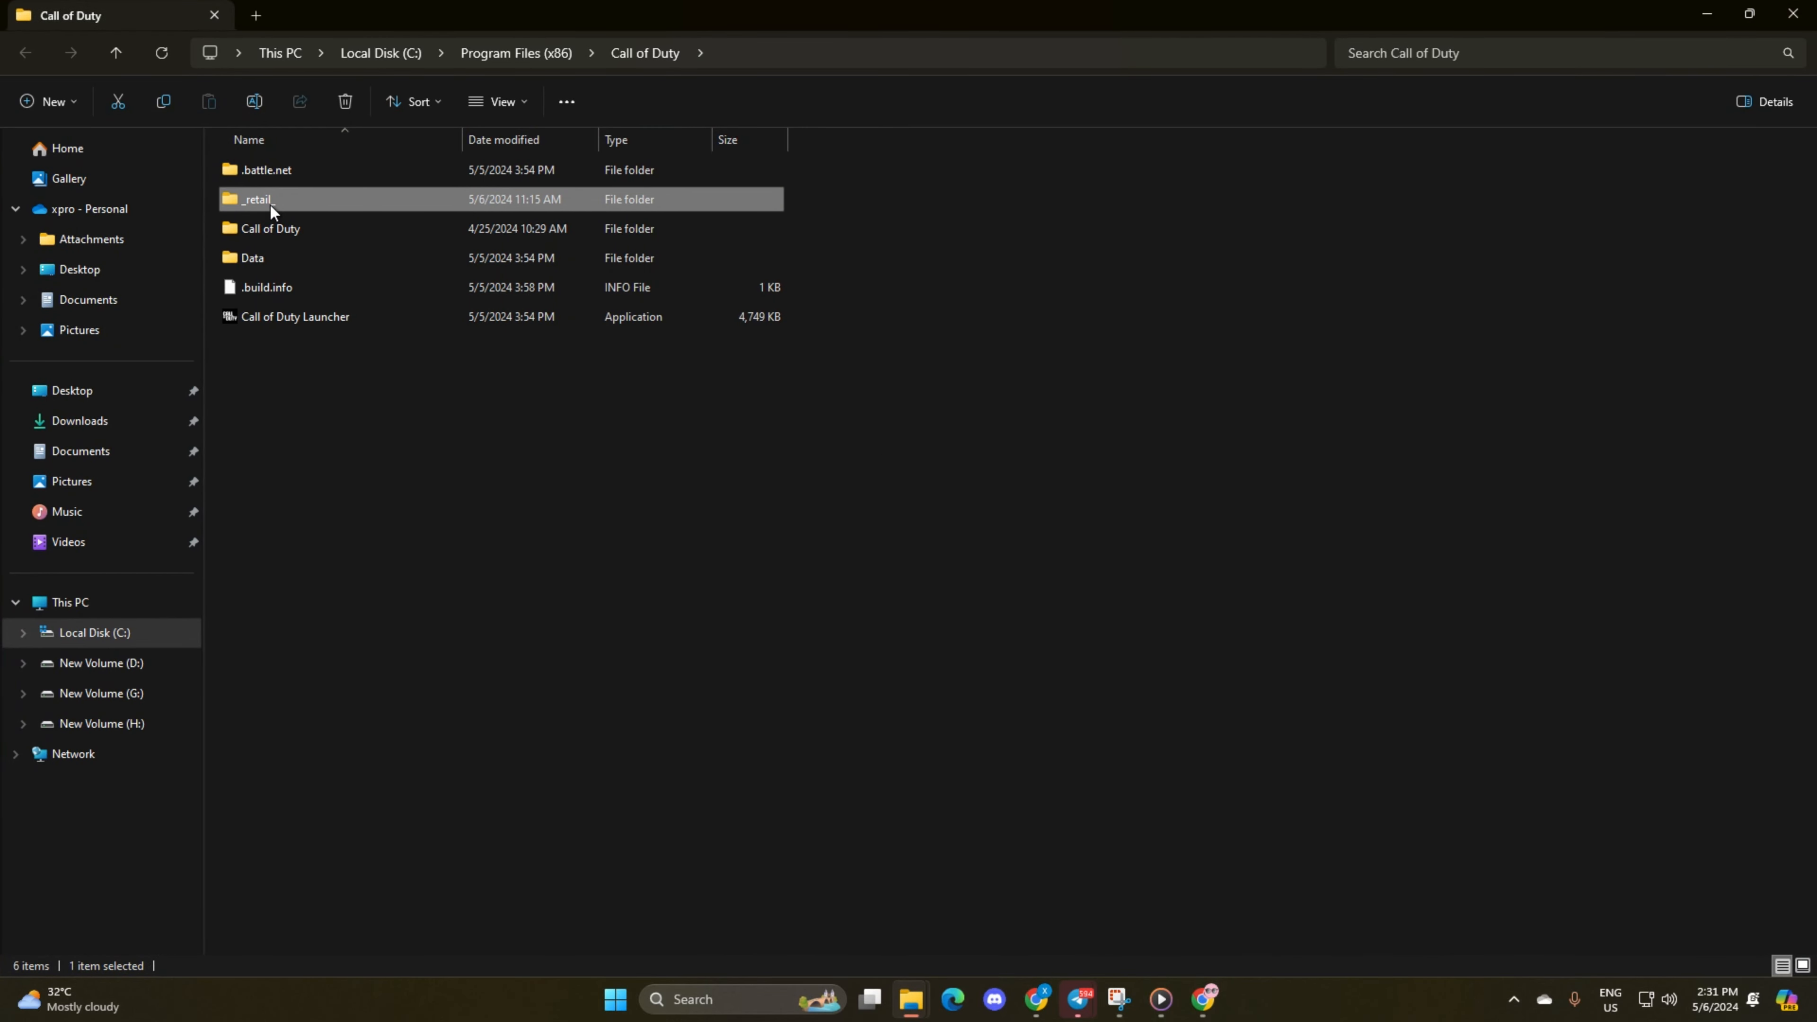
double_click(254, 198)
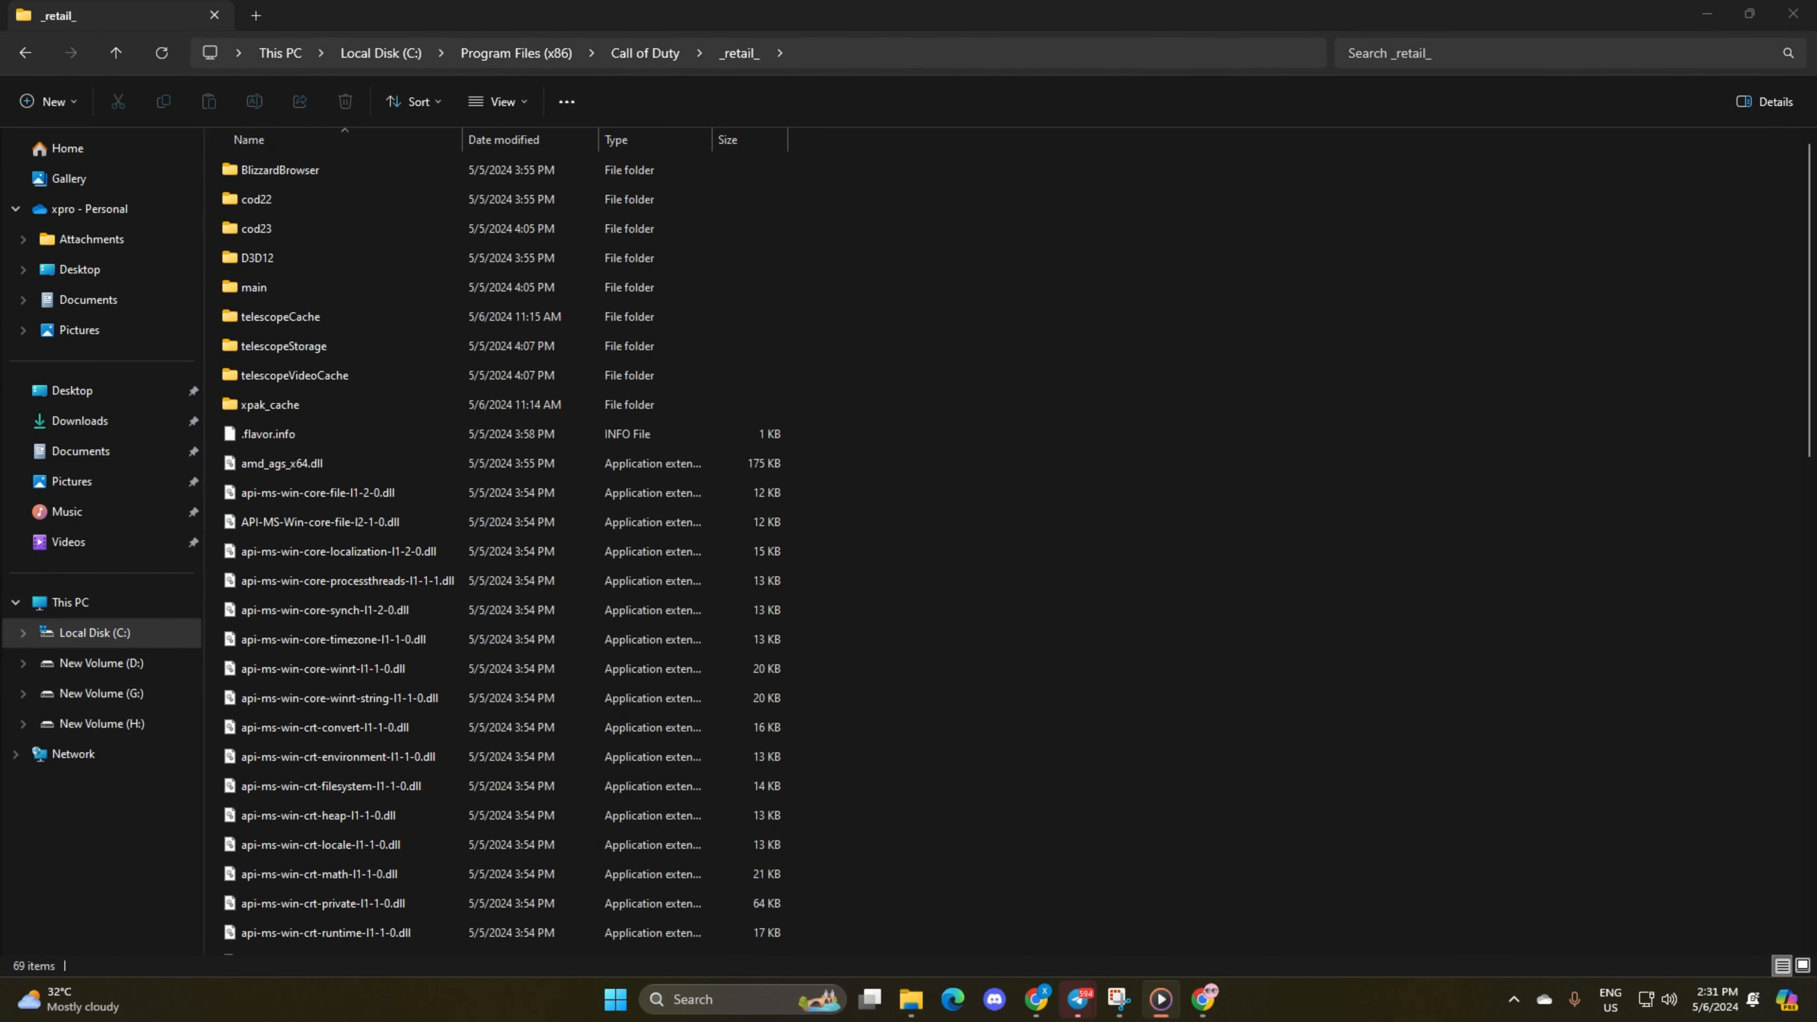
scroll(down, 3)
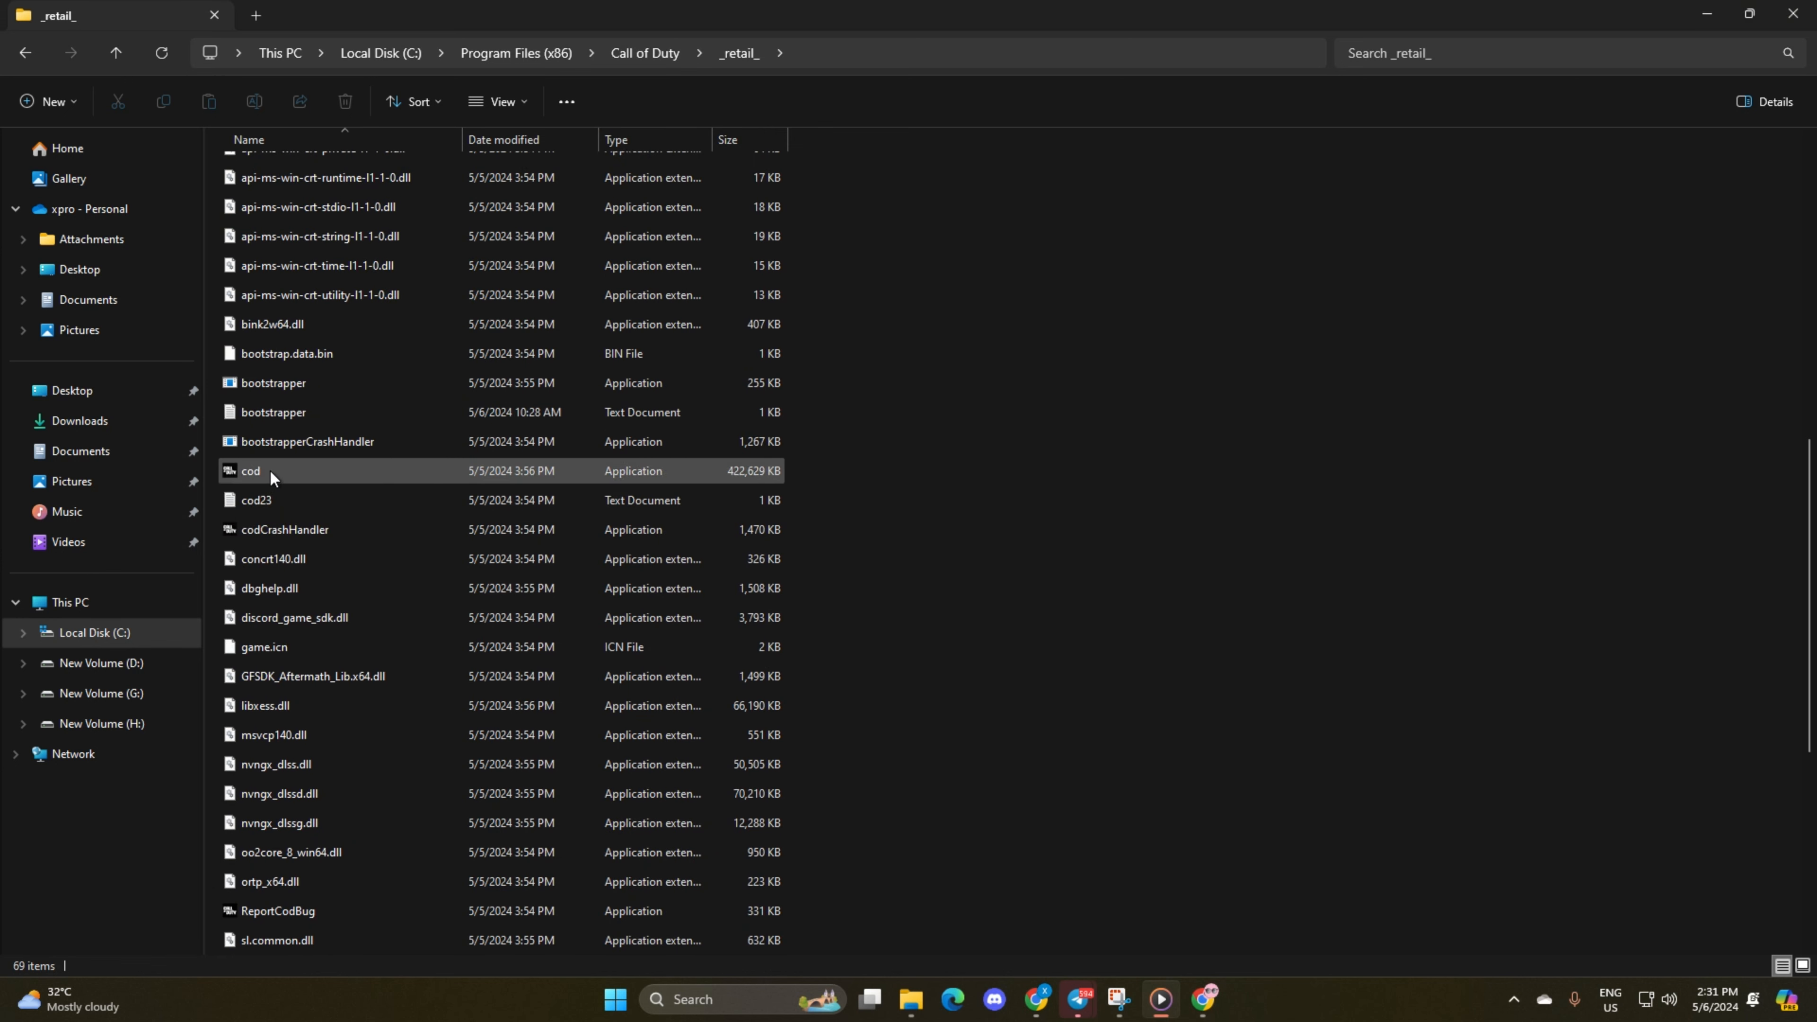
right_click(249, 470)
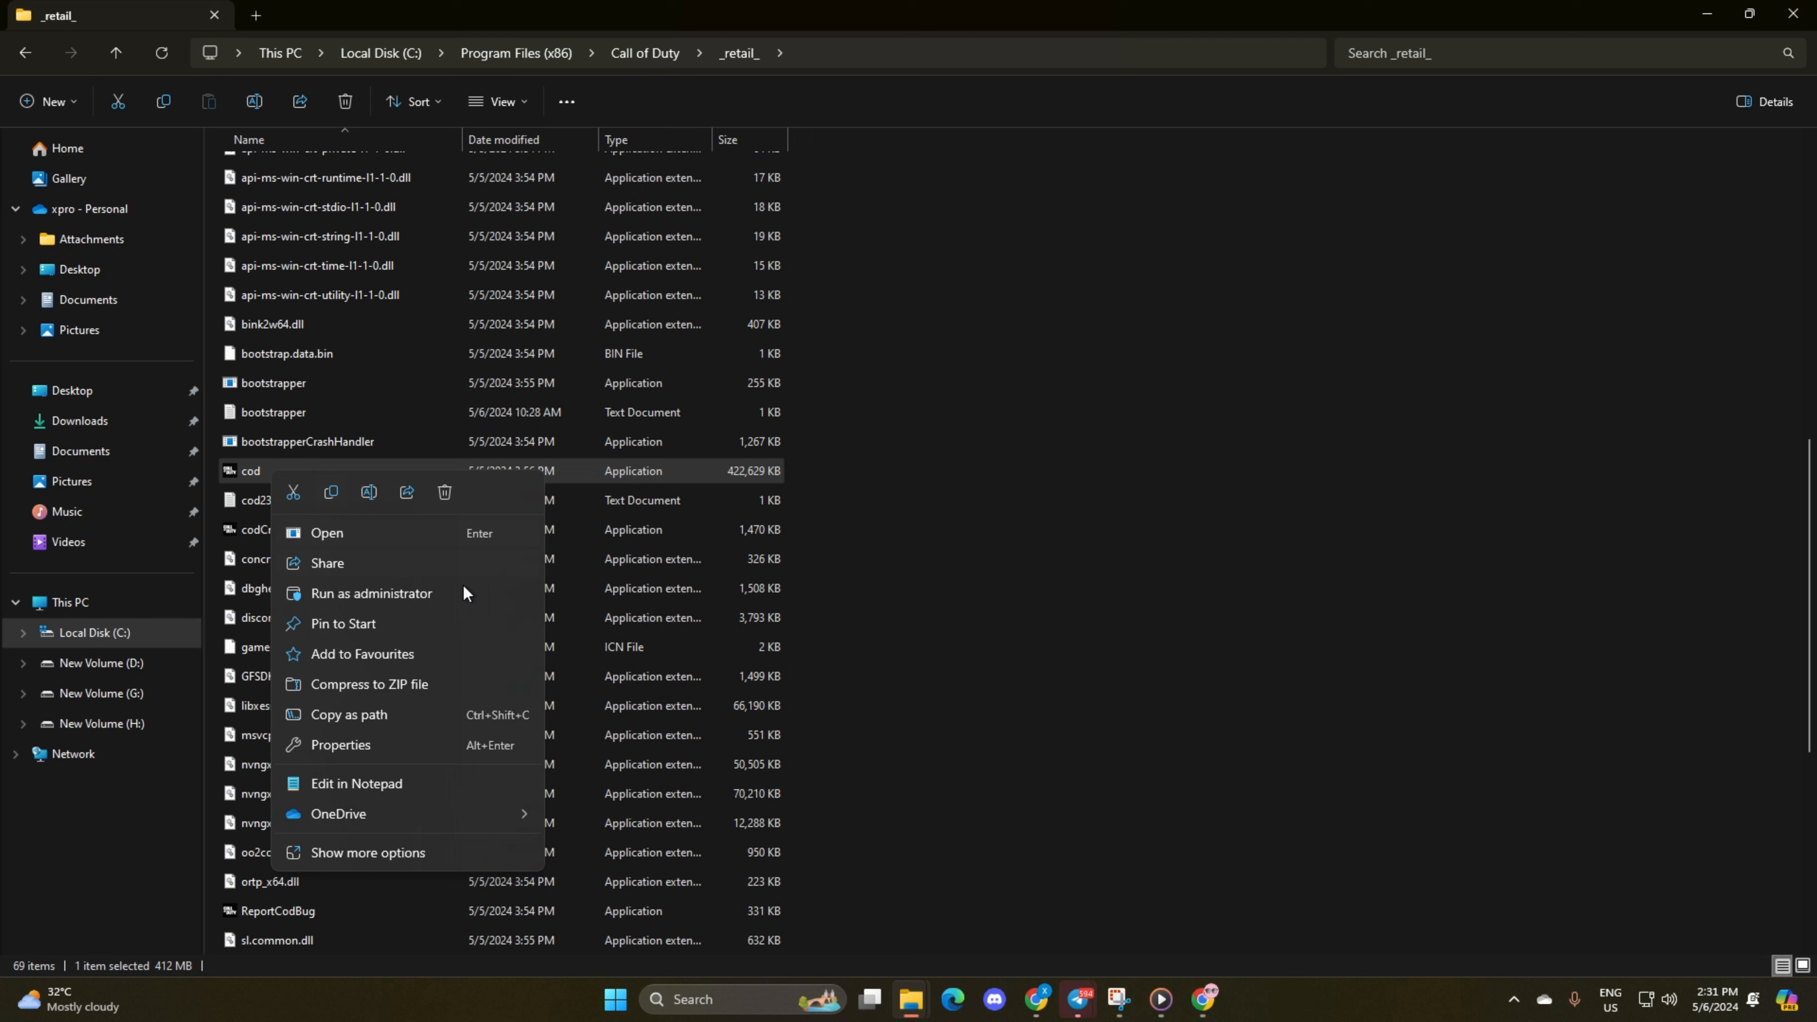
Step: In cod.exe Properties > Compatibility, disable full-screen optimisations
click(341, 748)
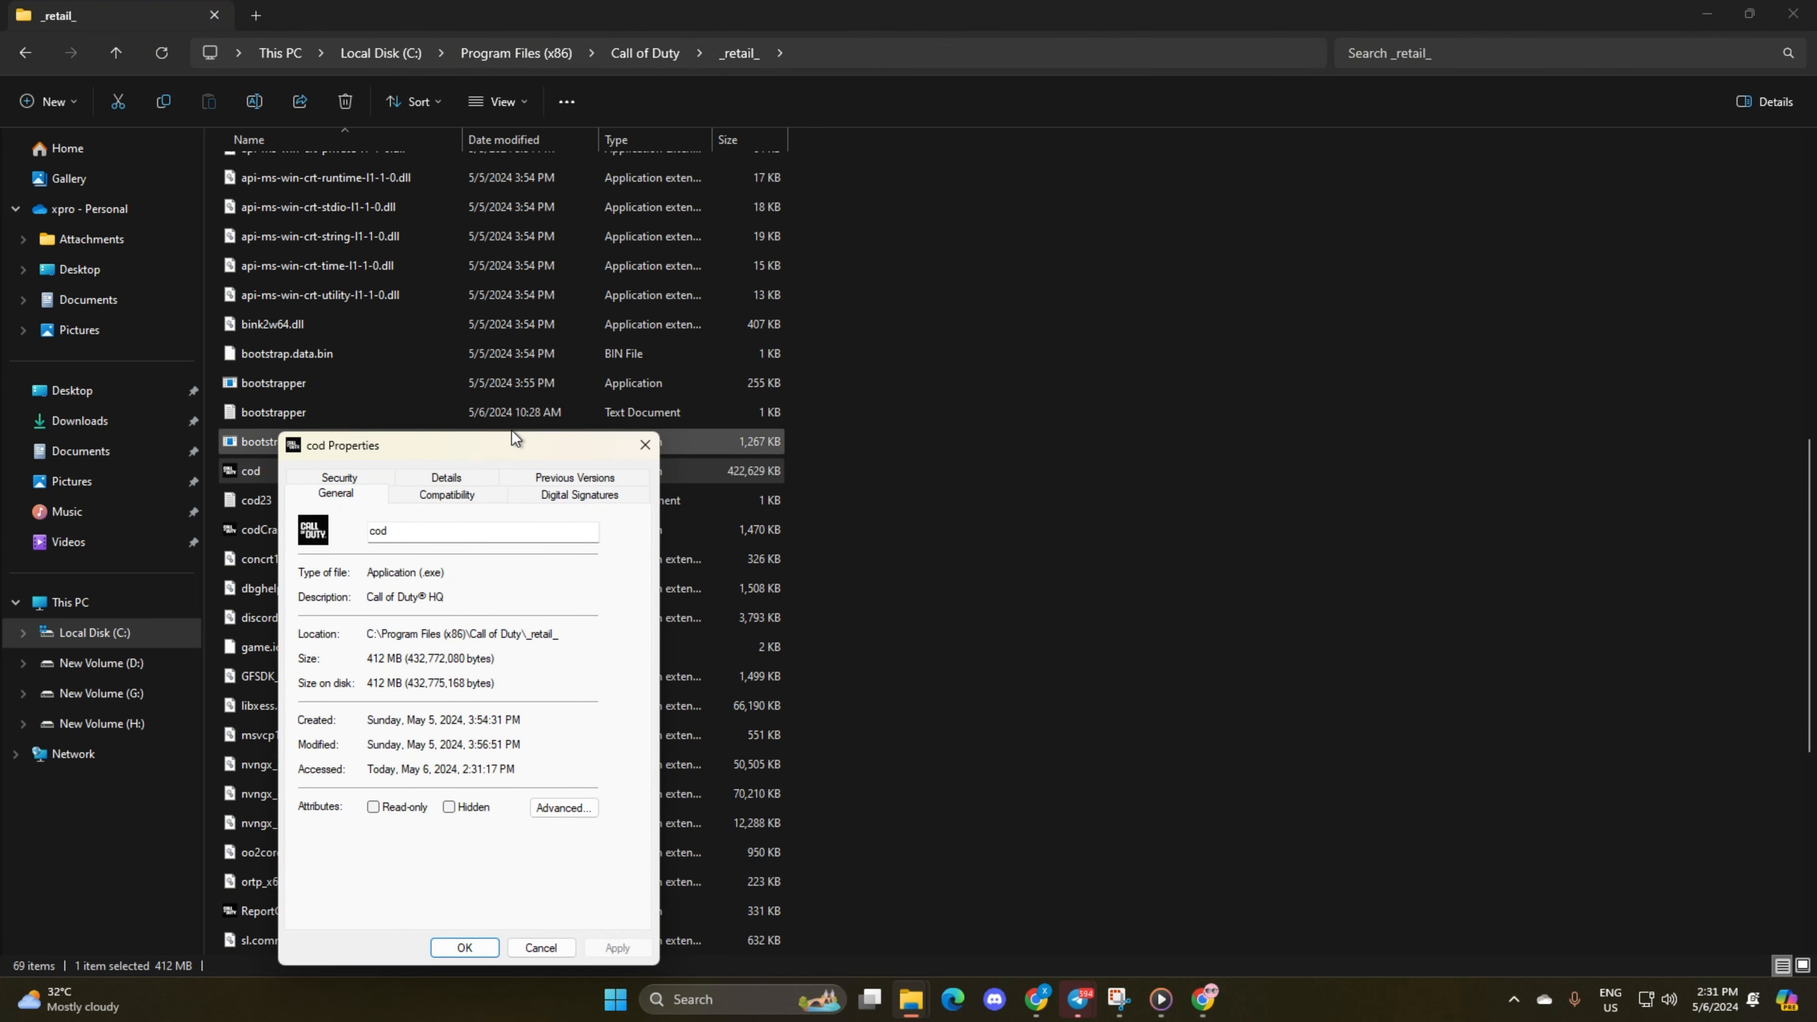
drag(510, 445, 835, 135)
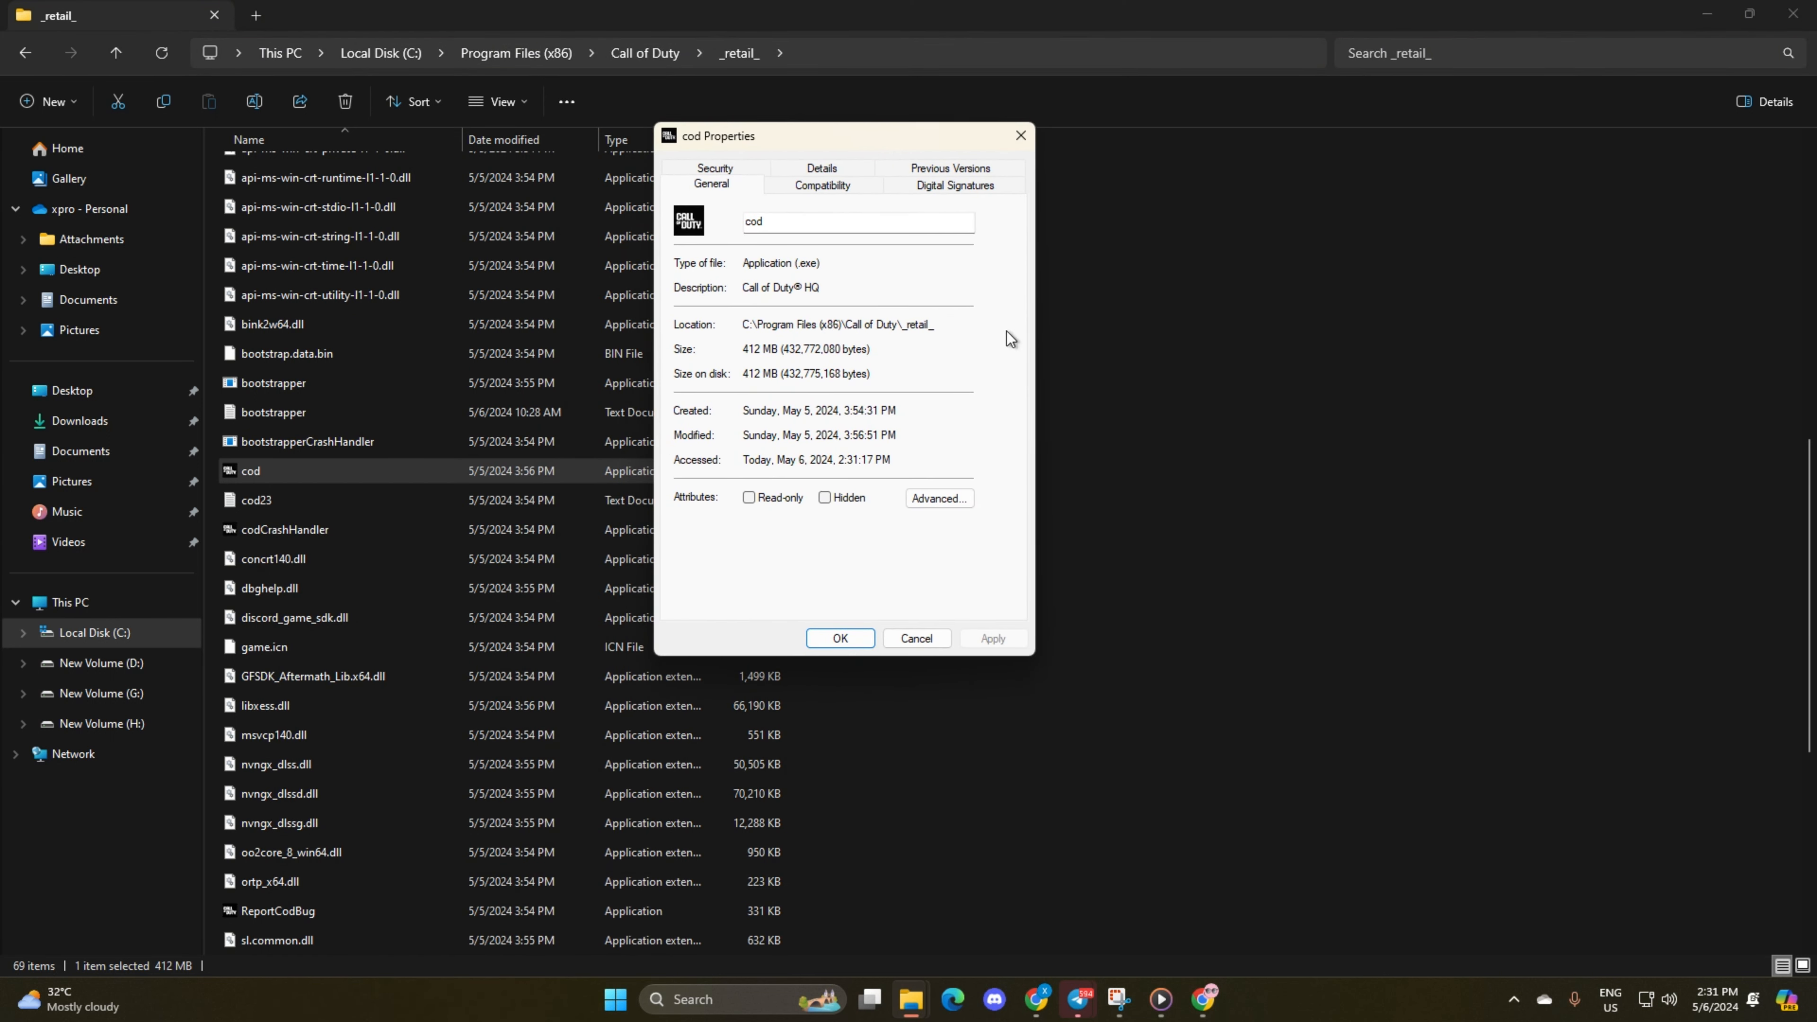
click(822, 186)
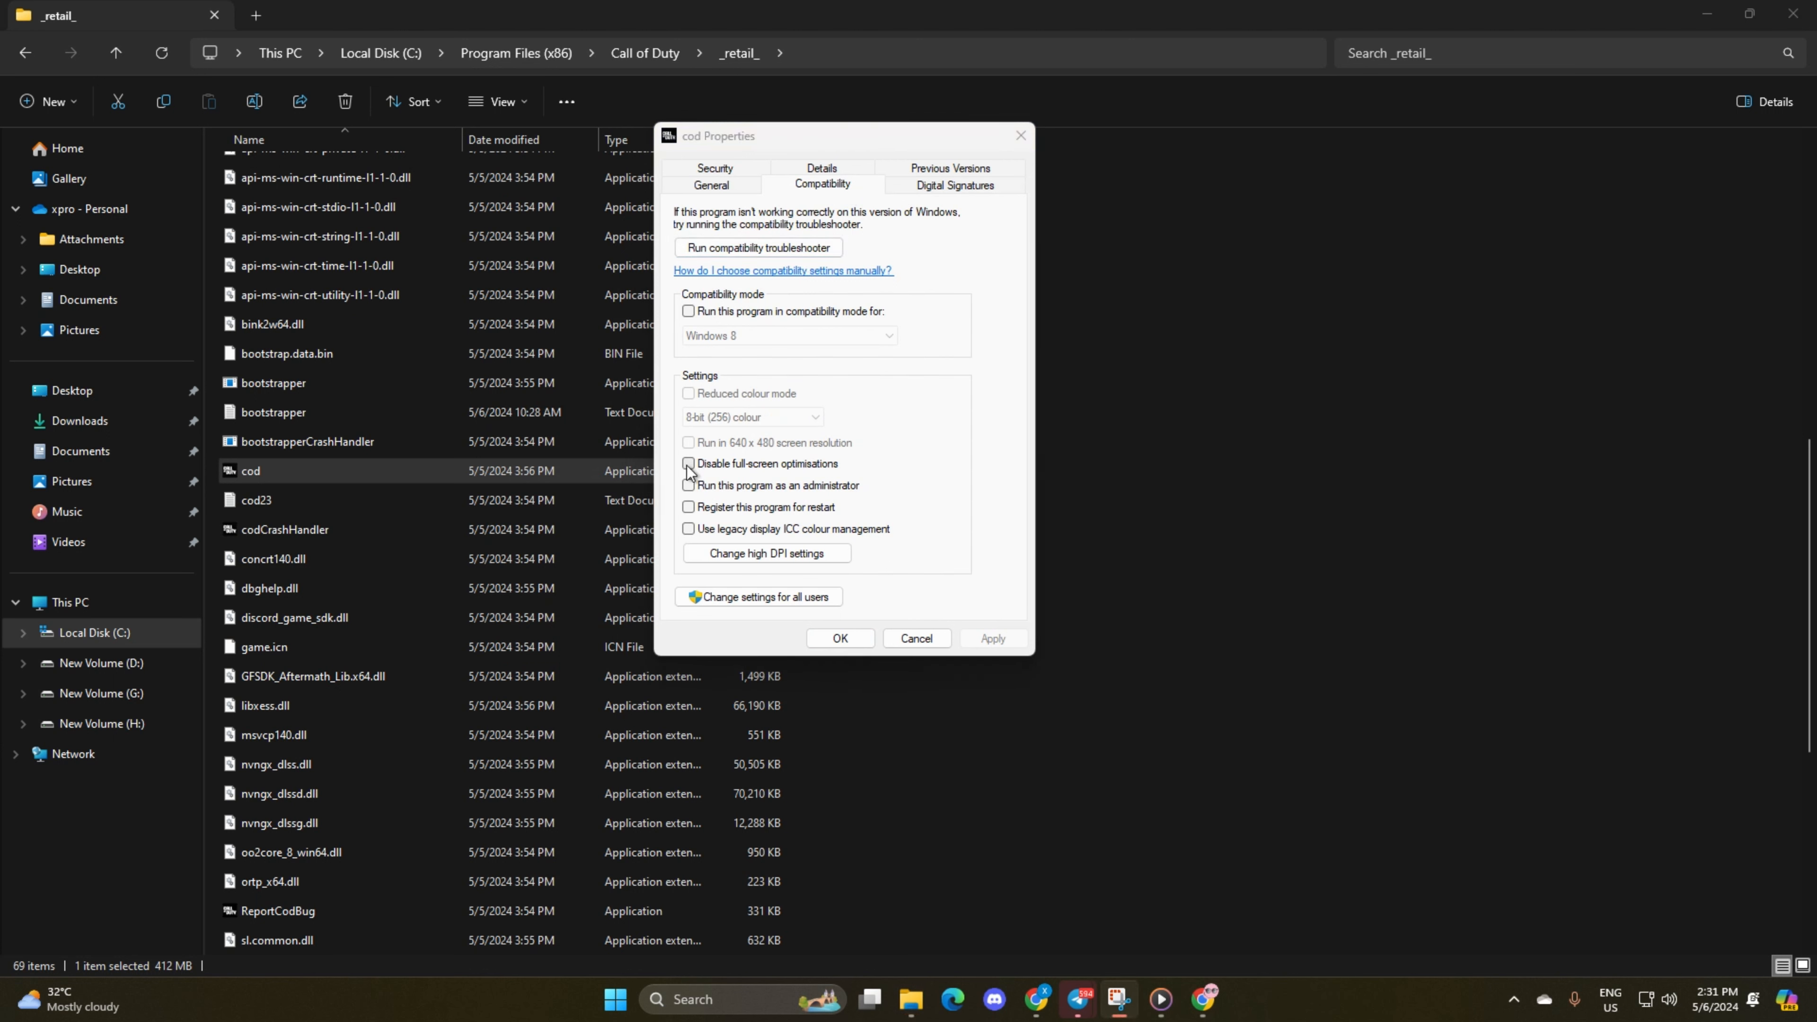
click(690, 465)
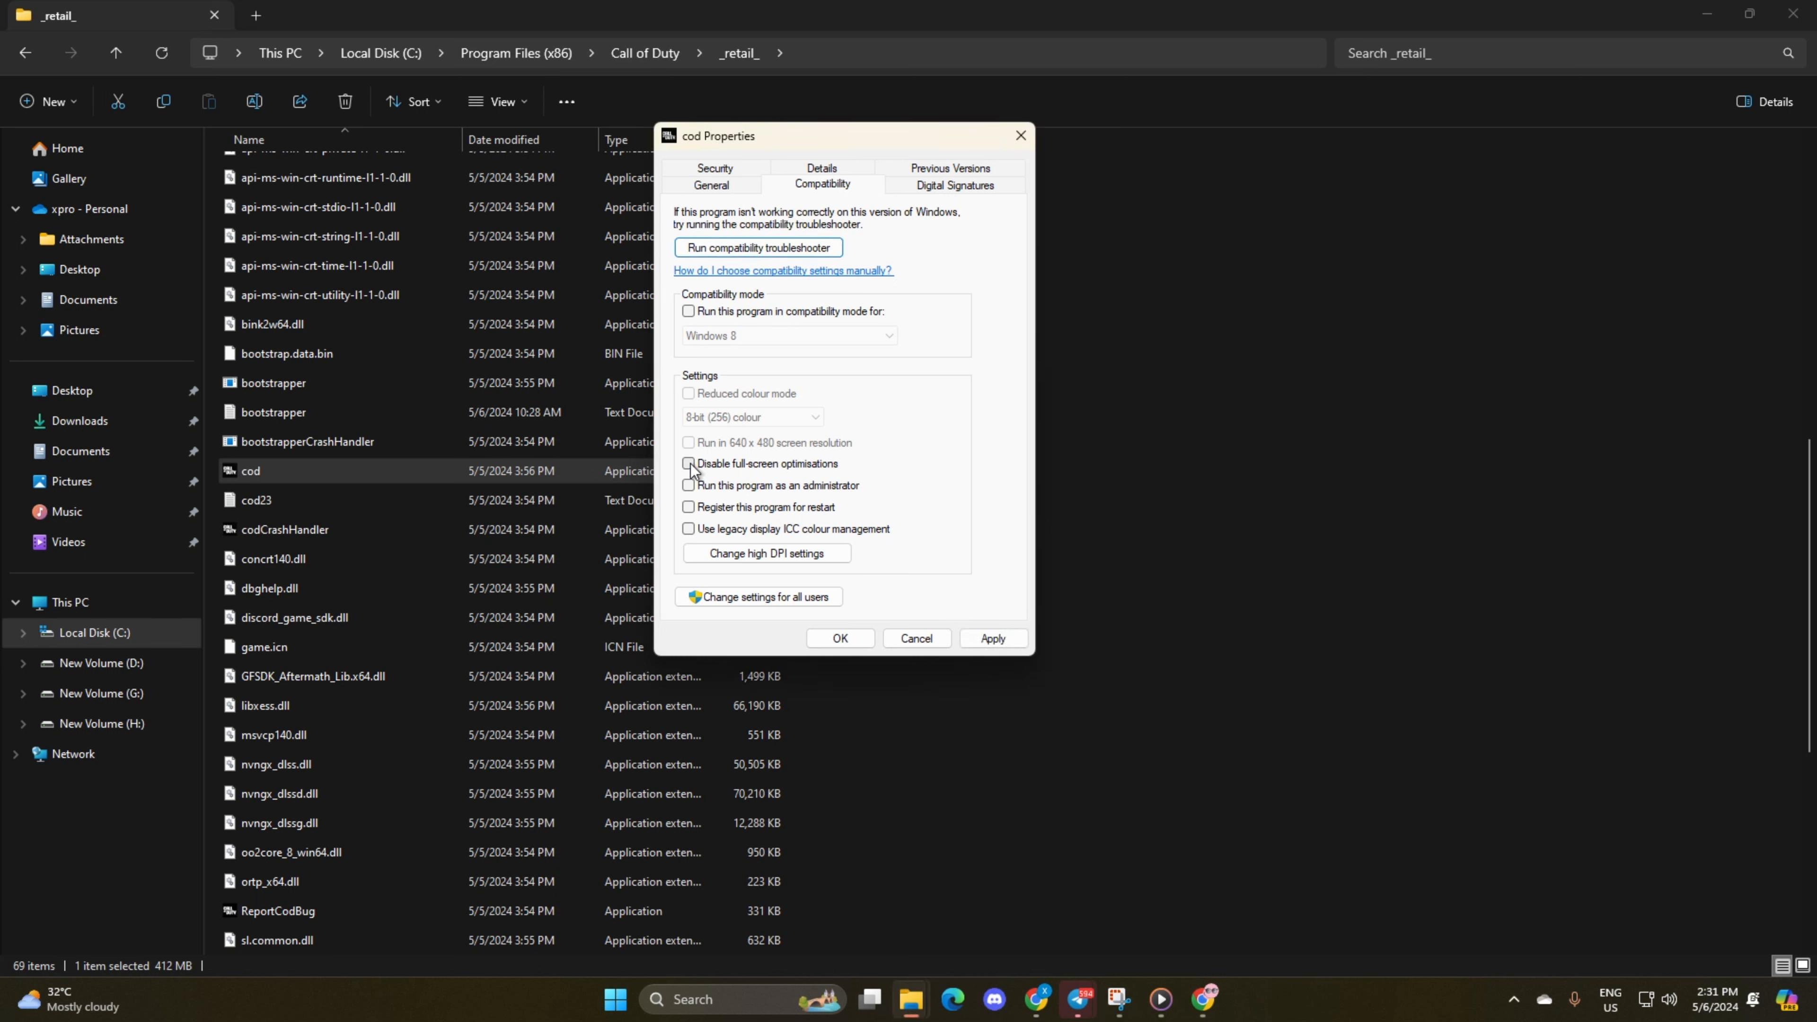
Step: Override high DPI scaling with Application scaling and apply the properties
click(765, 553)
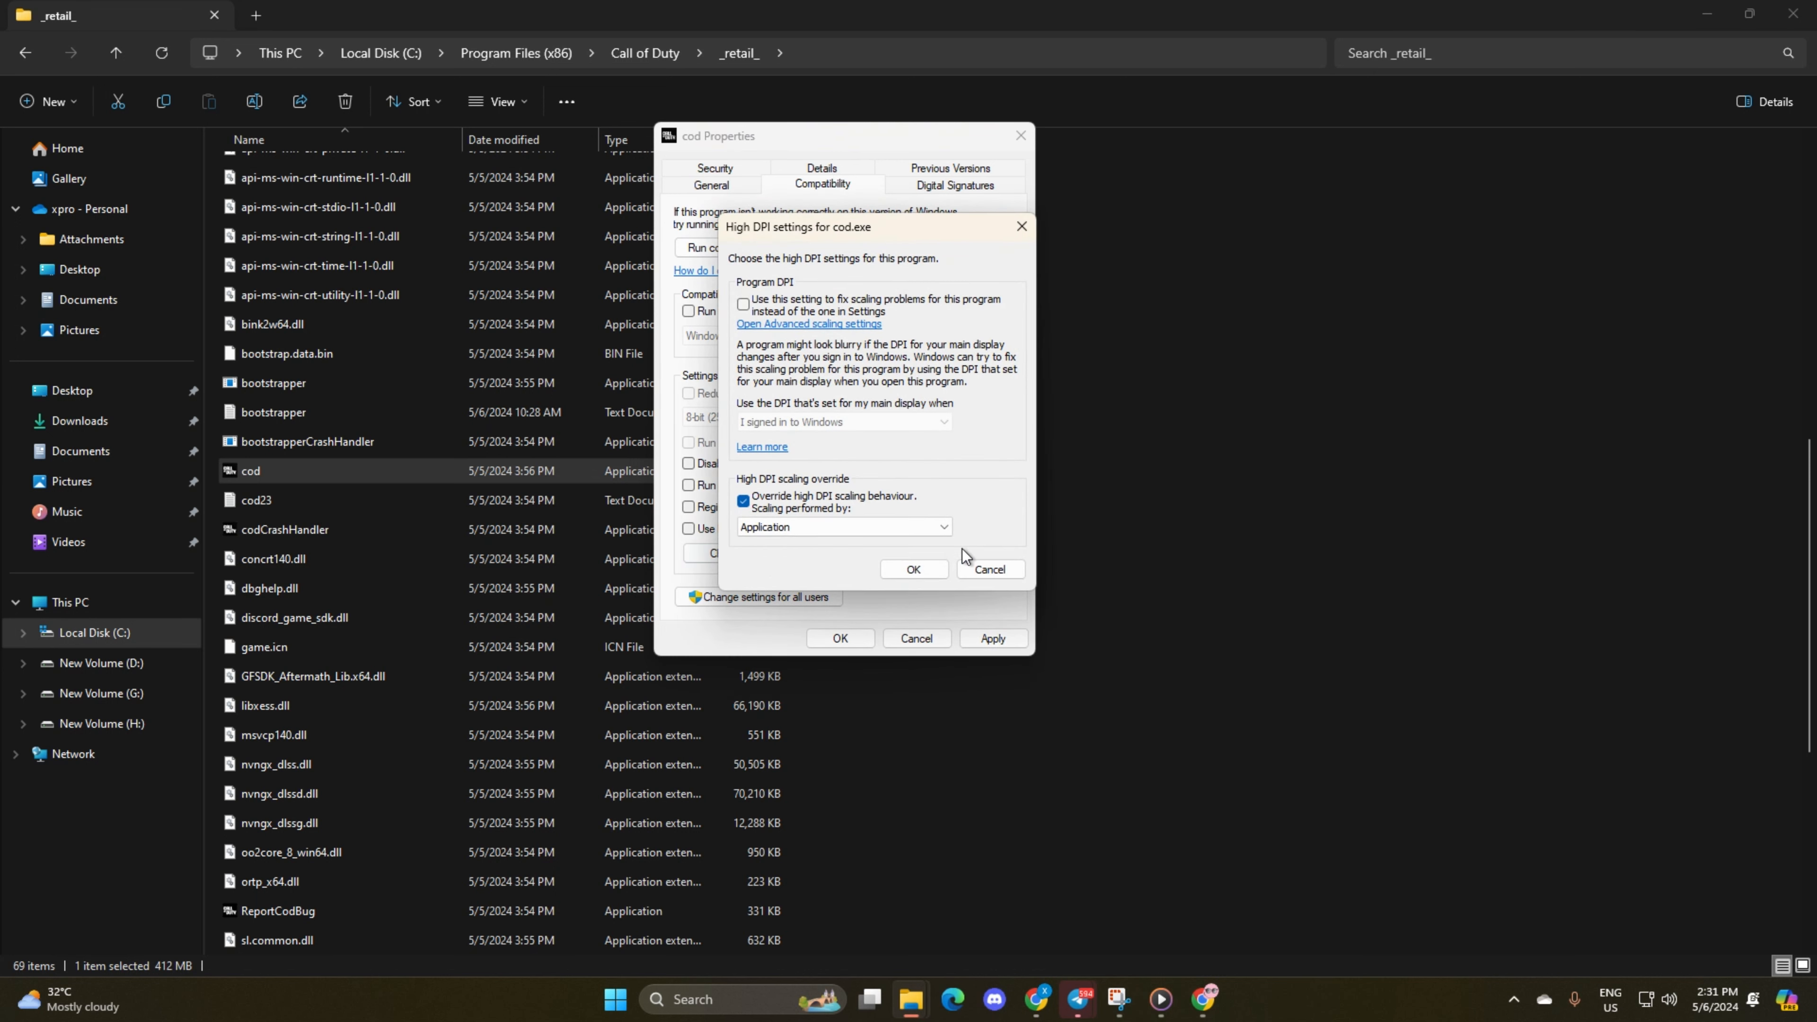
mouse_move(915, 569)
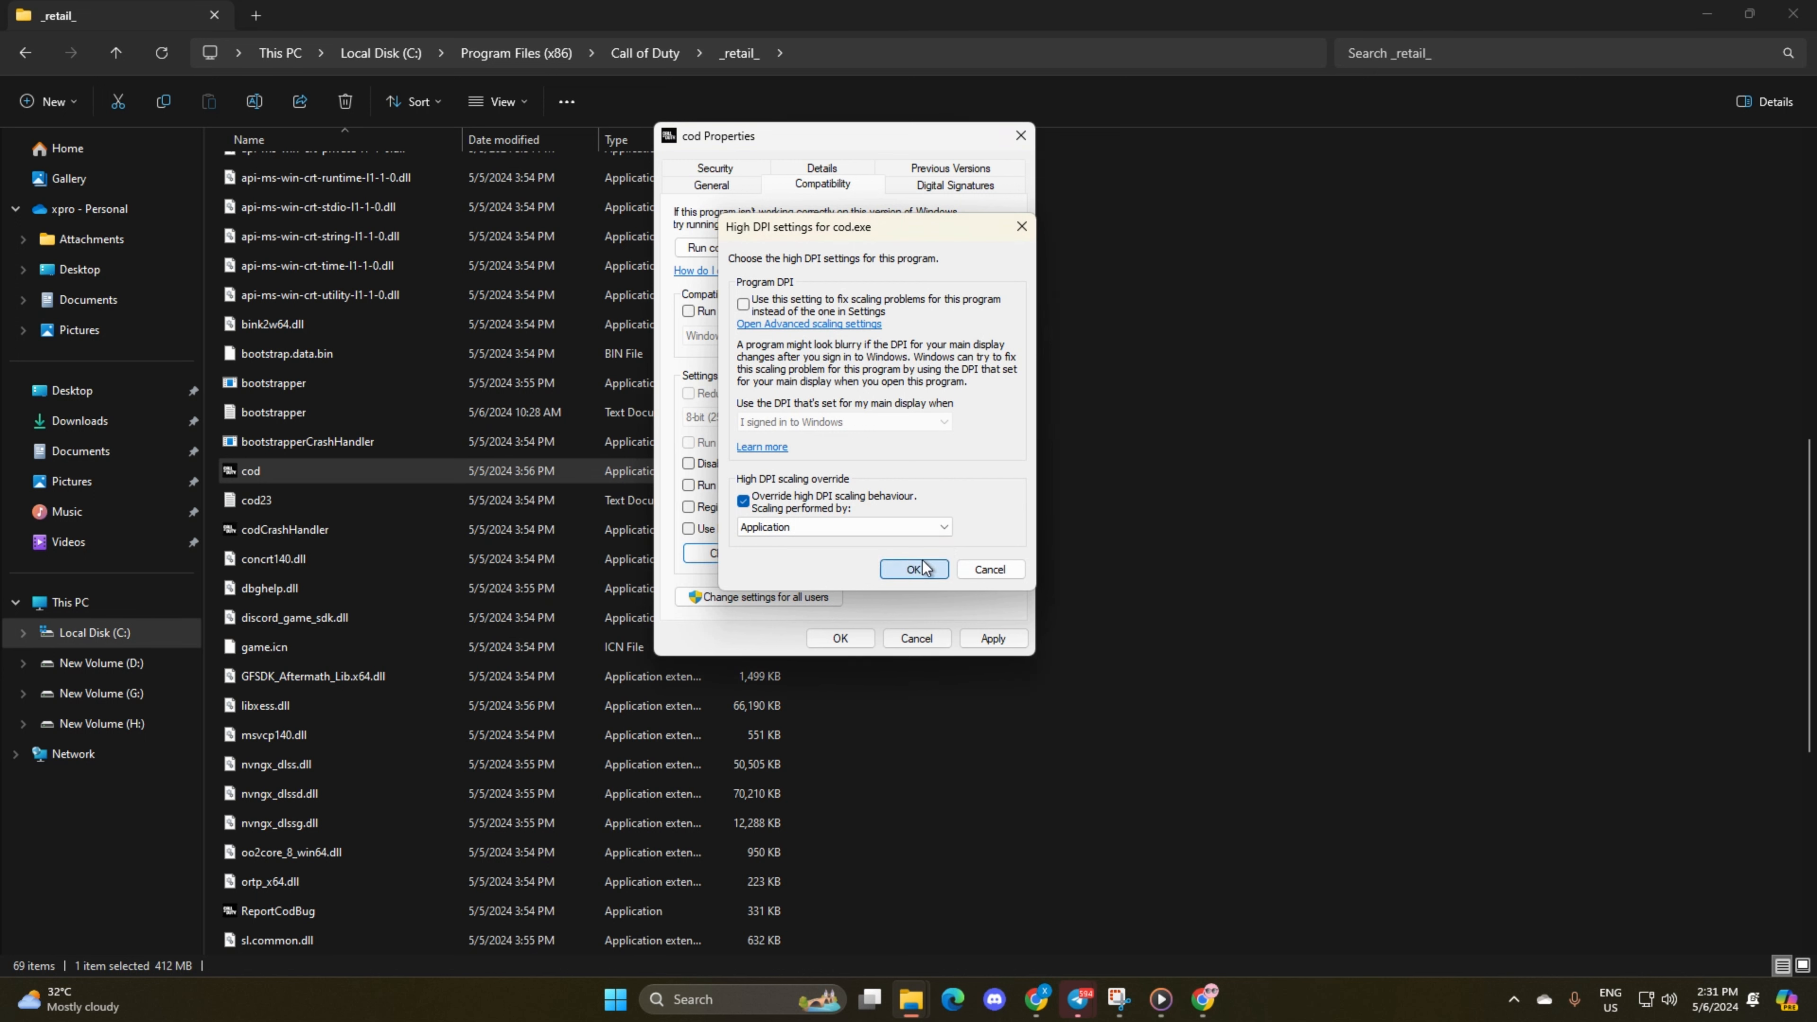
click(915, 569)
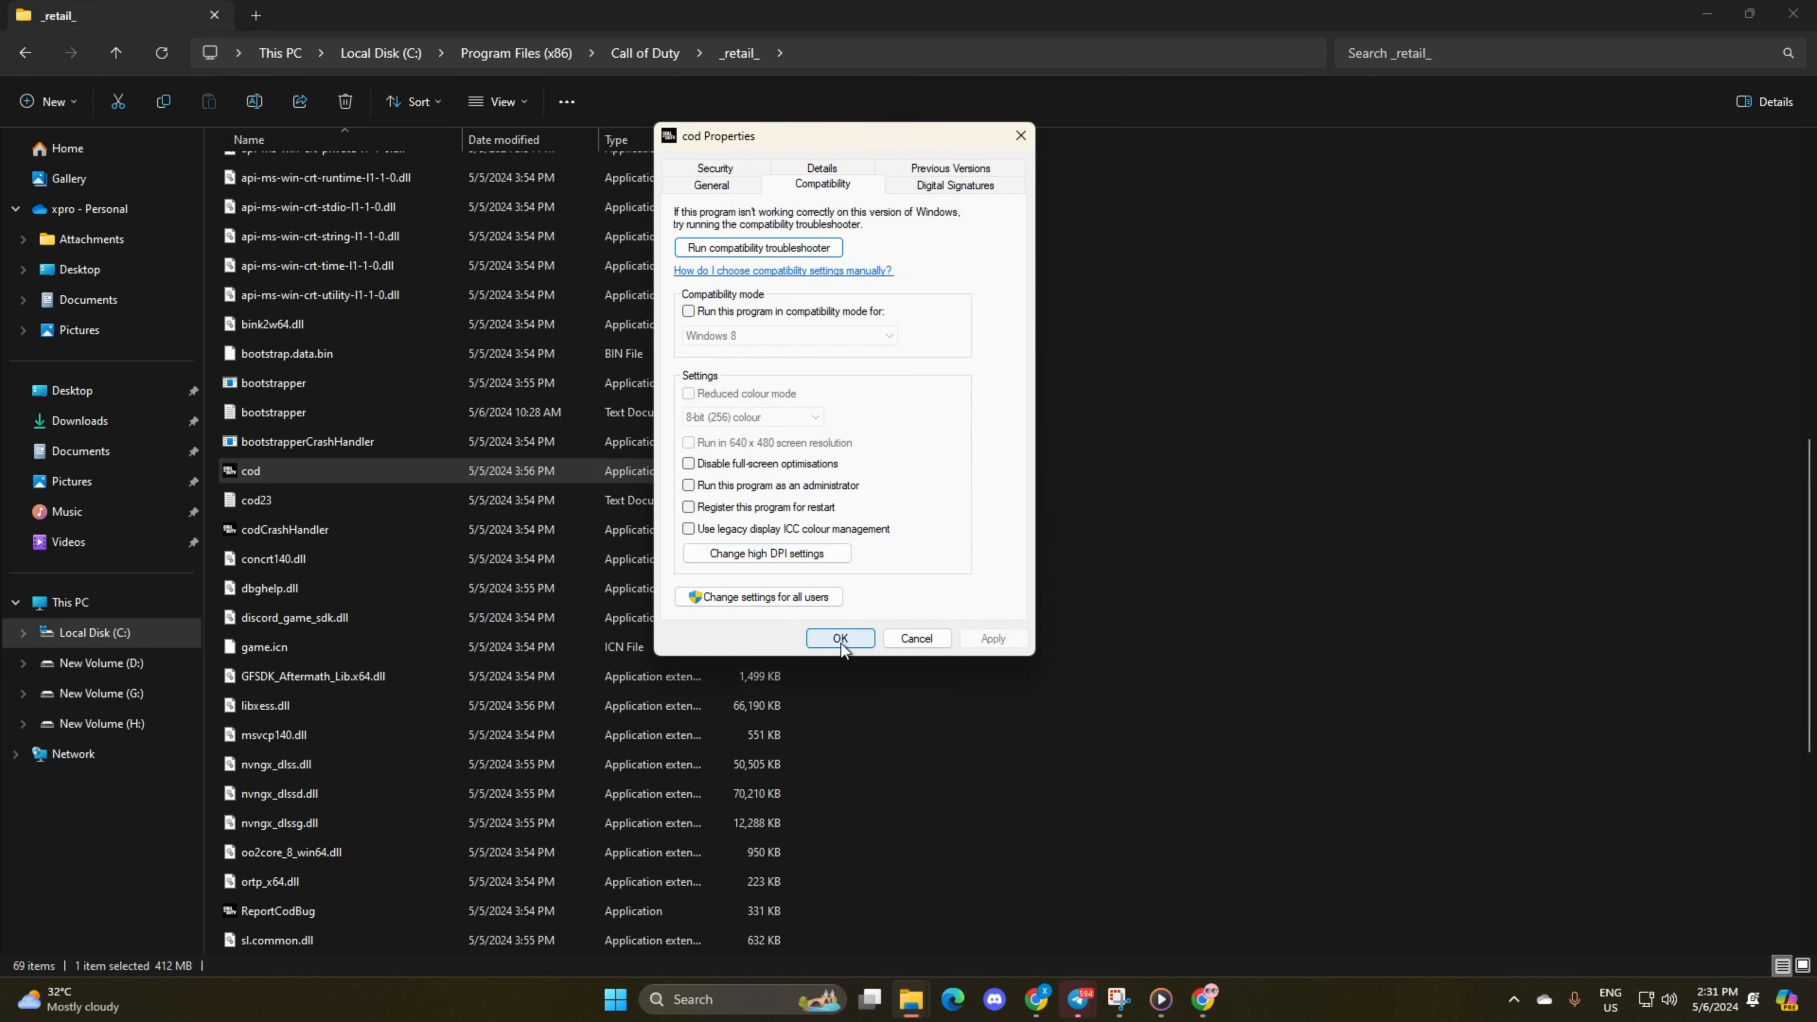
click(841, 639)
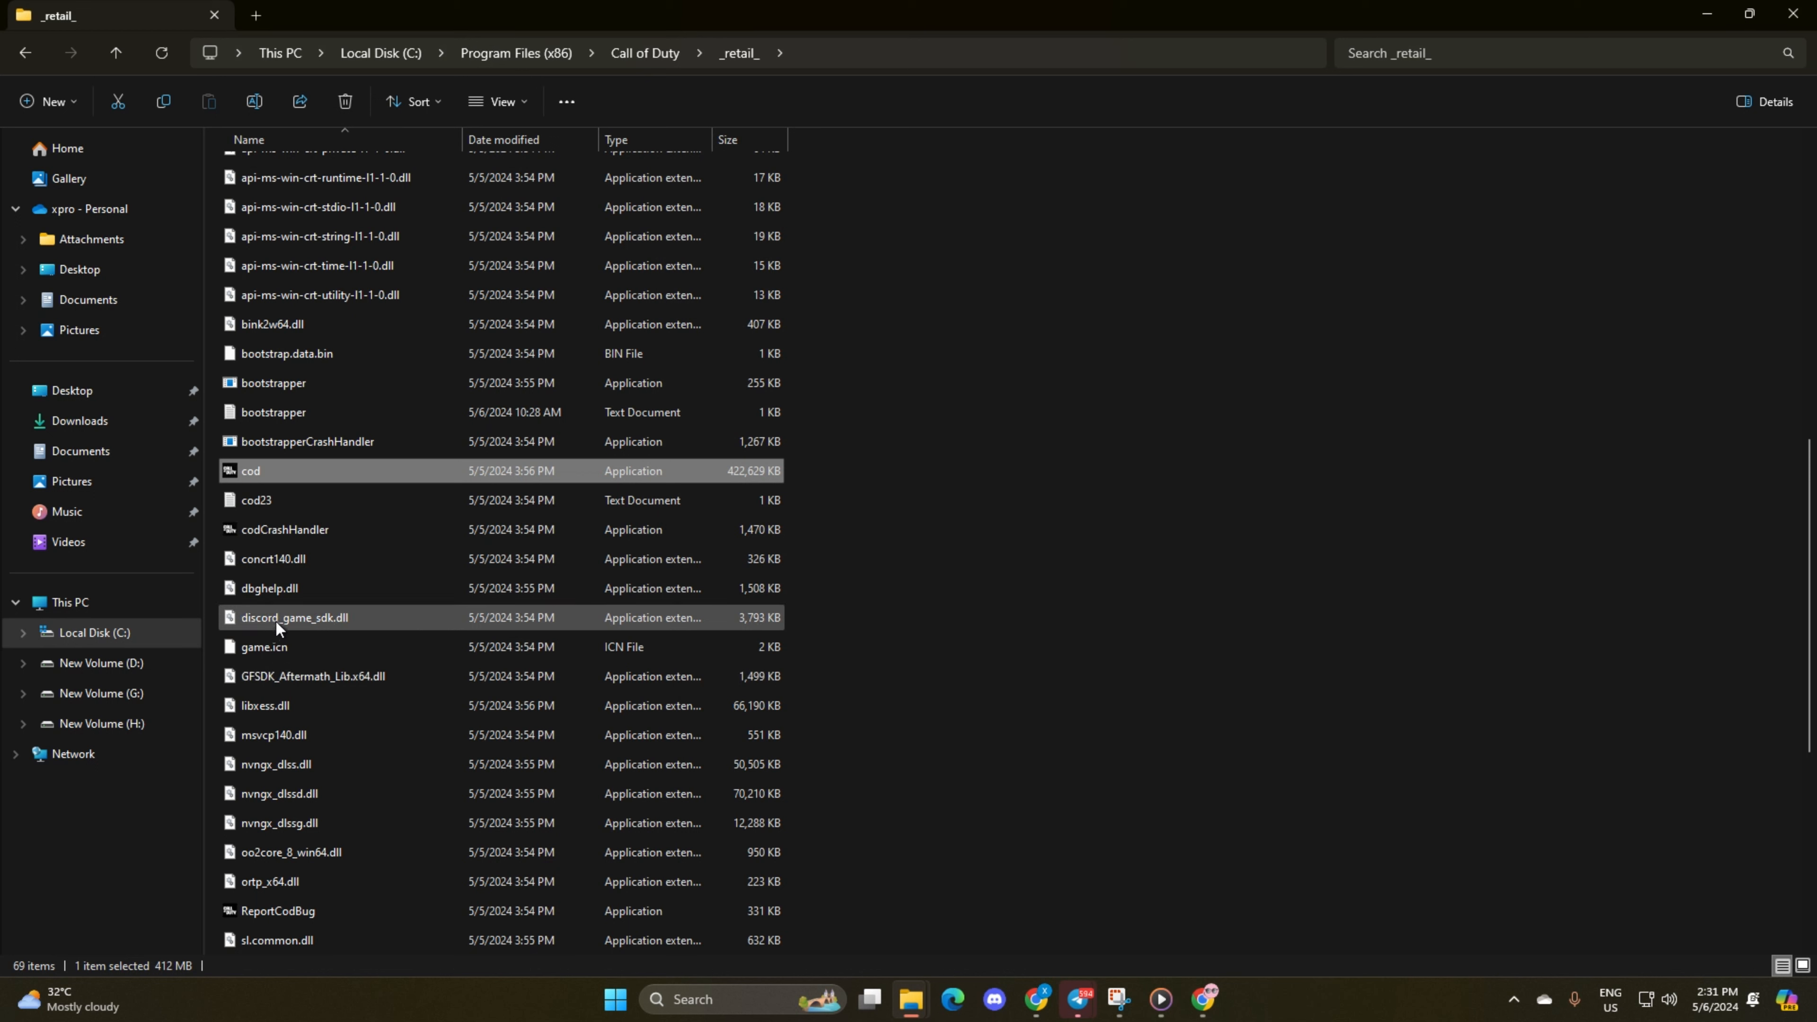
mouse_move(292, 621)
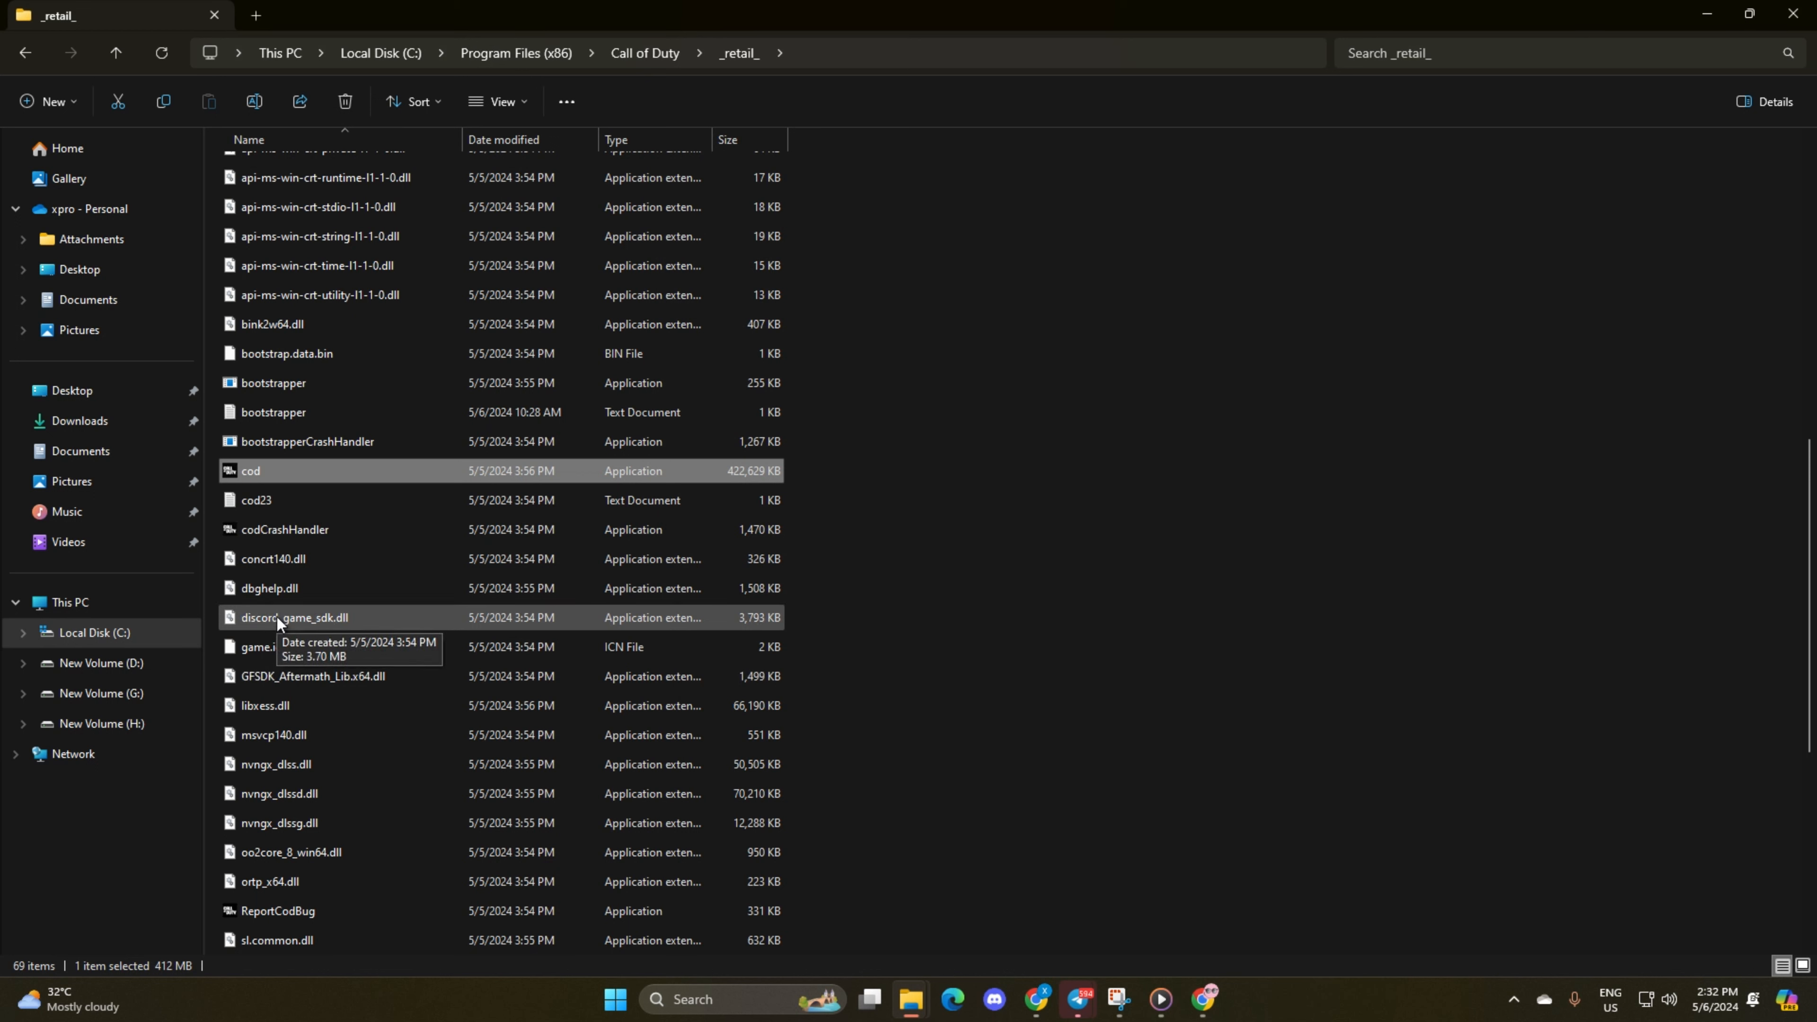
mouse_move(1077, 253)
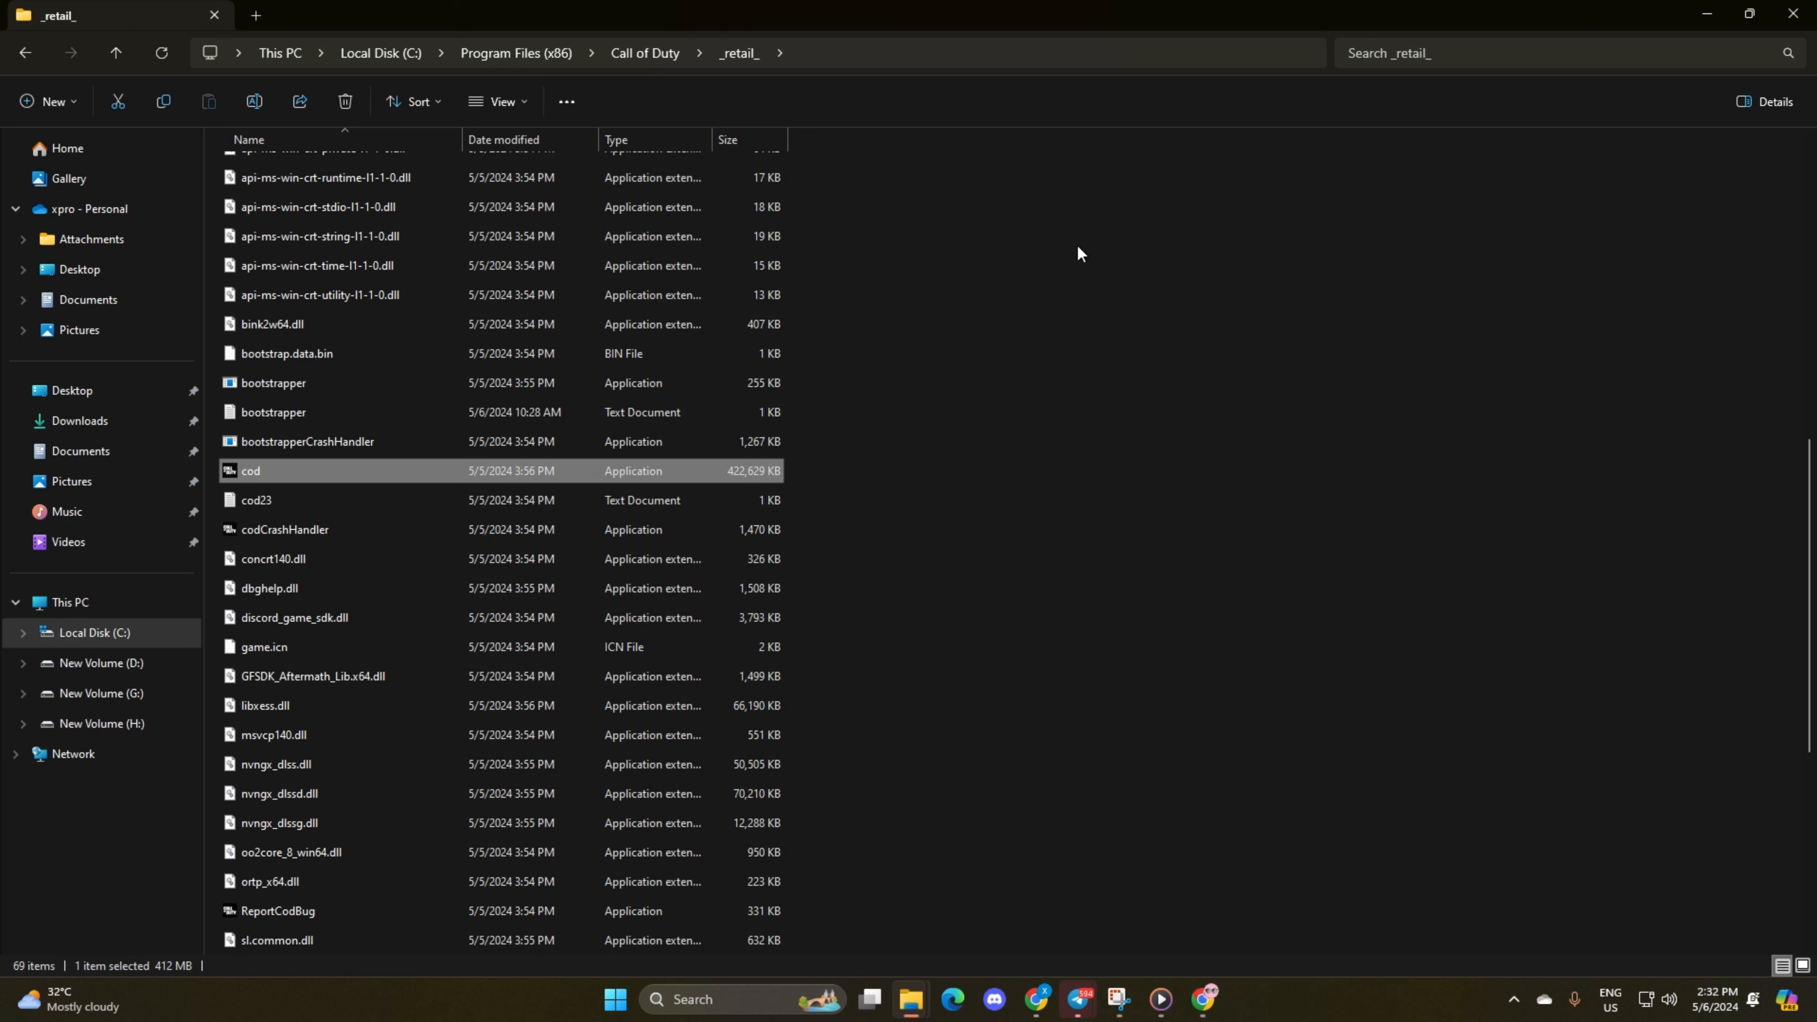
mouse_move(1037, 244)
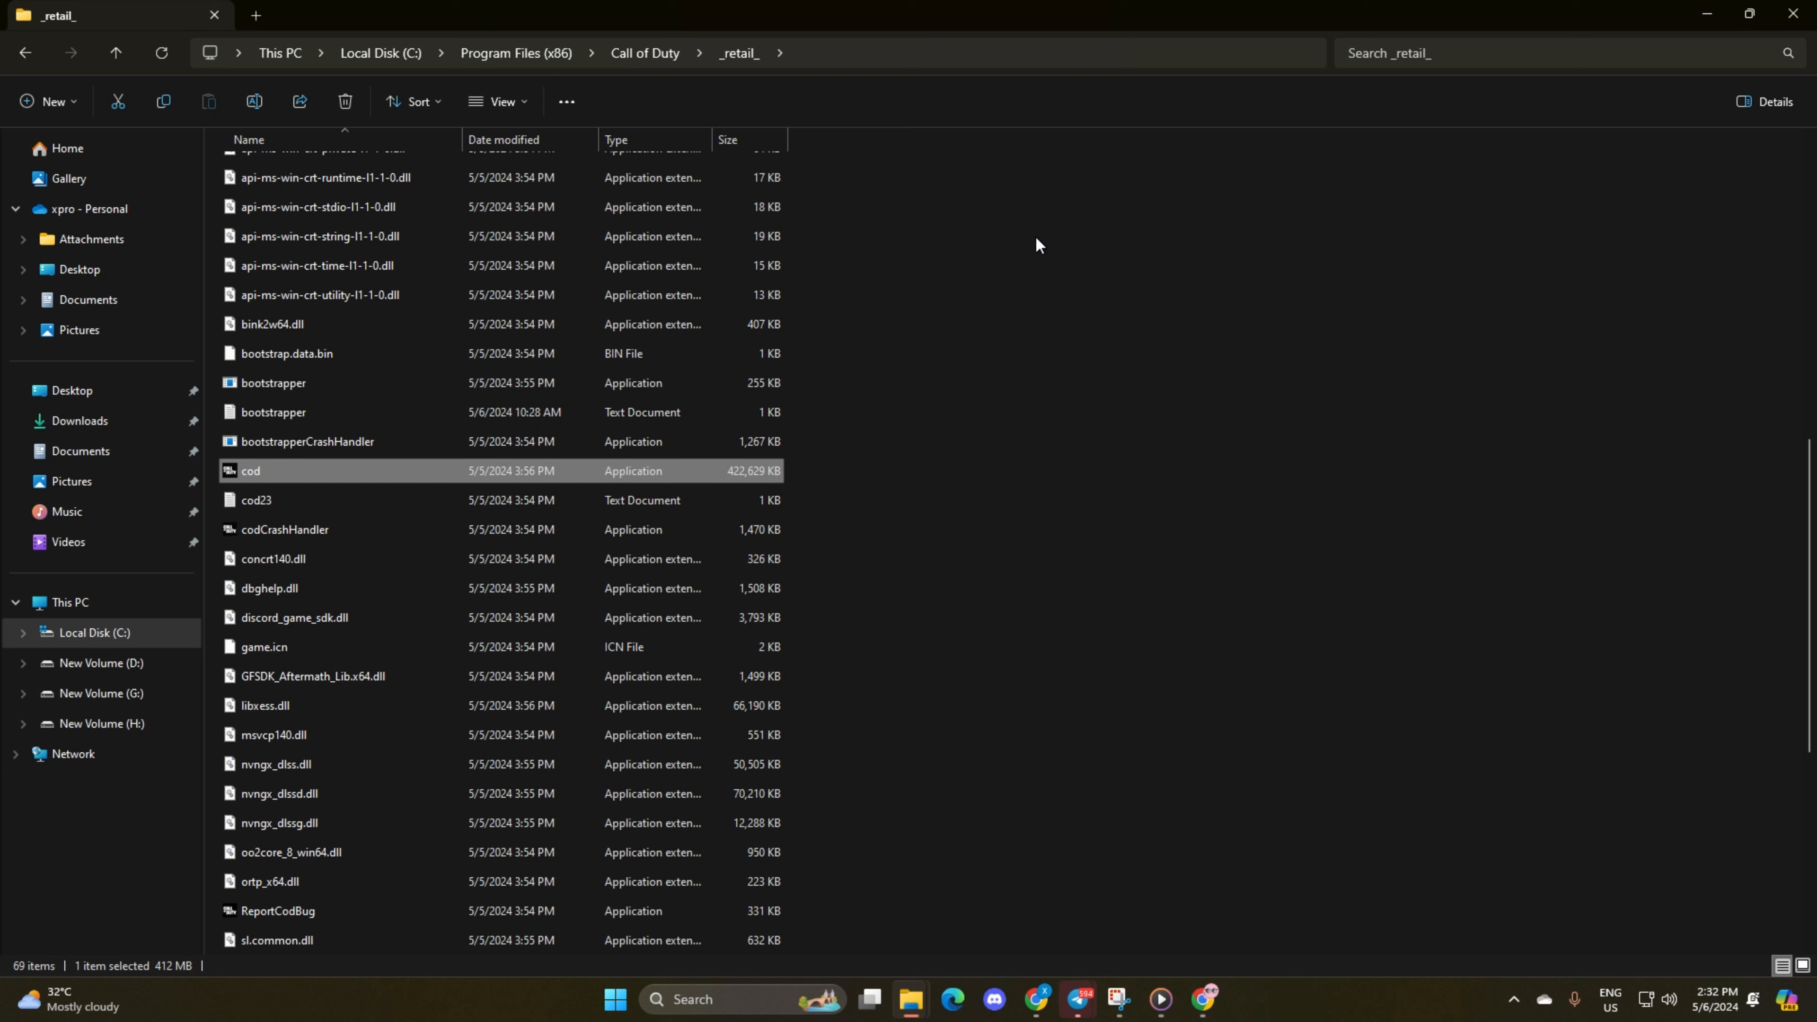
mouse_move(1032, 244)
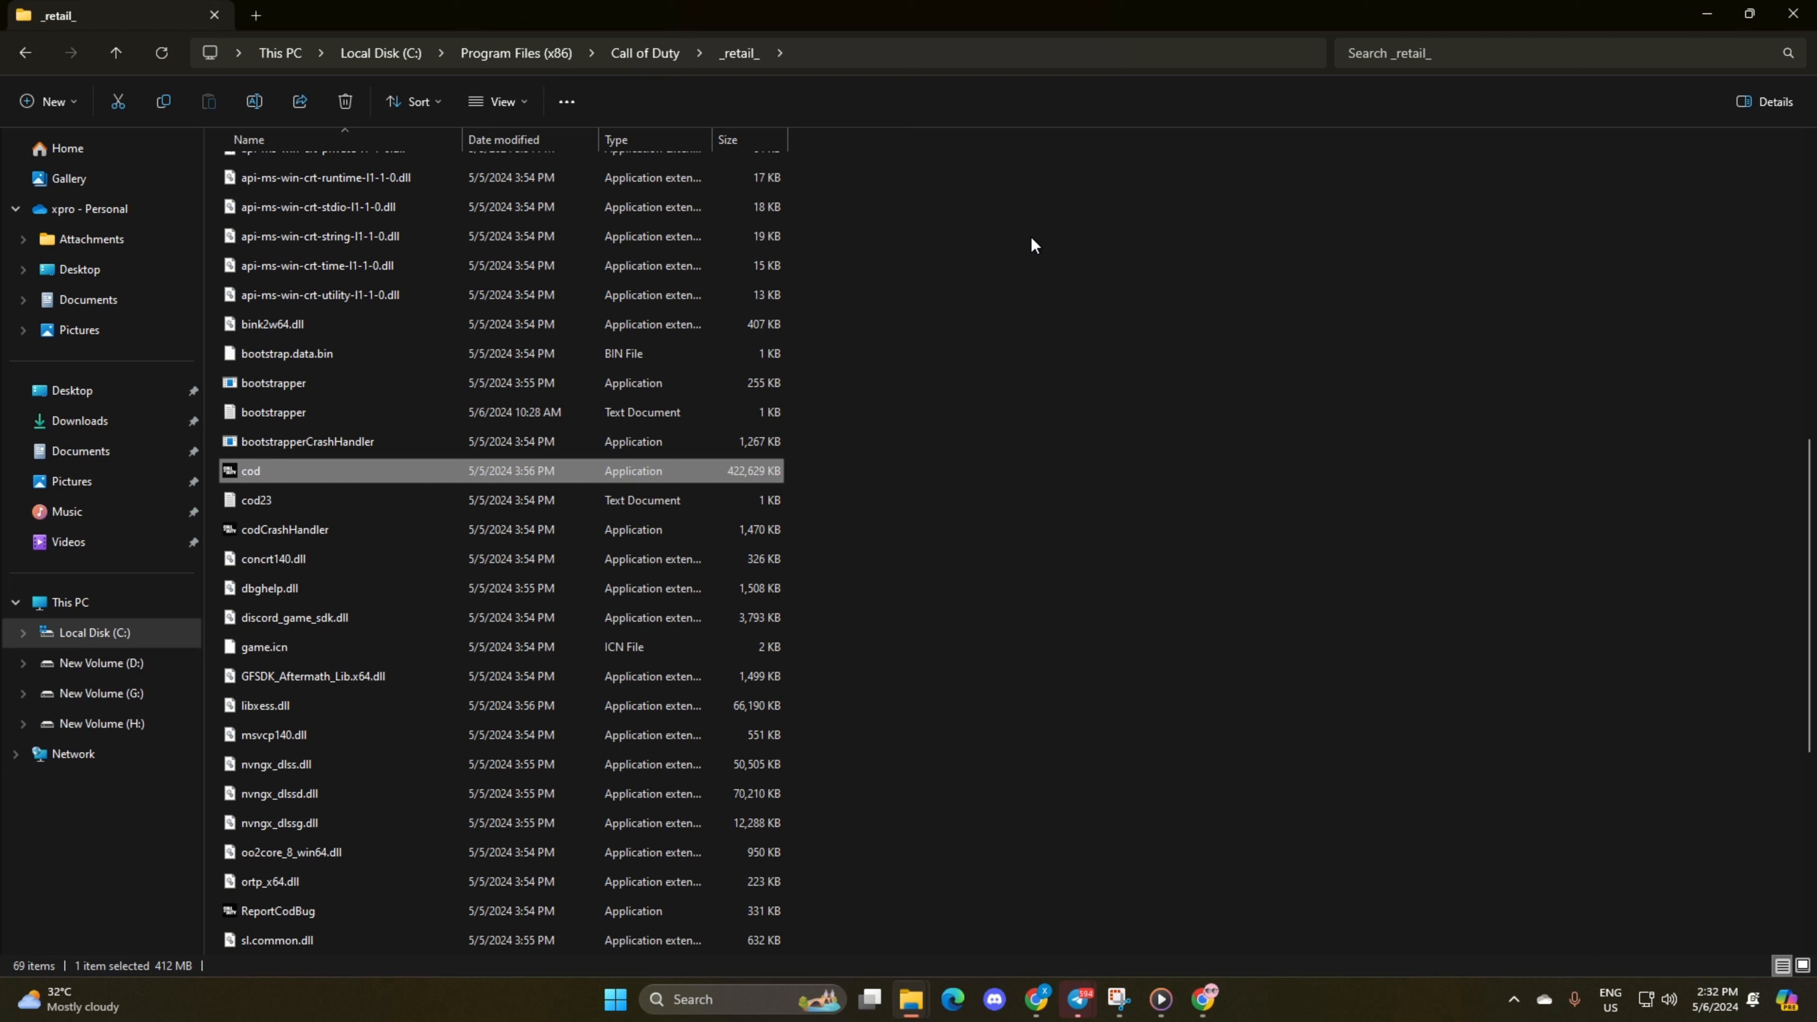
mouse_move(1662, 135)
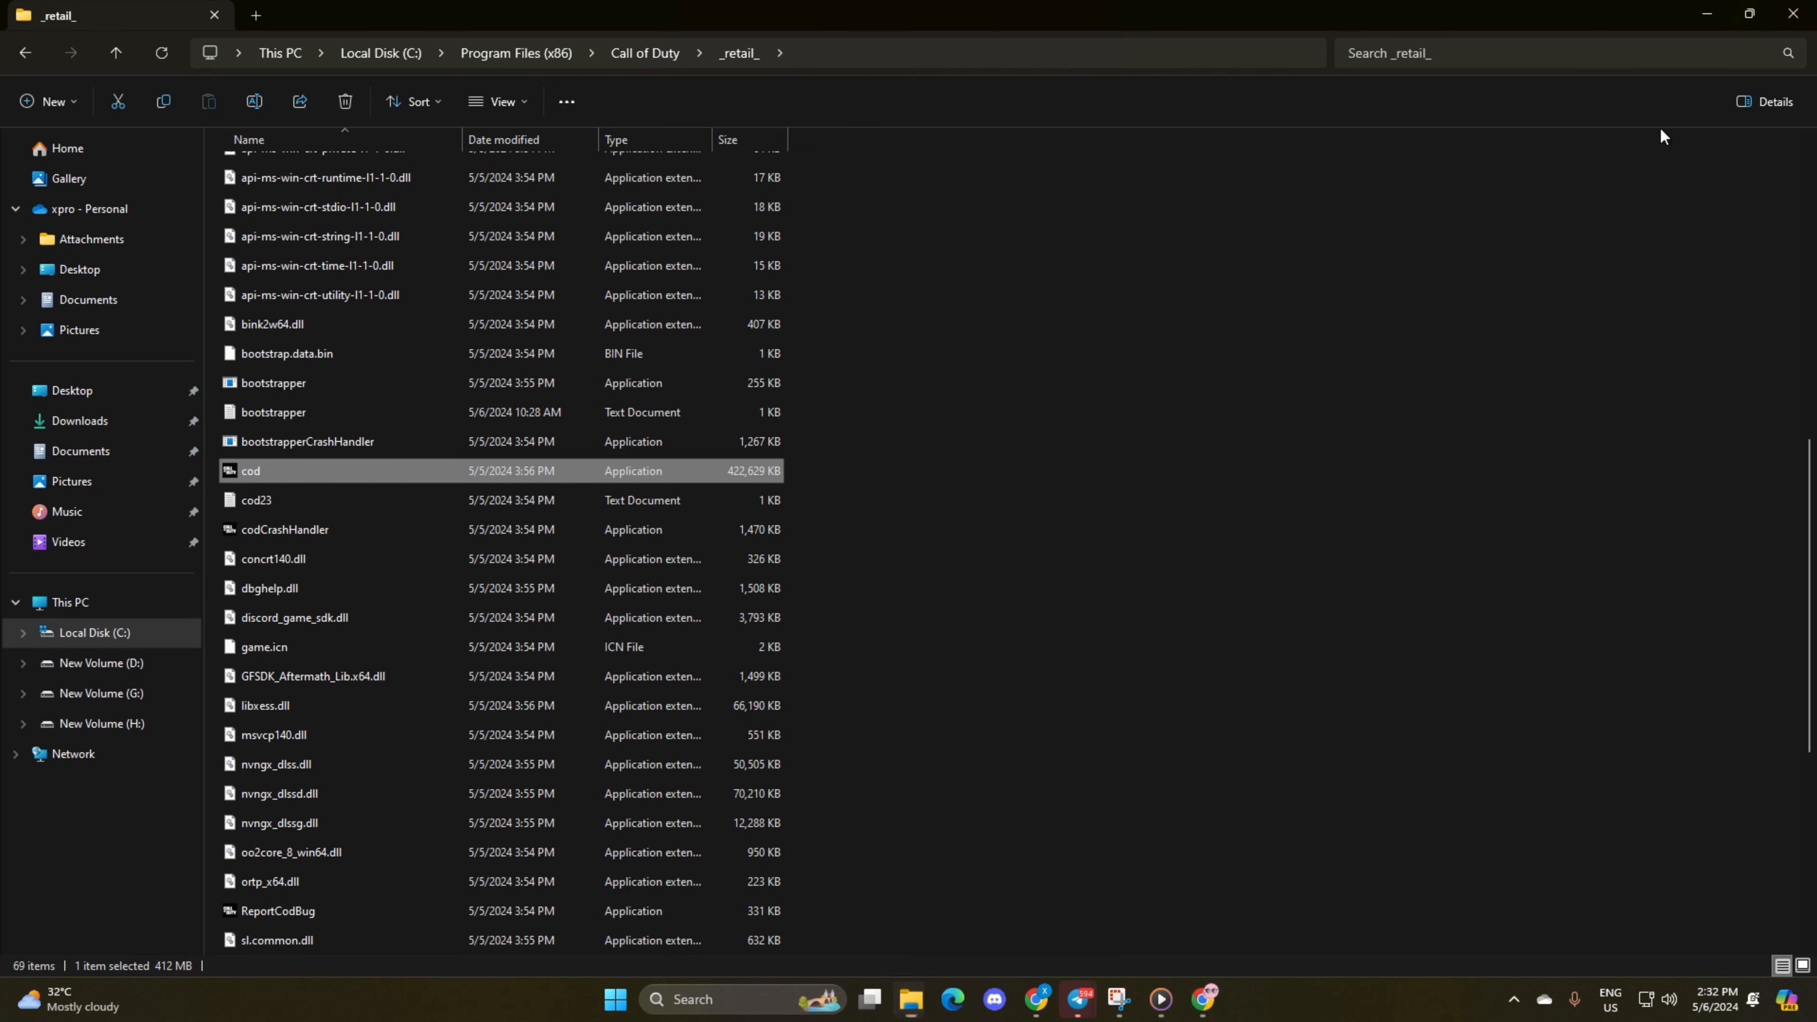